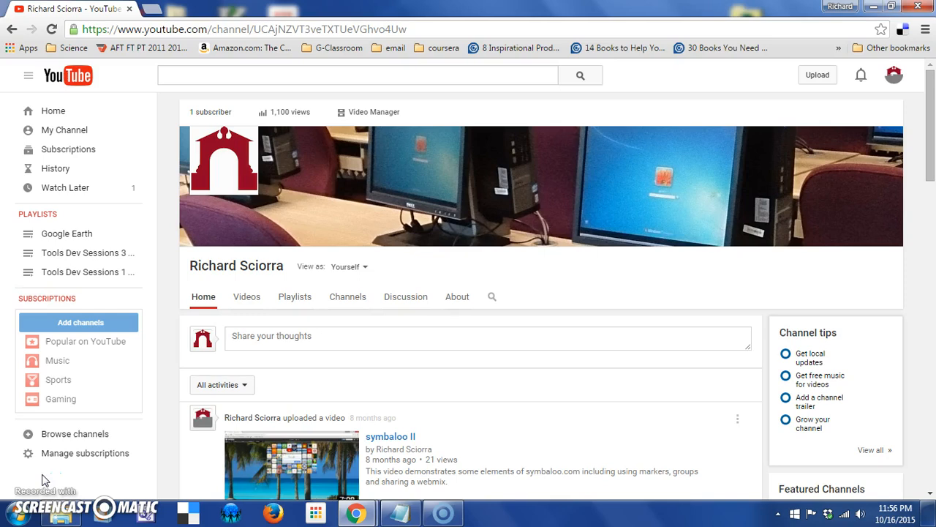
pyautogui.moveTo(921, 138)
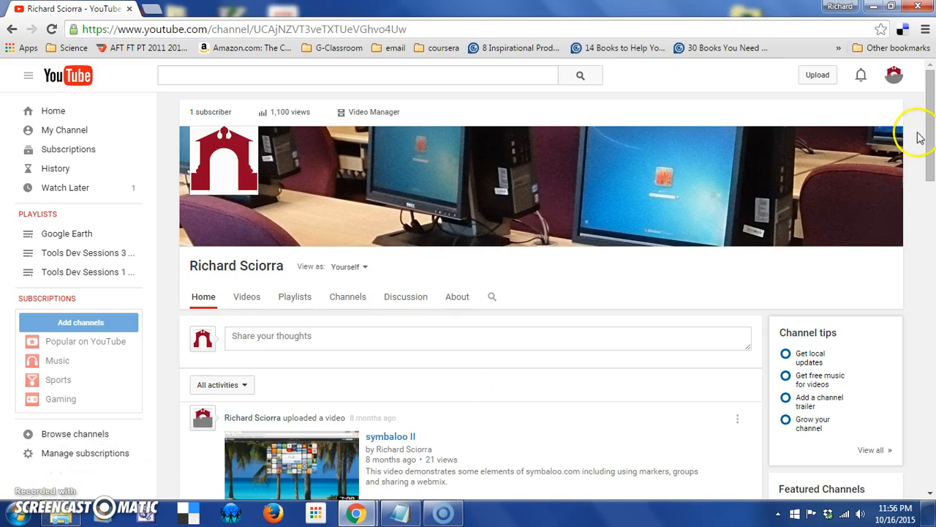
# Go to the channel's Creator Studio dashboard through the account avatar menu.
pyautogui.click(894, 75)
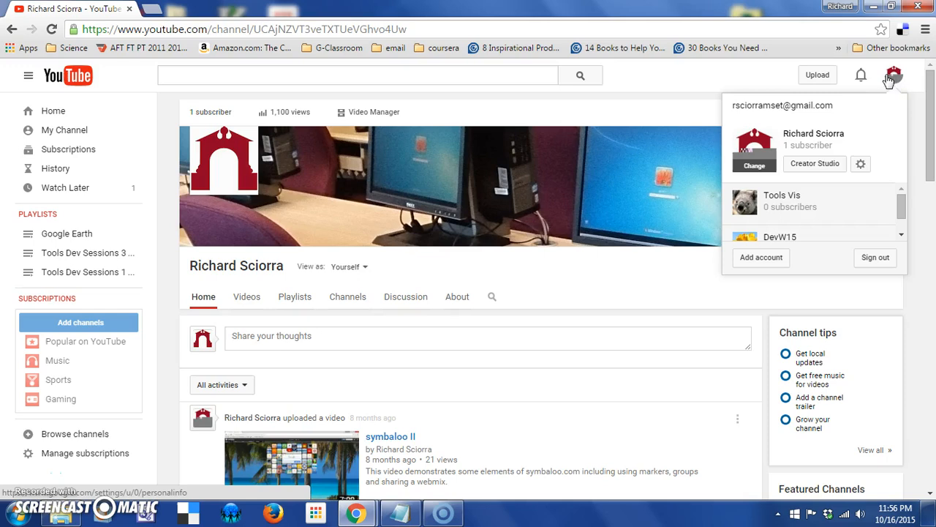
pyautogui.moveTo(846, 129)
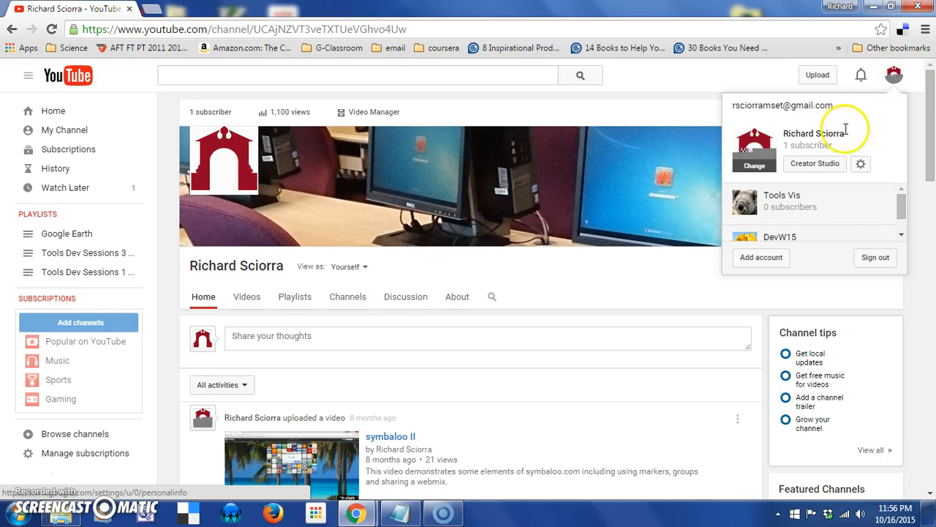
pyautogui.click(815, 163)
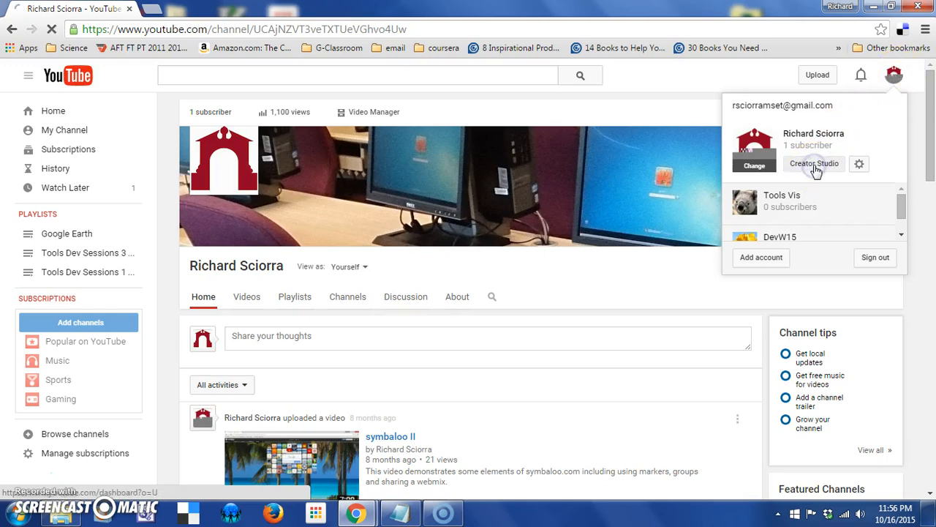
pyautogui.click(813, 163)
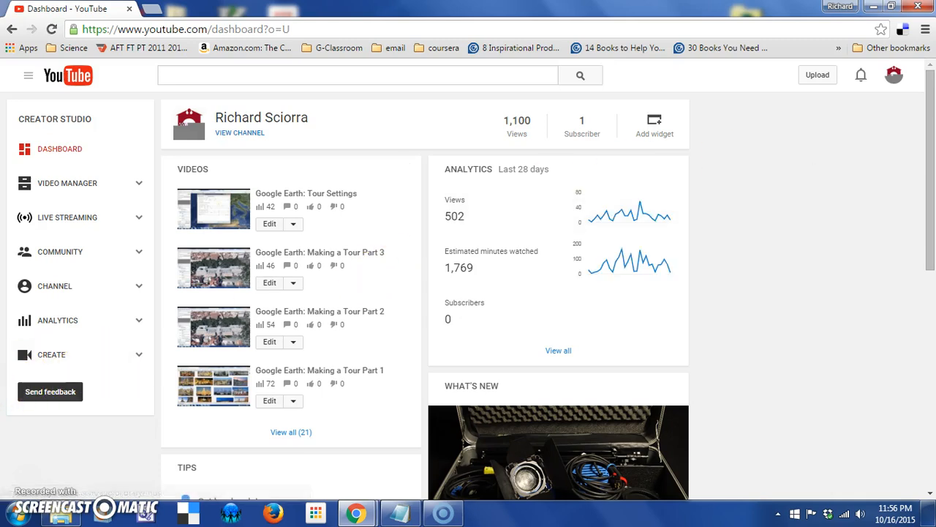
# Open the Video Manager's Videos list and scroll through the 21 unlisted uploads.
pyautogui.click(66, 183)
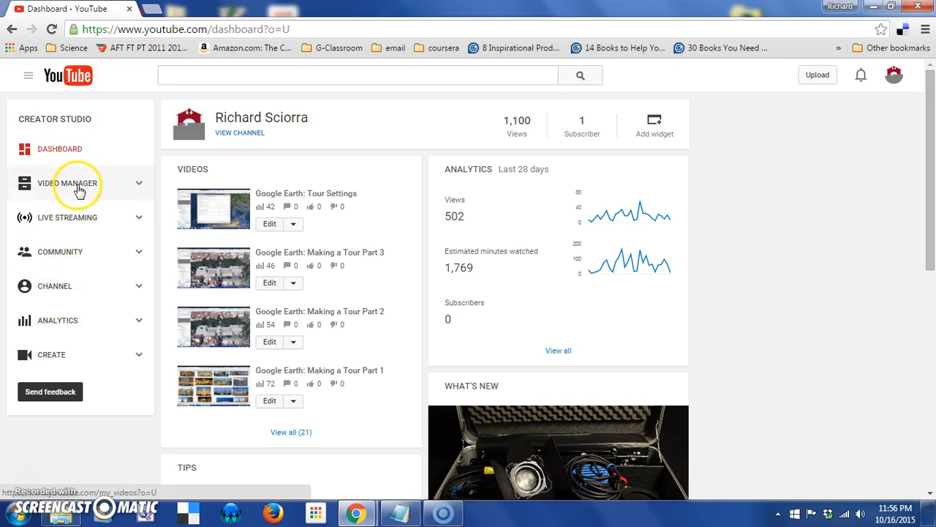
pyautogui.click(67, 183)
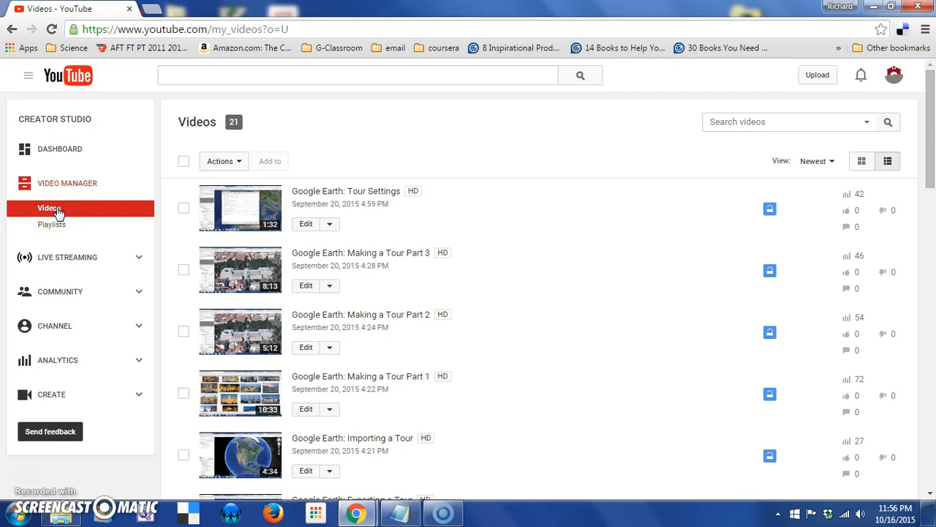
pyautogui.click(49, 207)
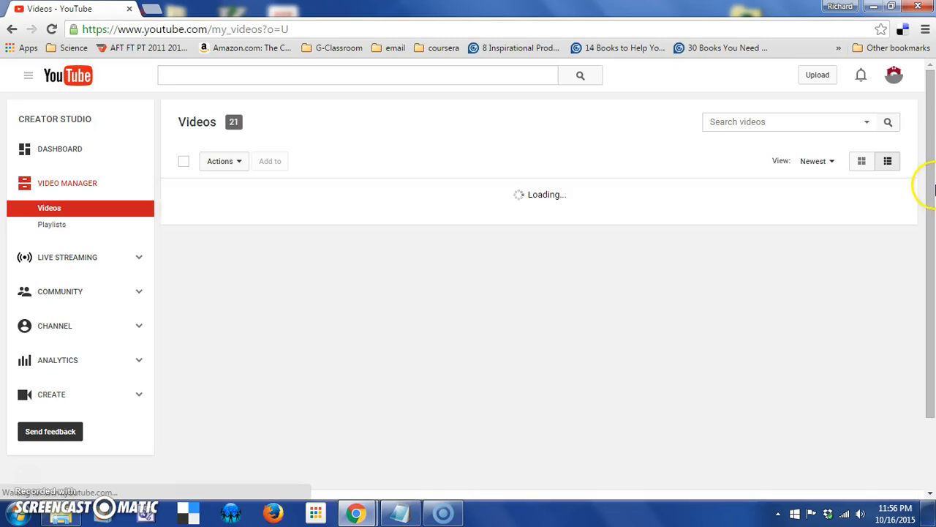
pyautogui.scroll(-3)
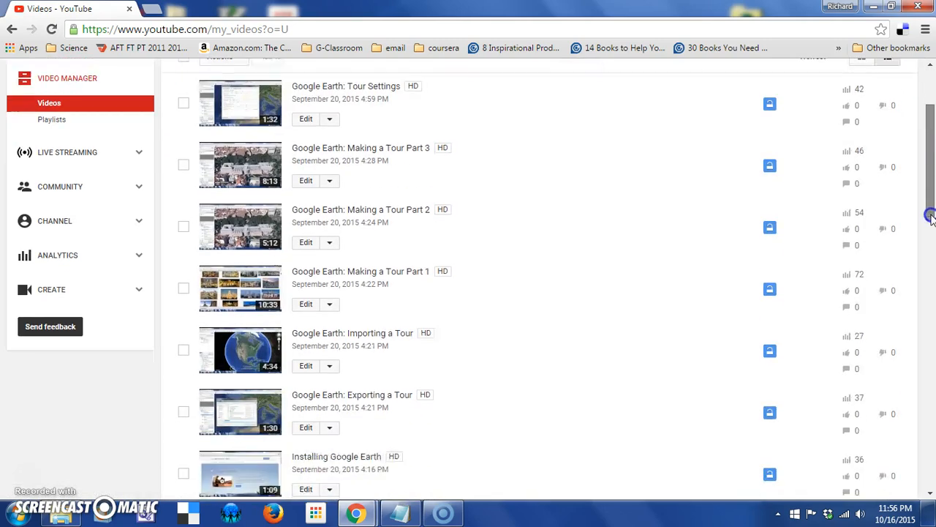
pyautogui.scroll(3)
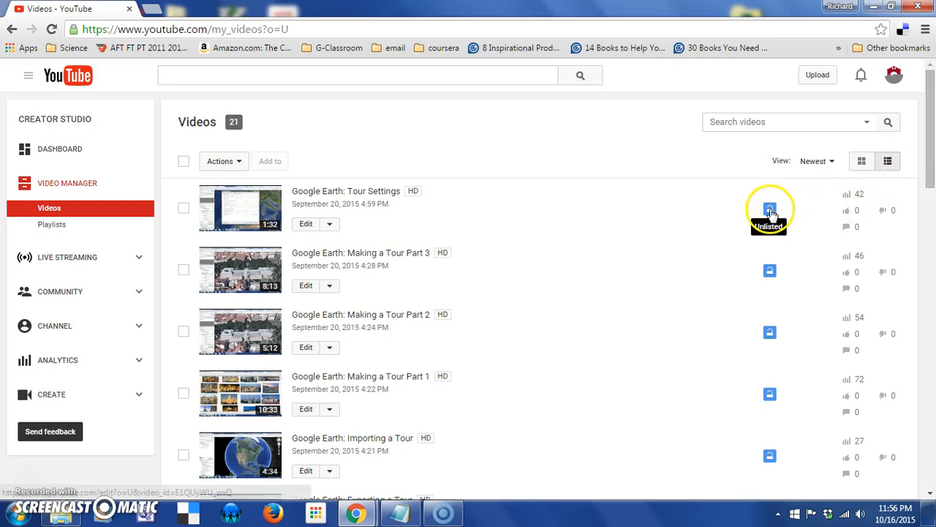
pyautogui.moveTo(769, 271)
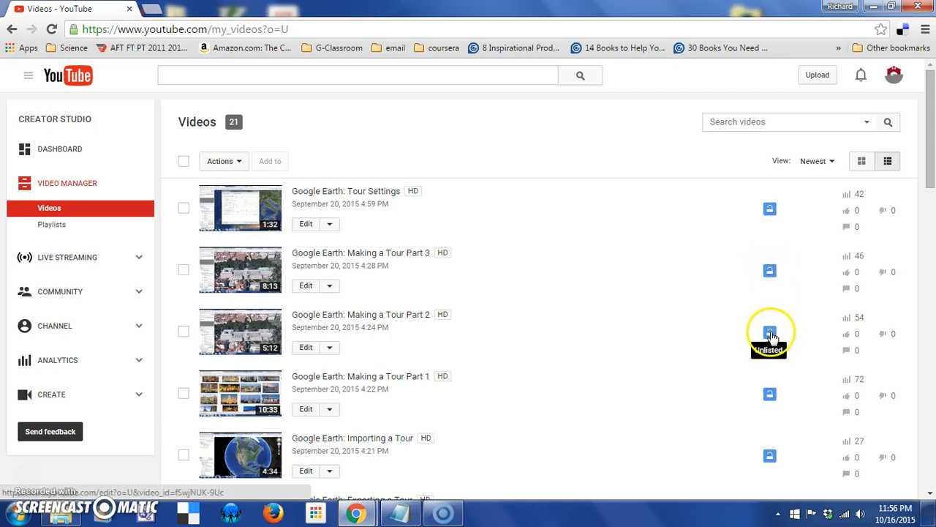
pyautogui.moveTo(770, 209)
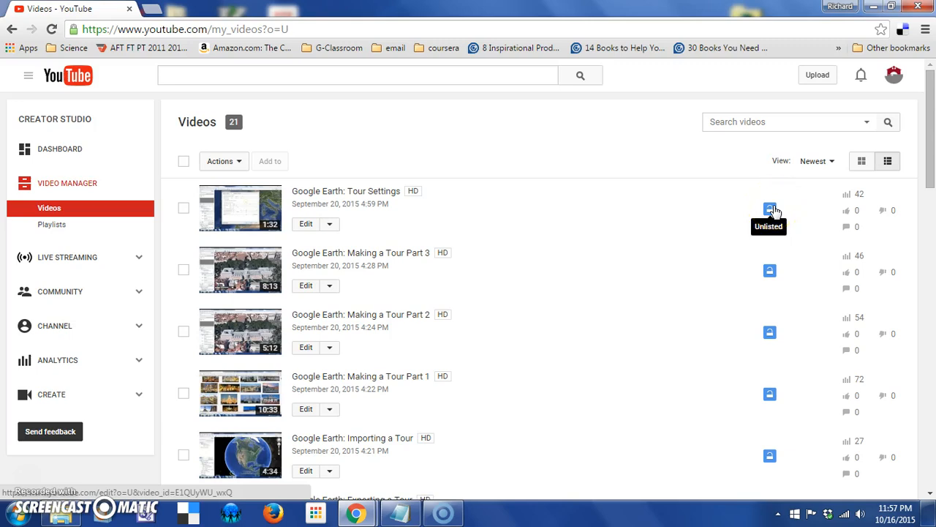
pyautogui.click(769, 210)
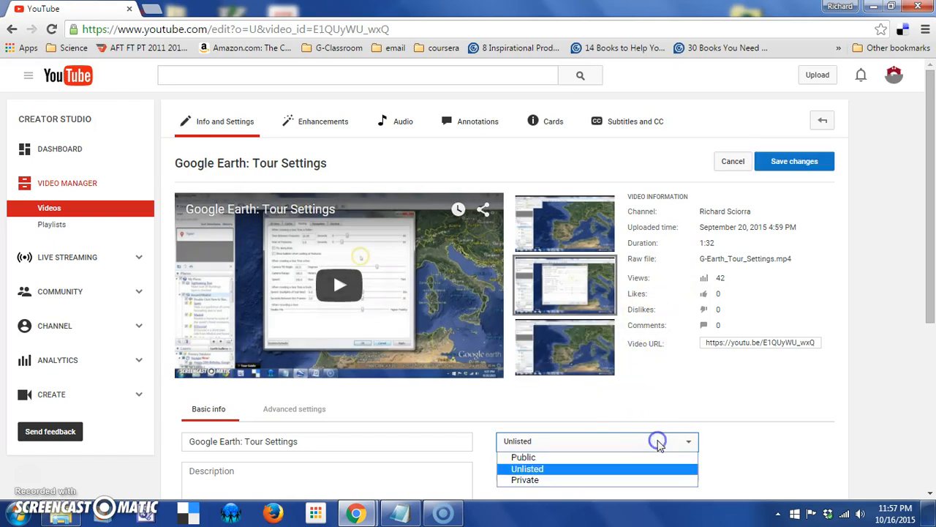
pyautogui.click(527, 468)
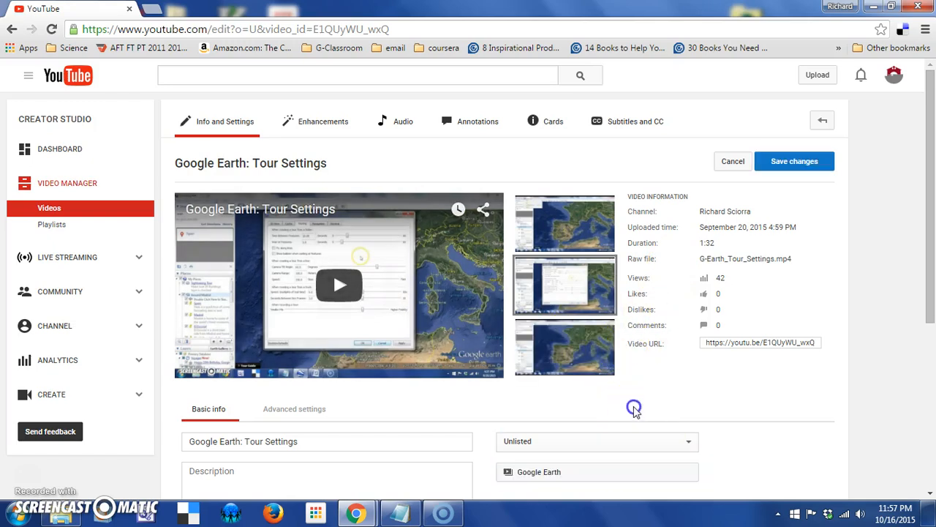
pyautogui.click(49, 207)
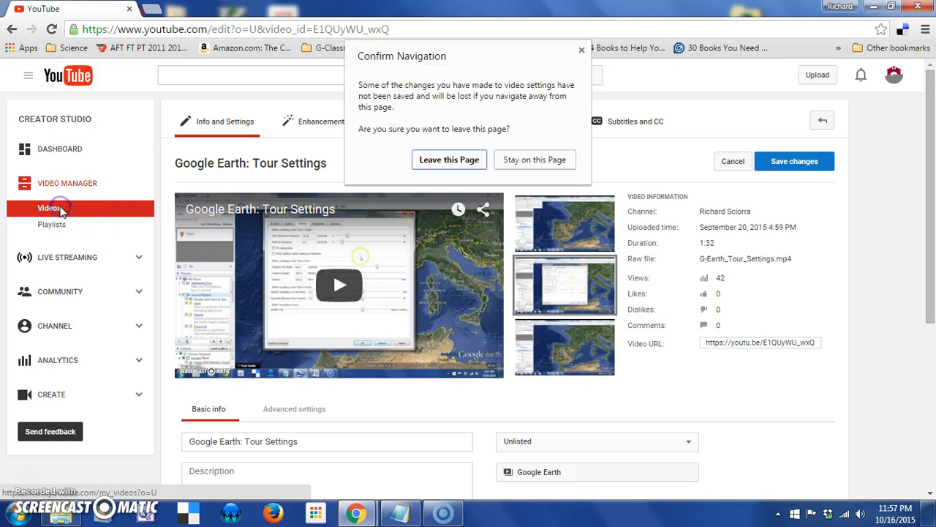
pyautogui.click(449, 160)
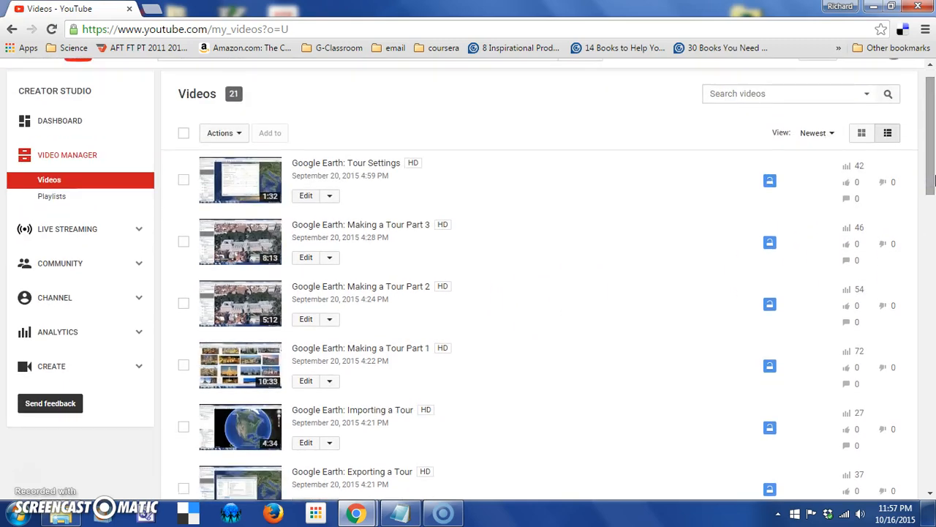
pyautogui.moveTo(920, 182)
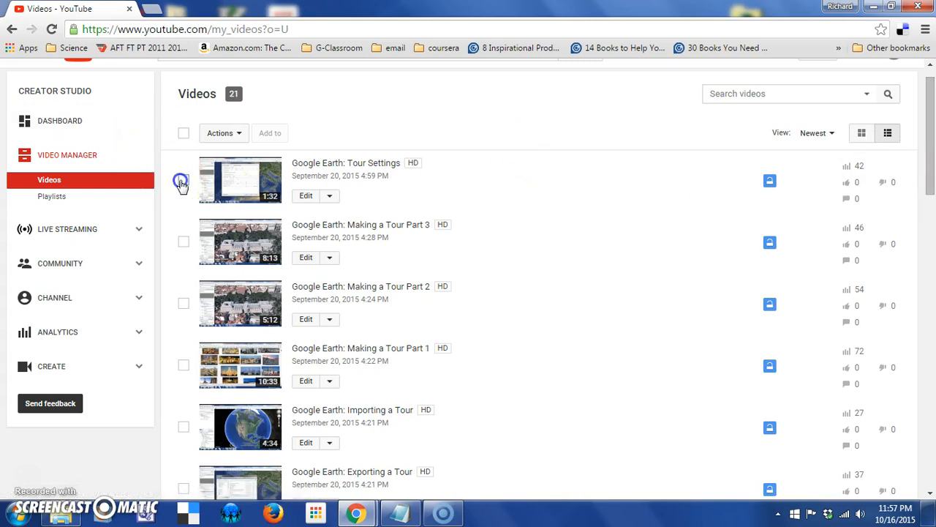
# Select Tour Settings, then all 21 videos, and show the bulk Actions options.
pyautogui.click(183, 180)
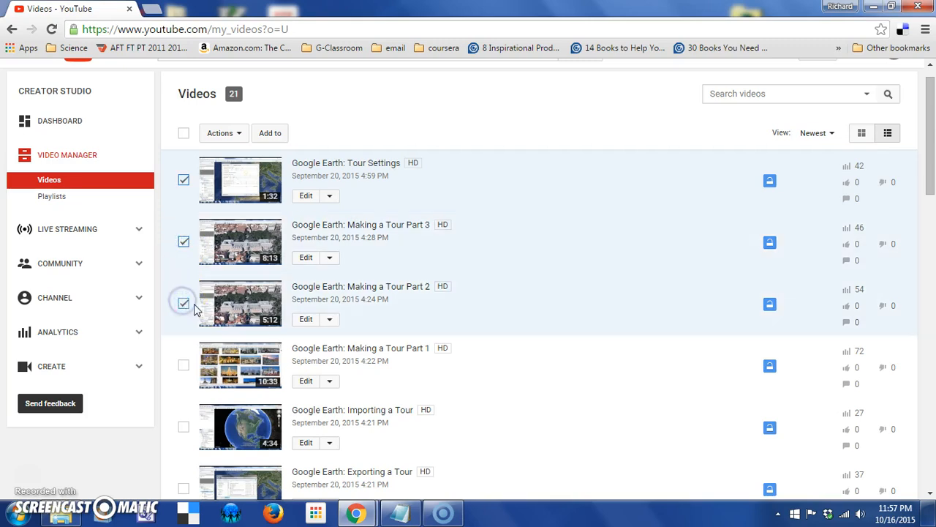
pyautogui.moveTo(189, 137)
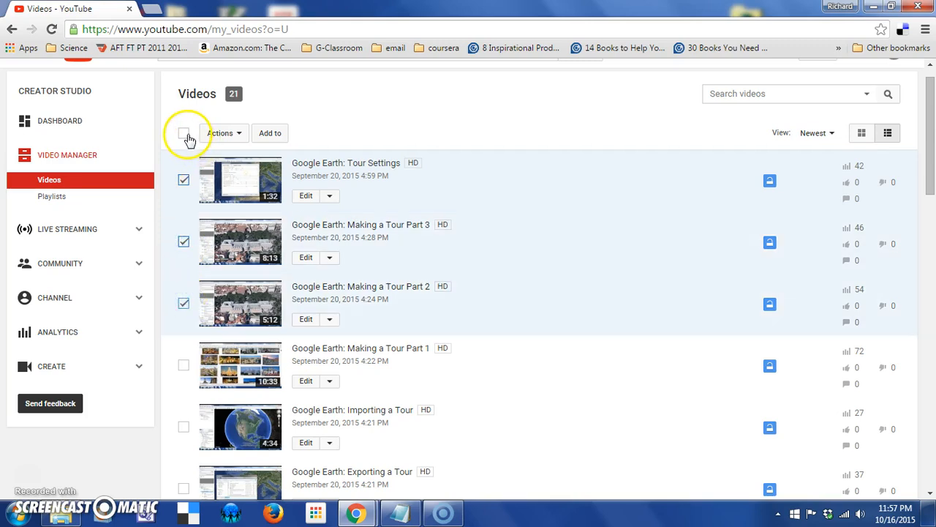
pyautogui.click(184, 132)
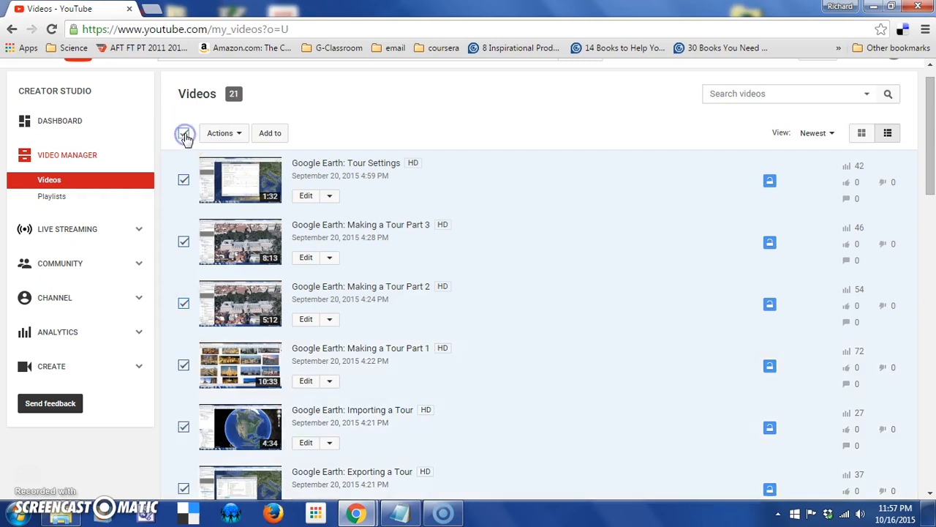
pyautogui.click(184, 132)
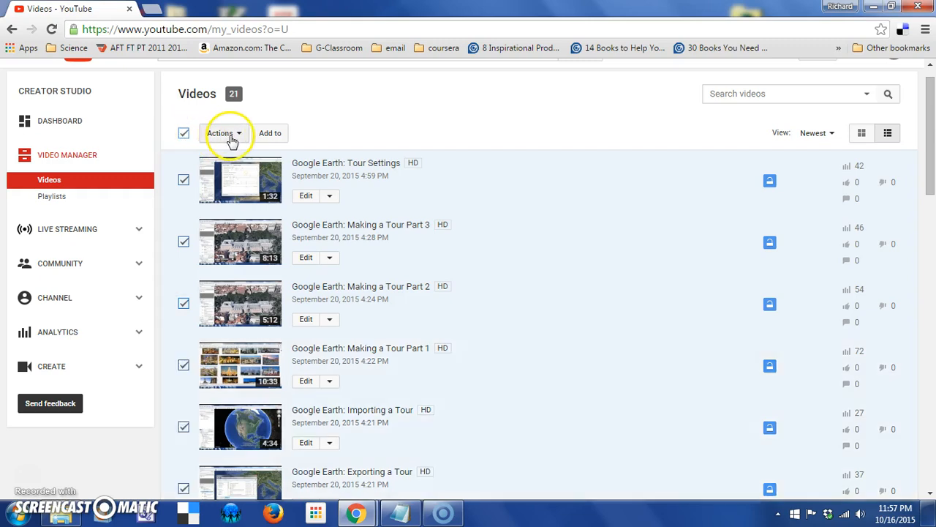
pyautogui.click(223, 133)
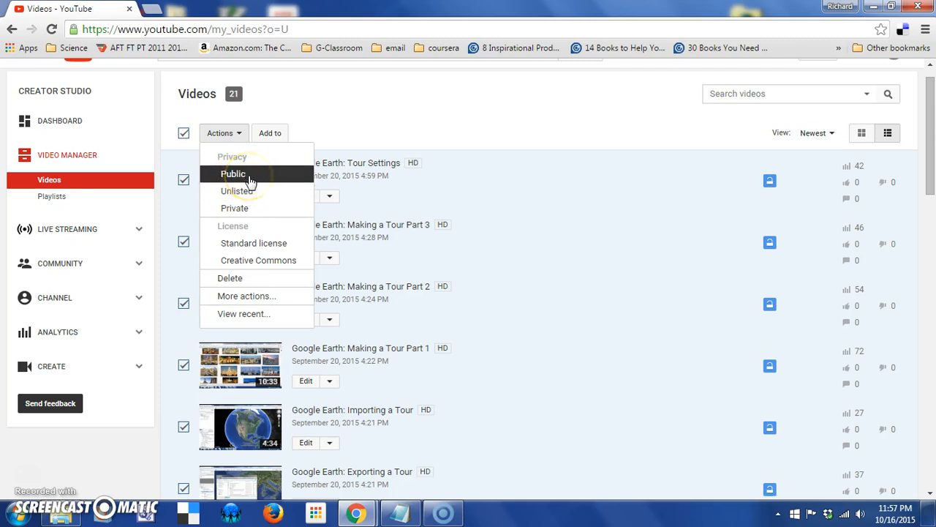
pyautogui.moveTo(258, 260)
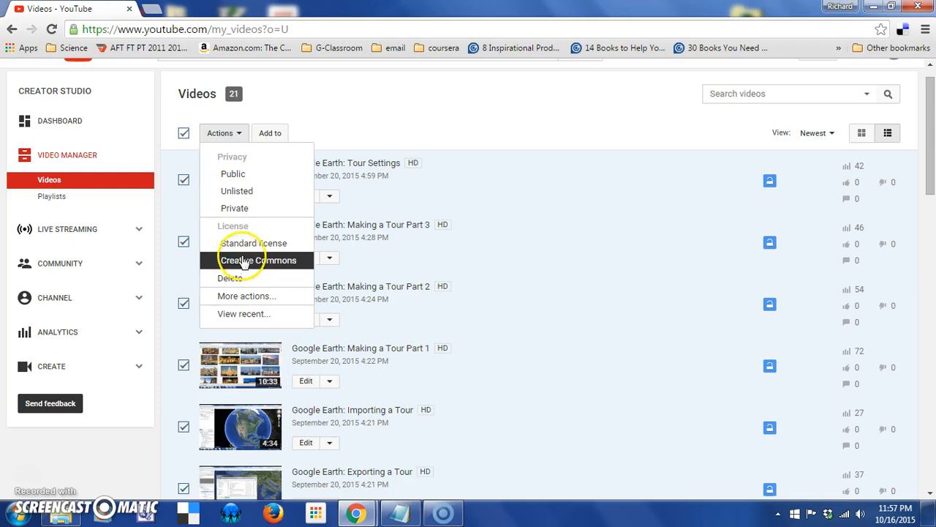
pyautogui.moveTo(254, 243)
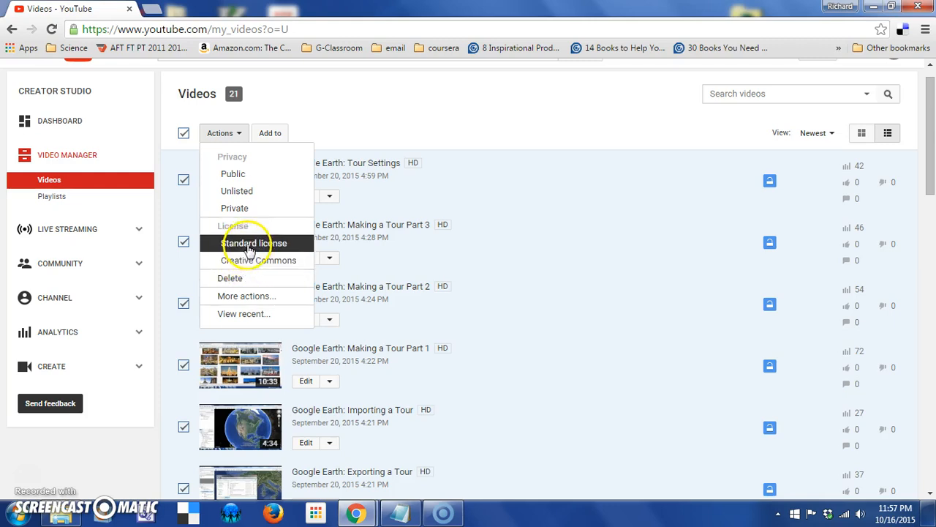
pyautogui.moveTo(259, 259)
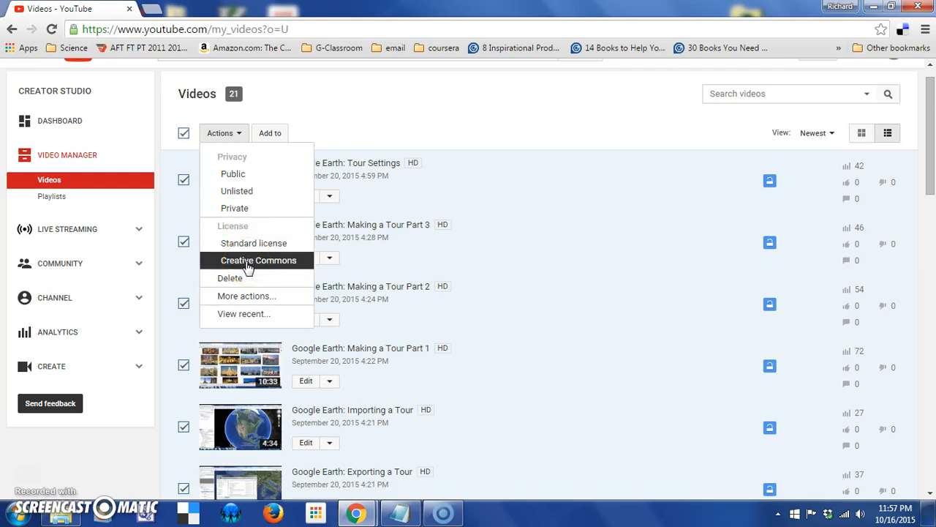
pyautogui.moveTo(230, 278)
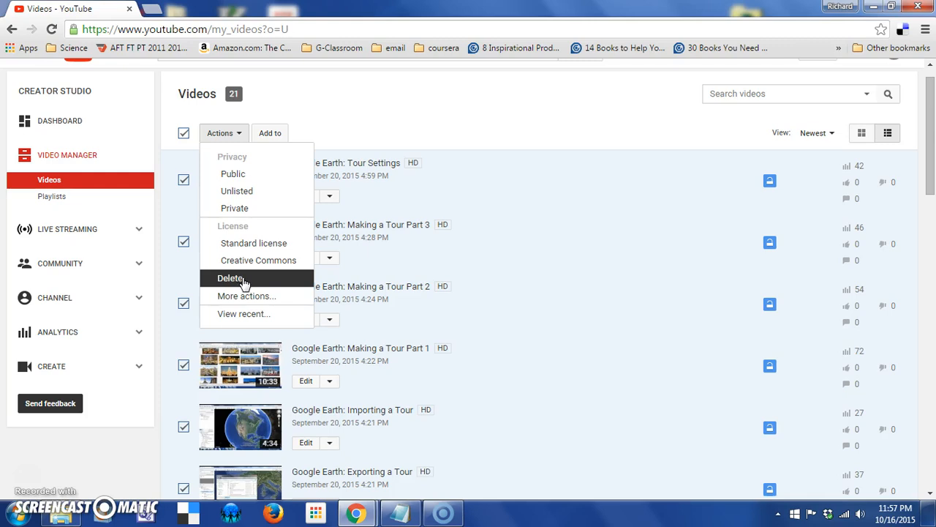
pyautogui.moveTo(247, 295)
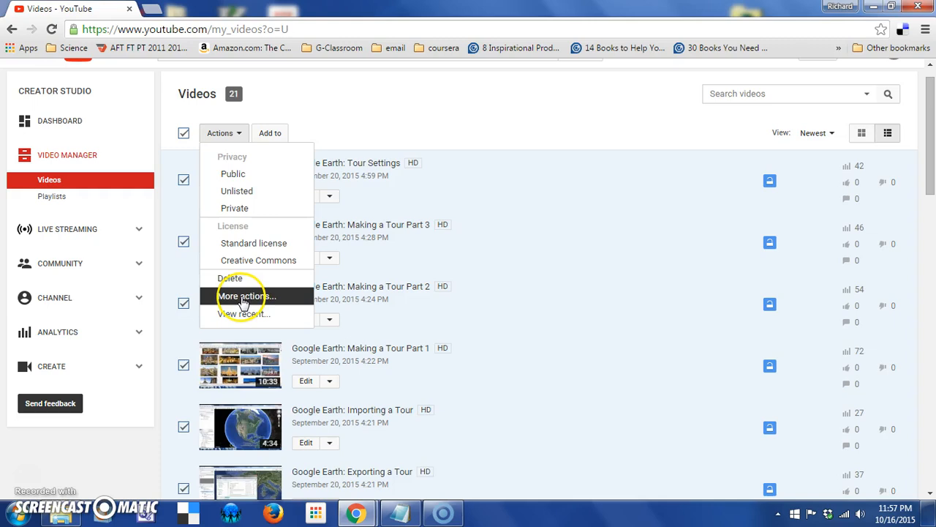
# Open the bulk edit page for the selected videos, then cancel it.
pyautogui.click(246, 296)
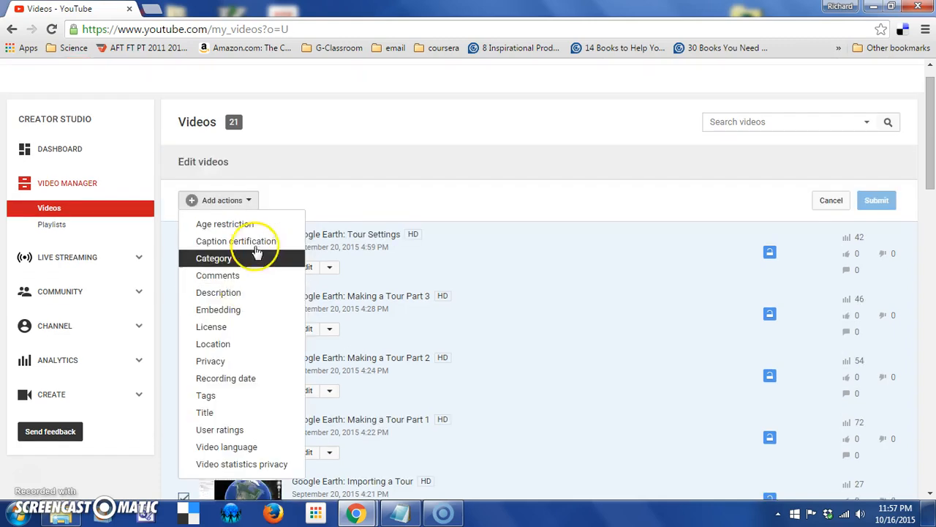
pyautogui.moveTo(247, 378)
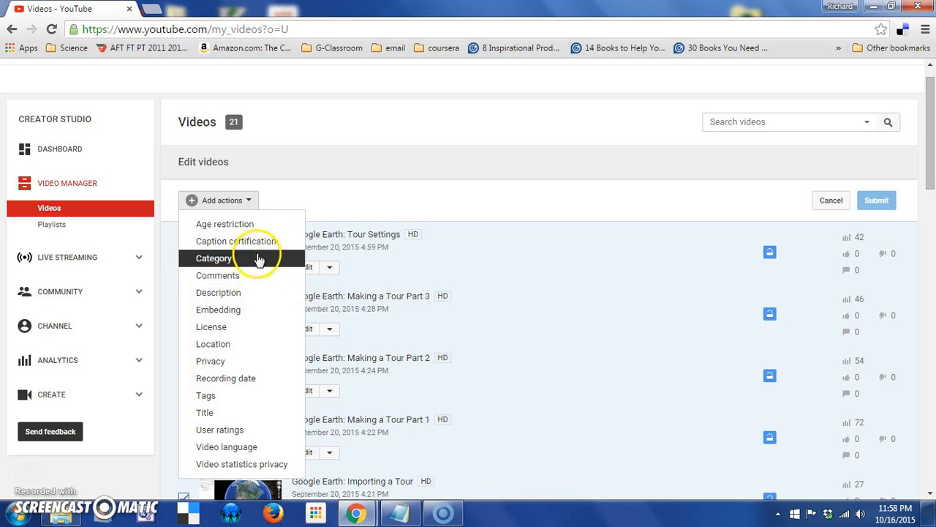
pyautogui.moveTo(235, 447)
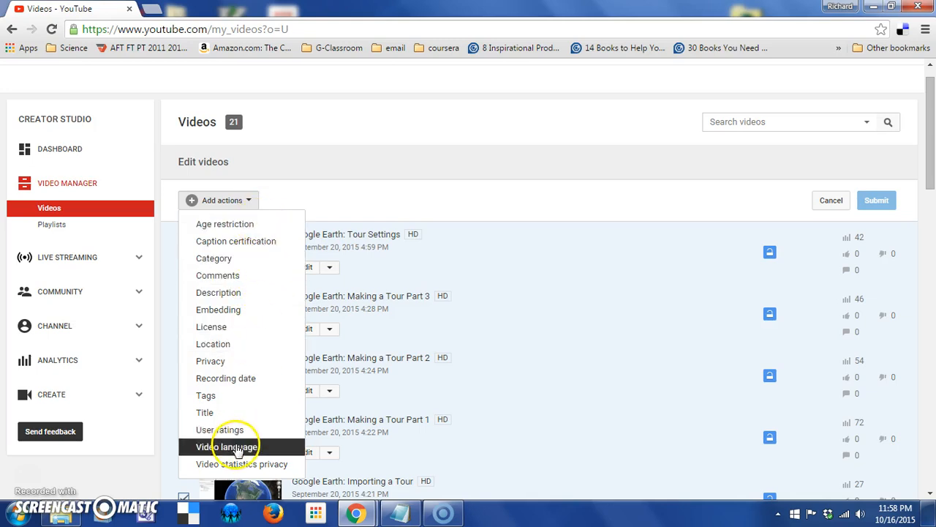
pyautogui.moveTo(265, 203)
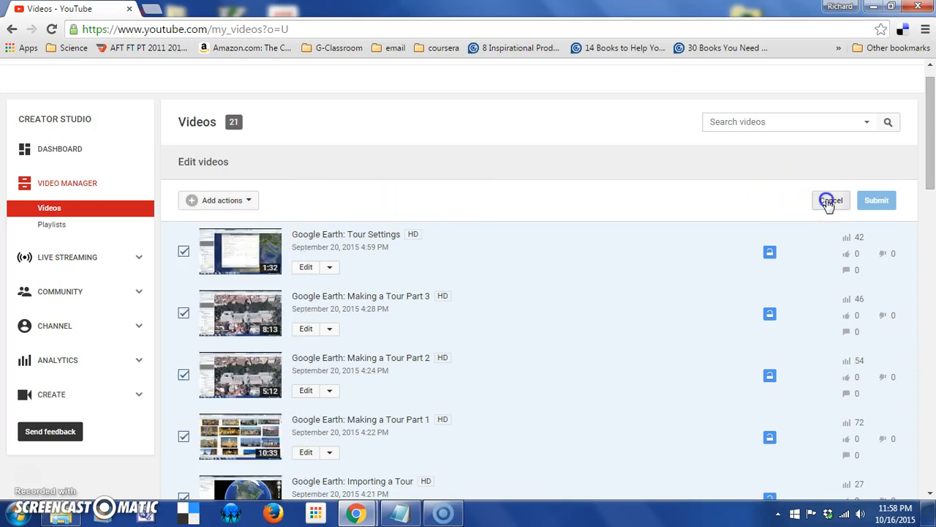
pyautogui.click(831, 200)
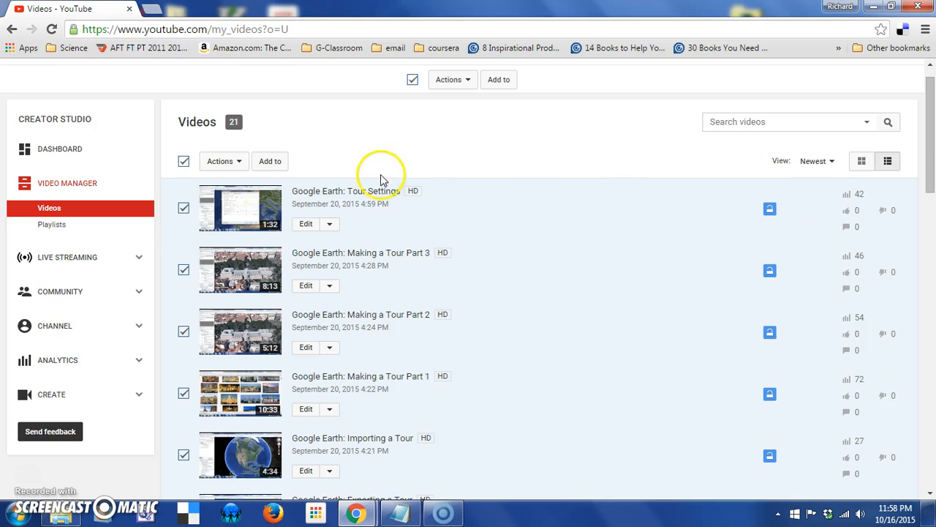
# Select only Tour Settings and add it to a new public playlist named 'Sample List'.
pyautogui.click(184, 161)
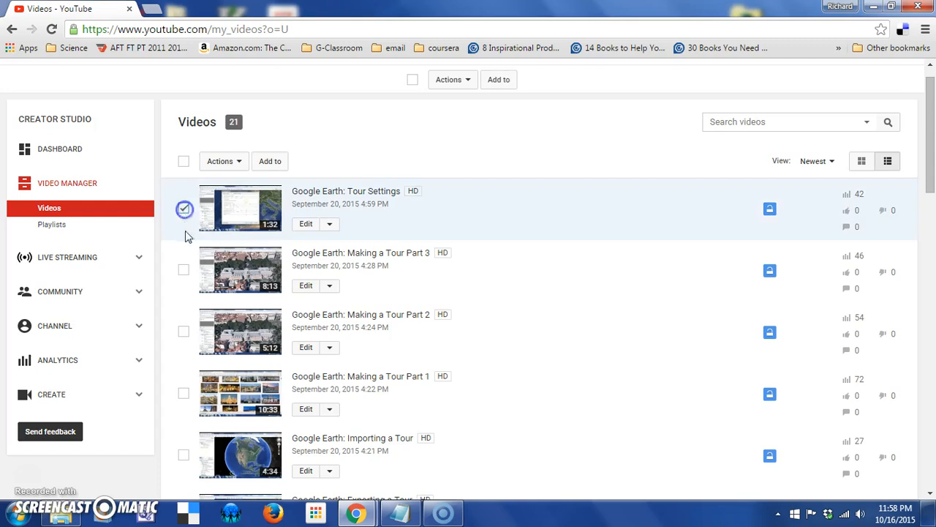
pyautogui.click(183, 208)
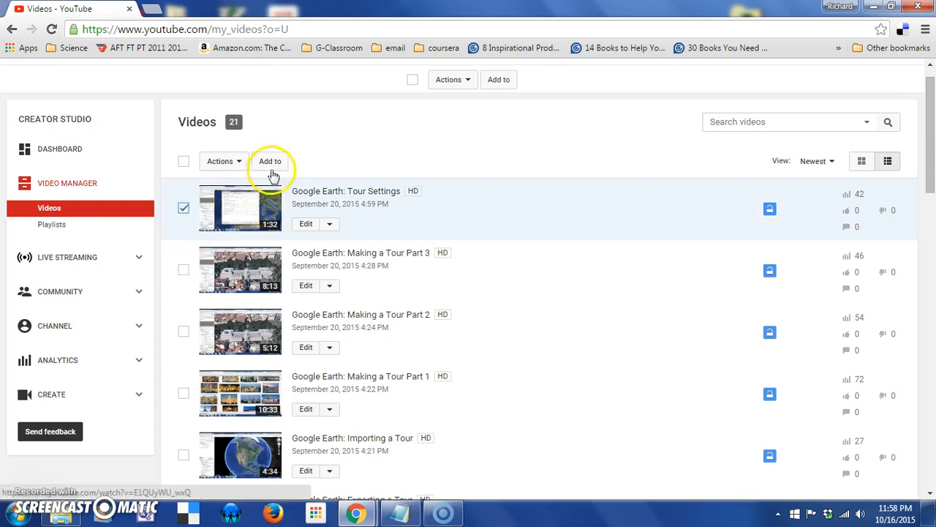
pyautogui.click(270, 161)
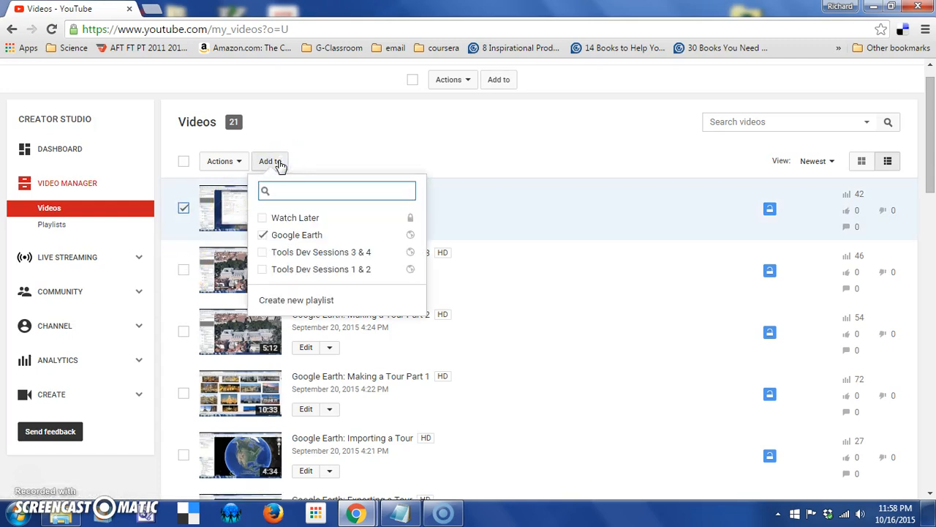
pyautogui.moveTo(321, 252)
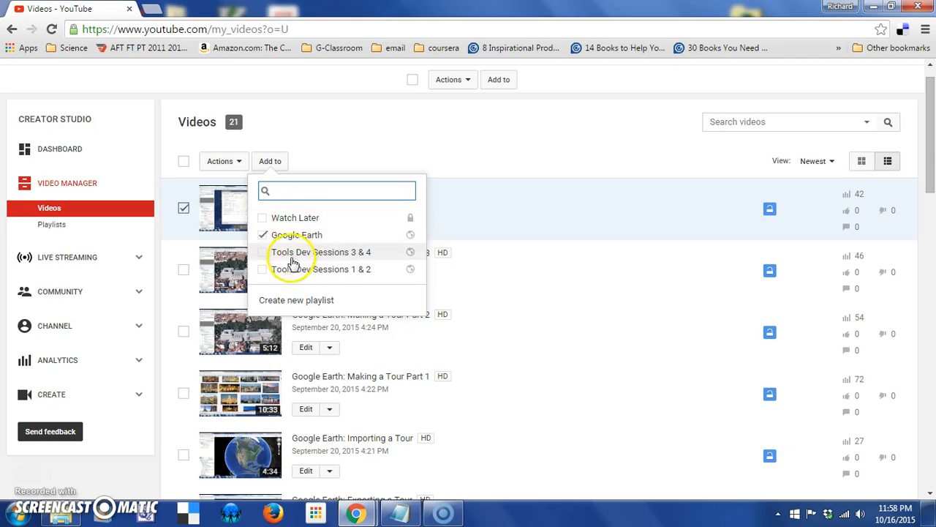
pyautogui.moveTo(293, 241)
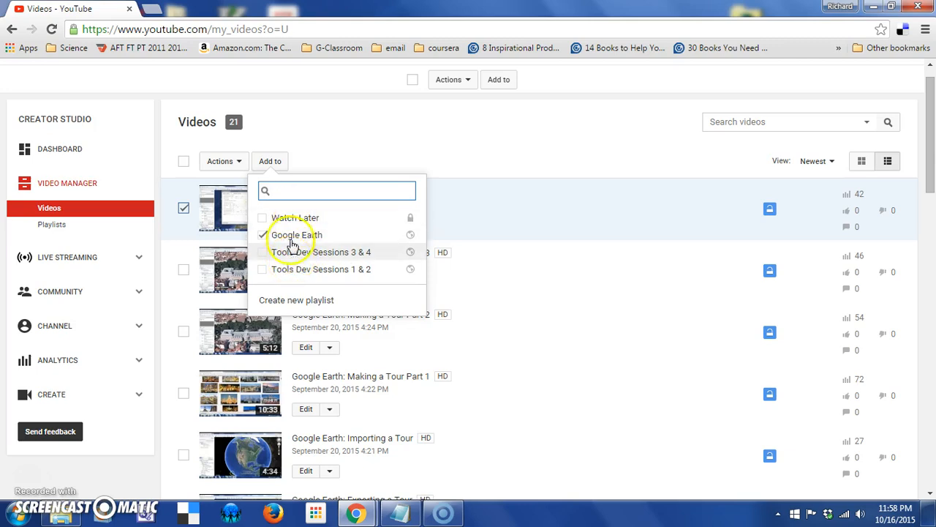
pyautogui.moveTo(303, 274)
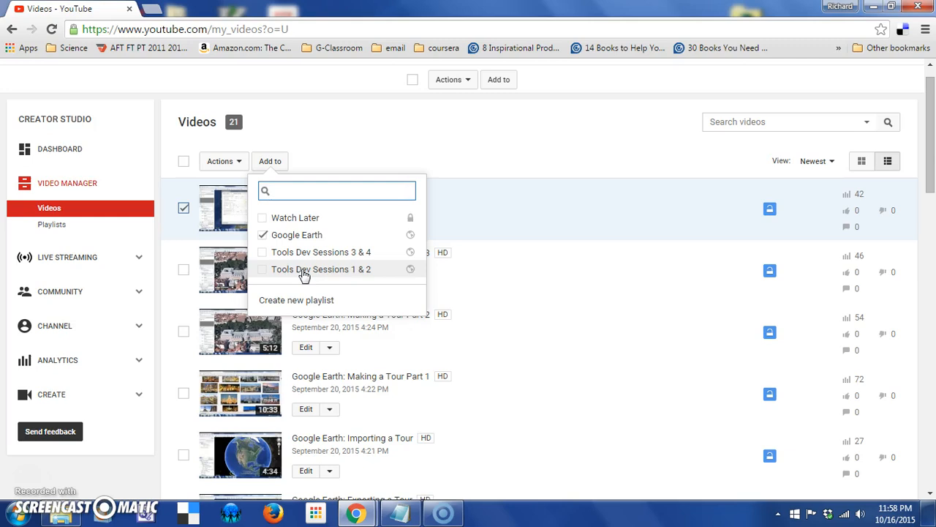
pyautogui.moveTo(293, 317)
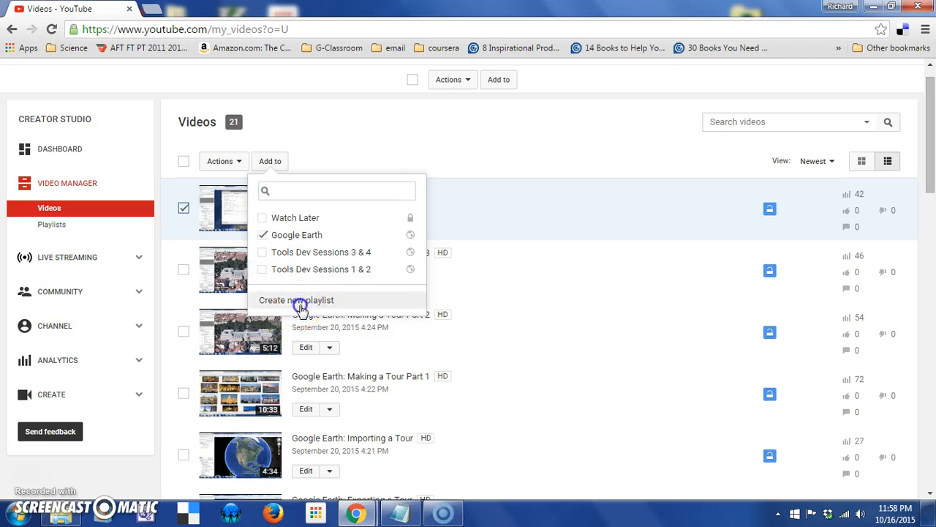
pyautogui.click(296, 300)
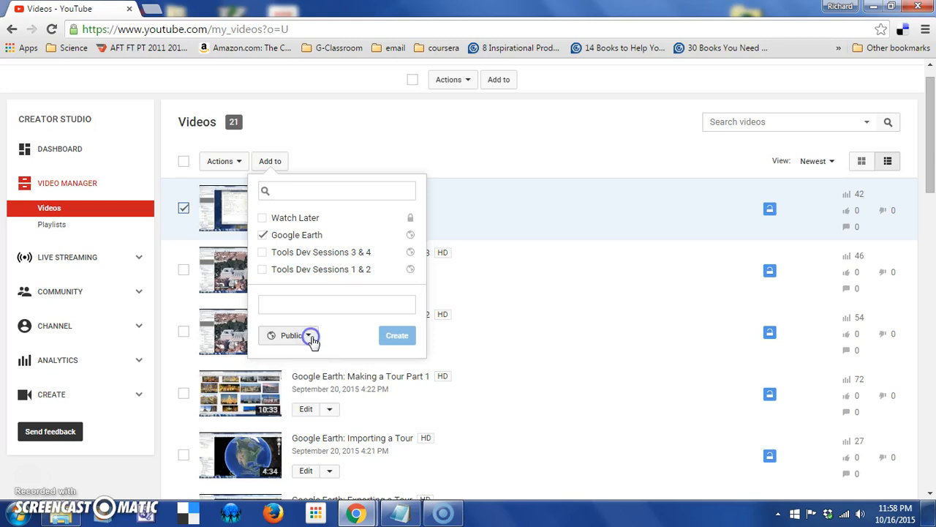
pyautogui.click(292, 336)
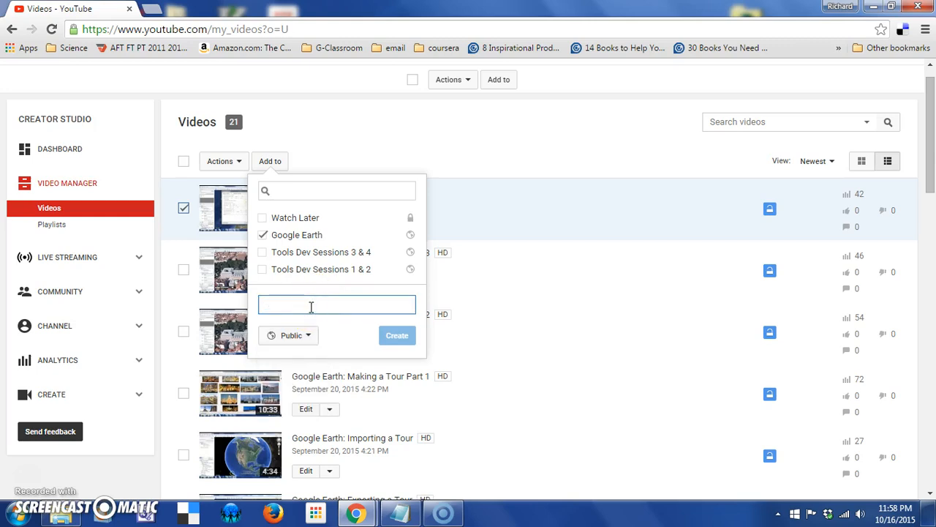
pyautogui.write('Sample')
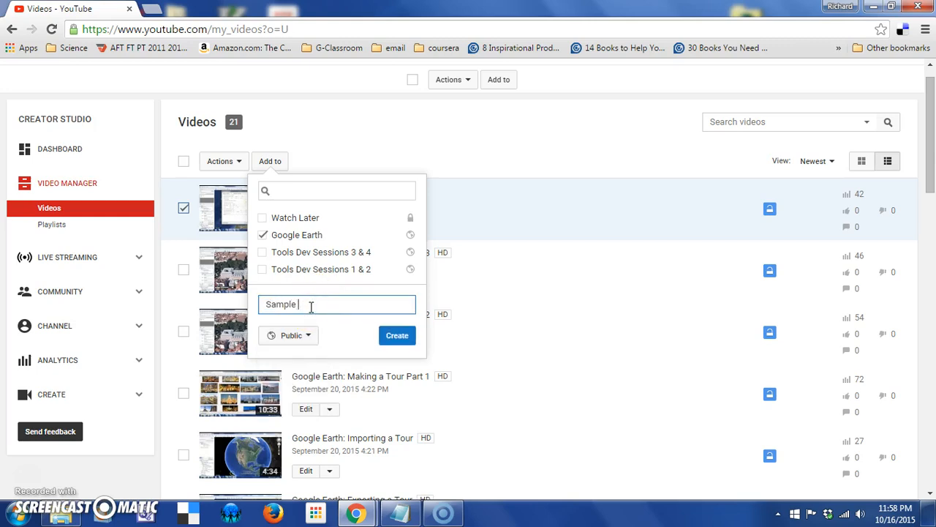
pyautogui.write('?List')
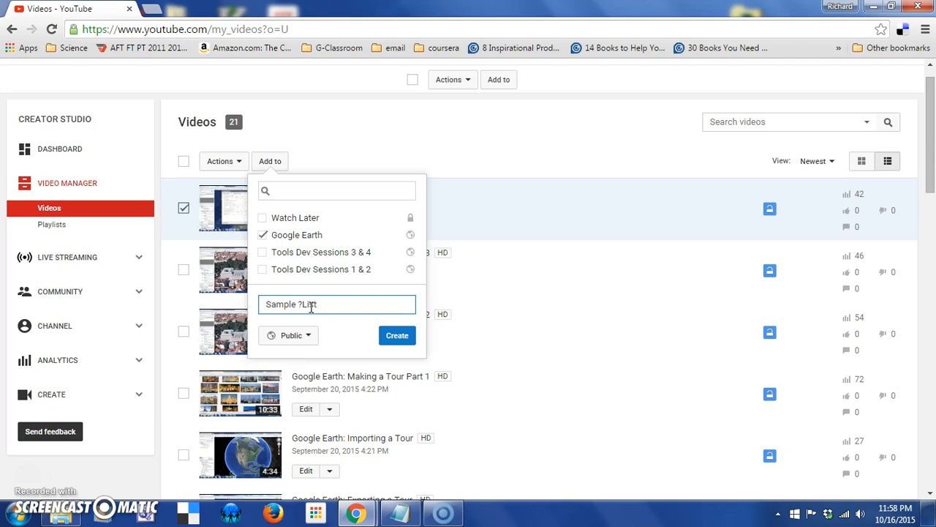
pyautogui.press('Backspace')
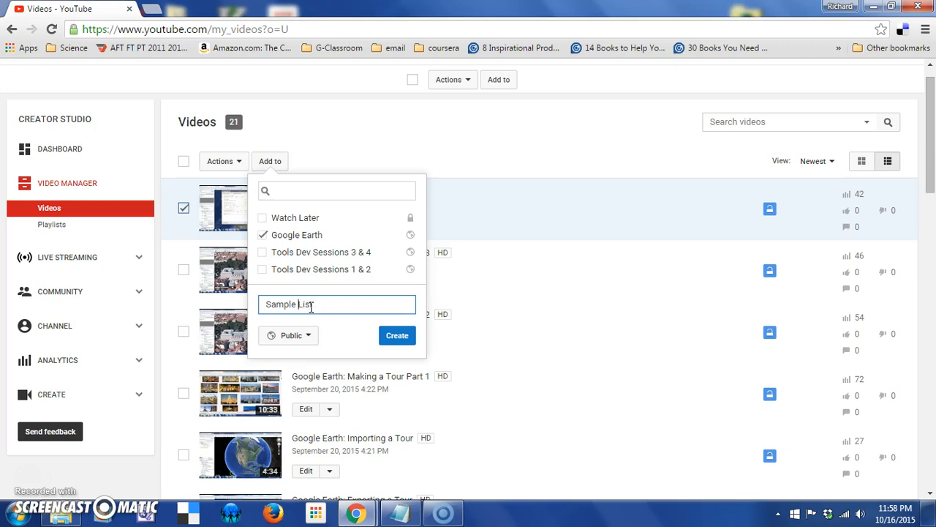
pyautogui.click(397, 335)
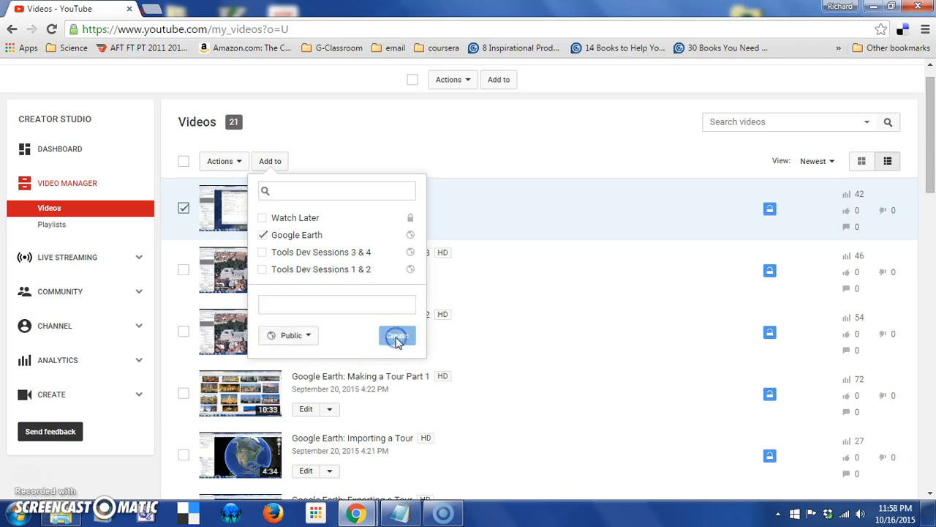
pyautogui.click(398, 336)
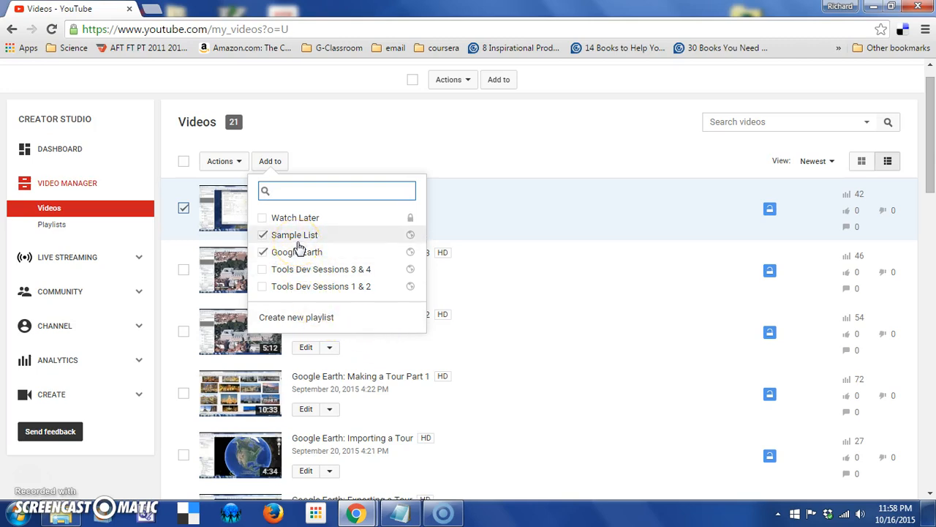
pyautogui.moveTo(51, 224)
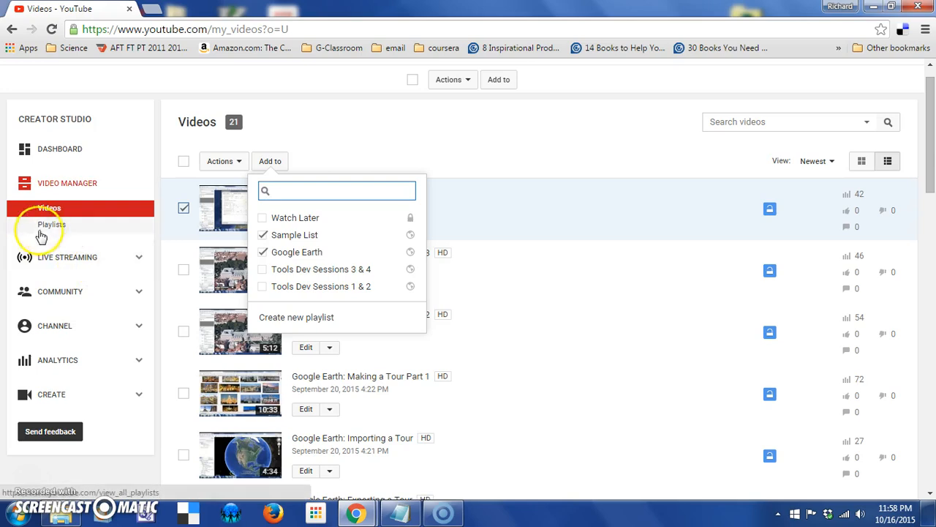
pyautogui.click(51, 225)
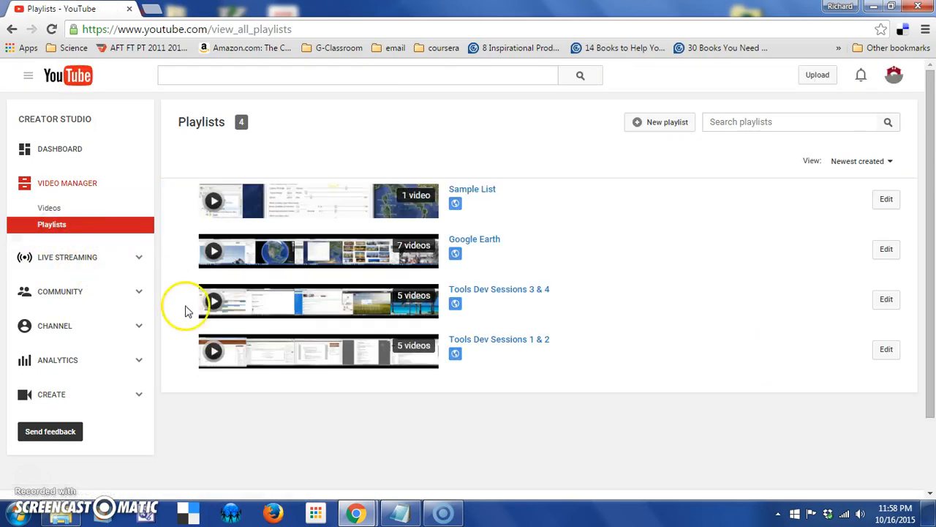
pyautogui.moveTo(421, 201)
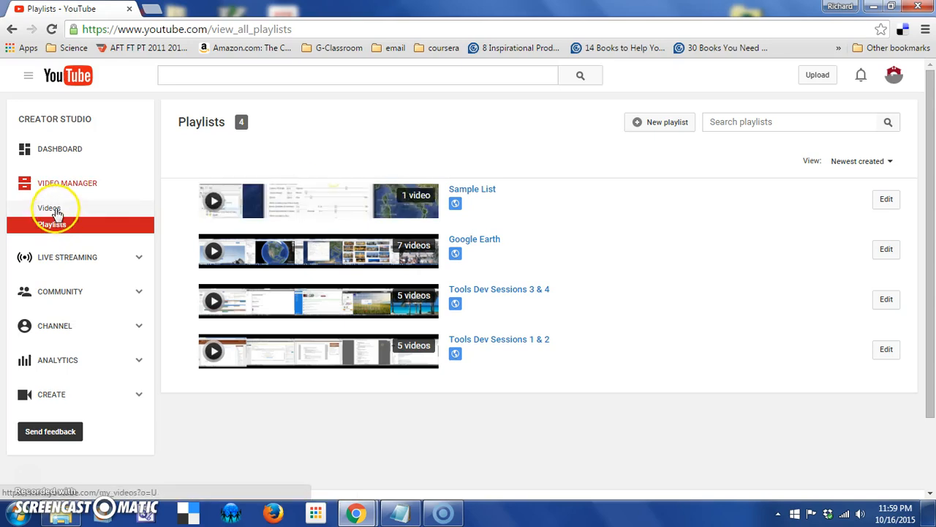
pyautogui.click(49, 208)
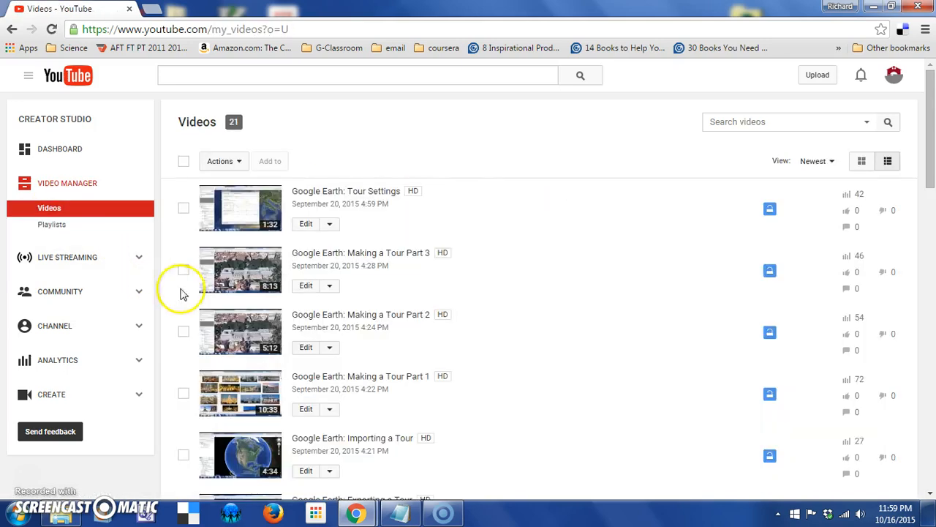
pyautogui.moveTo(401, 345)
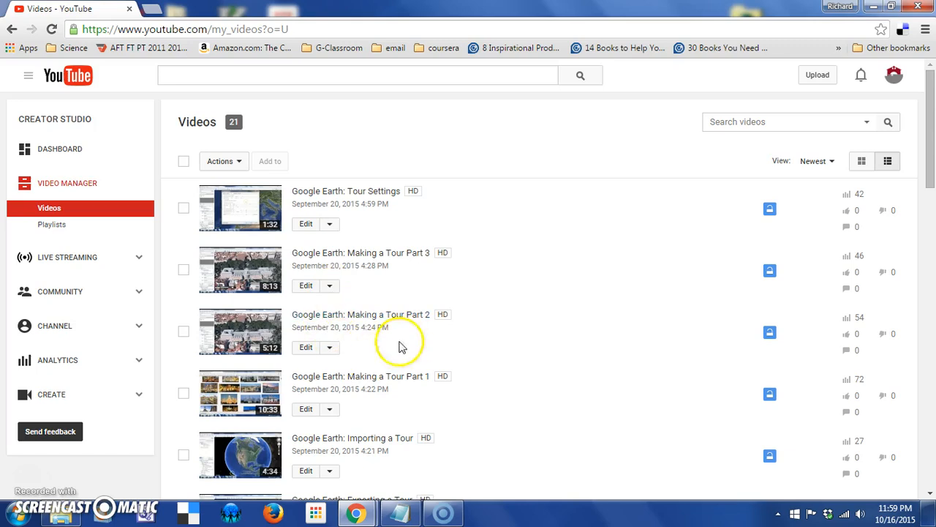
pyautogui.moveTo(350, 288)
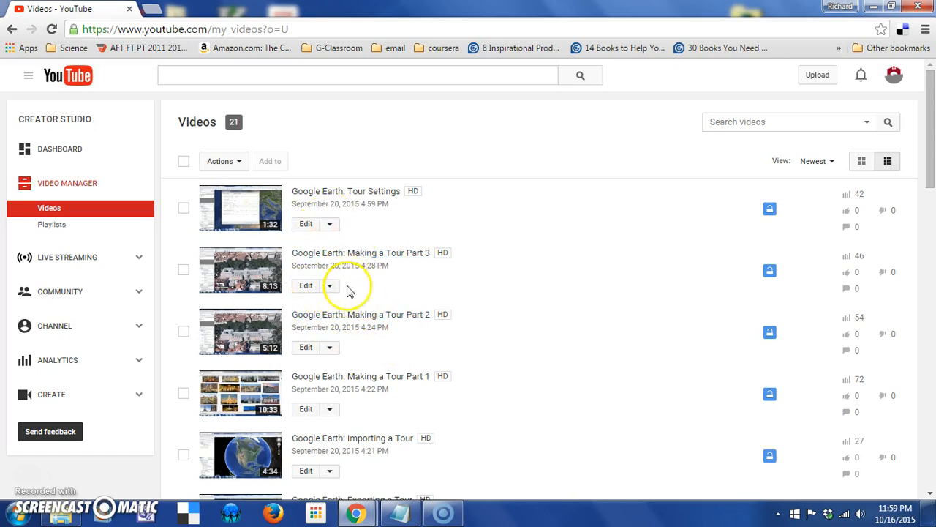
pyautogui.moveTo(395, 283)
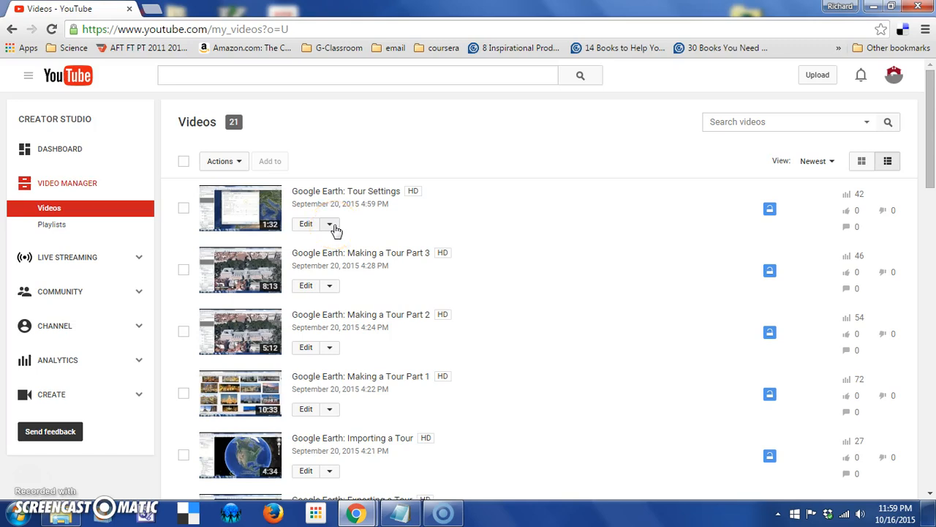
pyautogui.click(330, 223)
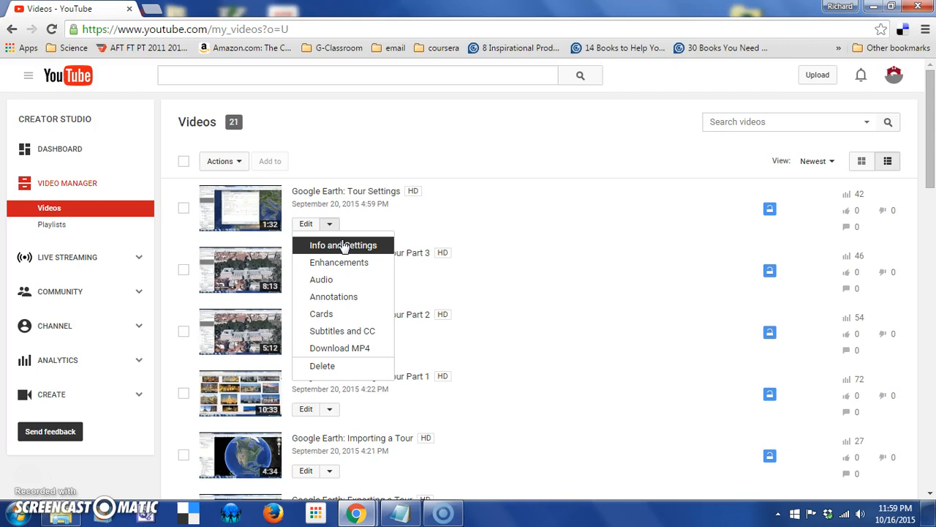
pyautogui.moveTo(322, 279)
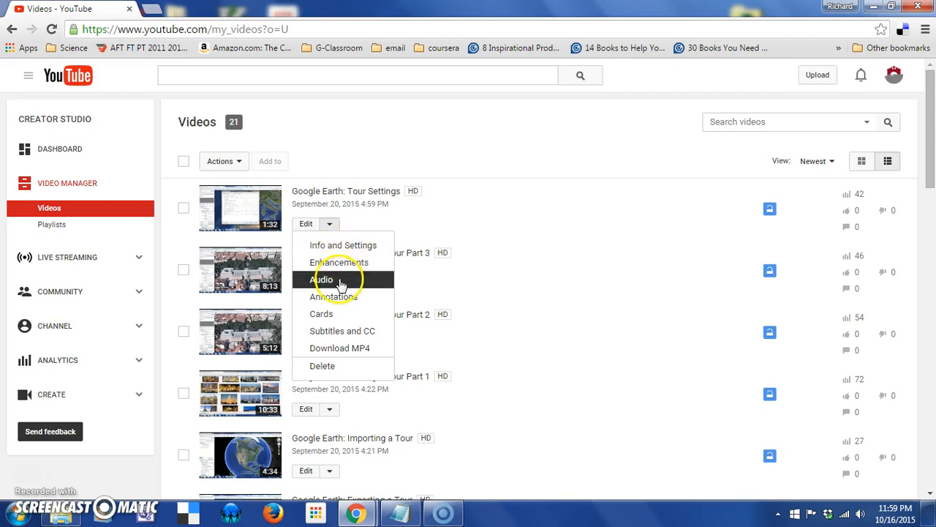
pyautogui.moveTo(341, 331)
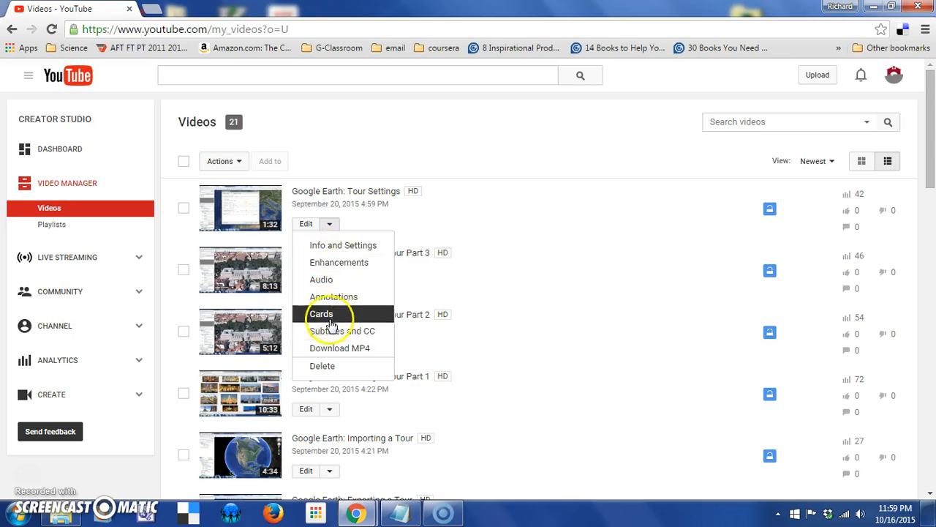
pyautogui.moveTo(343, 331)
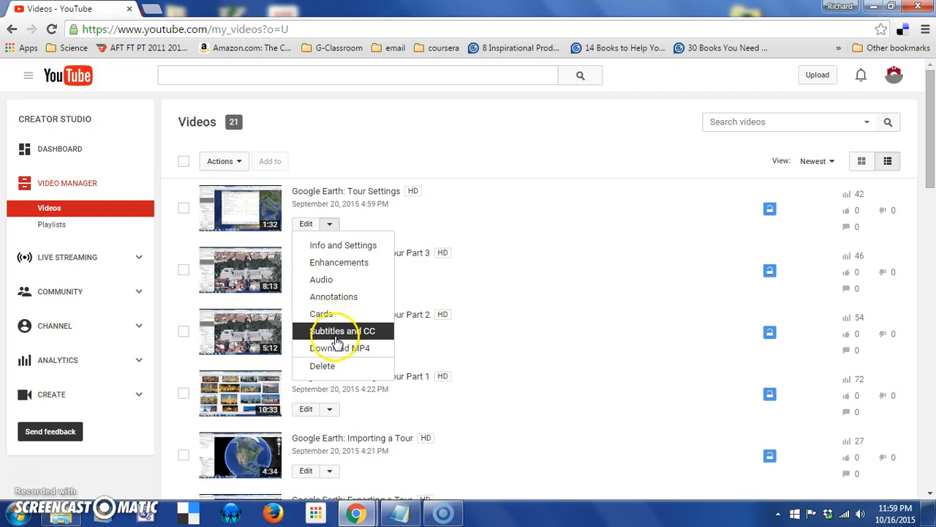
pyautogui.moveTo(340, 348)
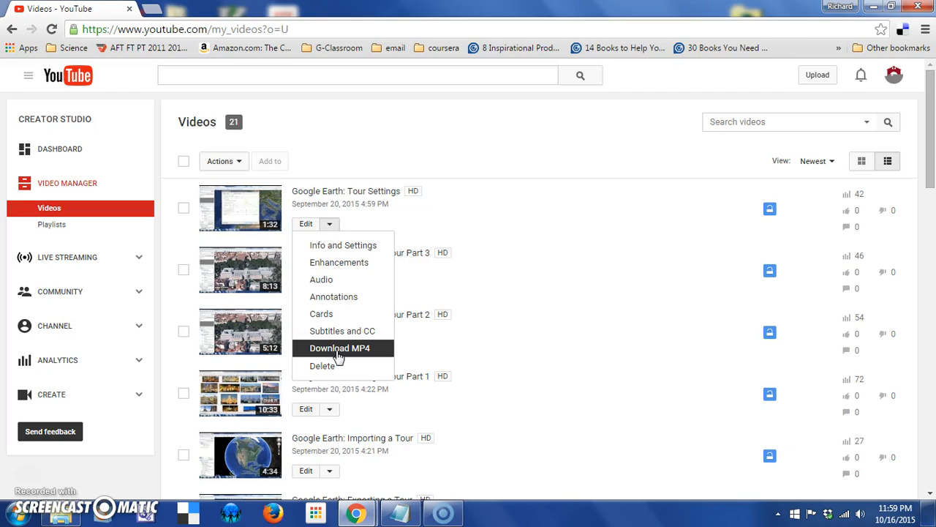
pyautogui.moveTo(323, 366)
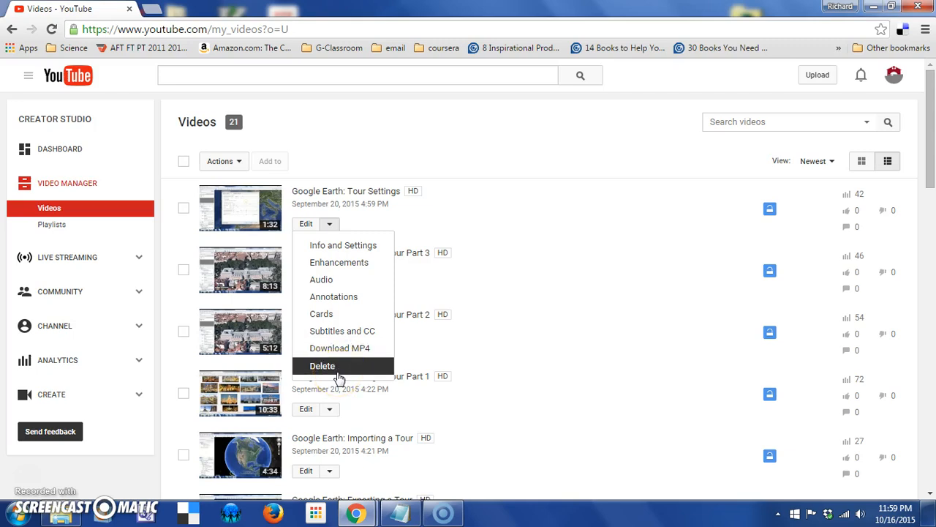
pyautogui.moveTo(494, 287)
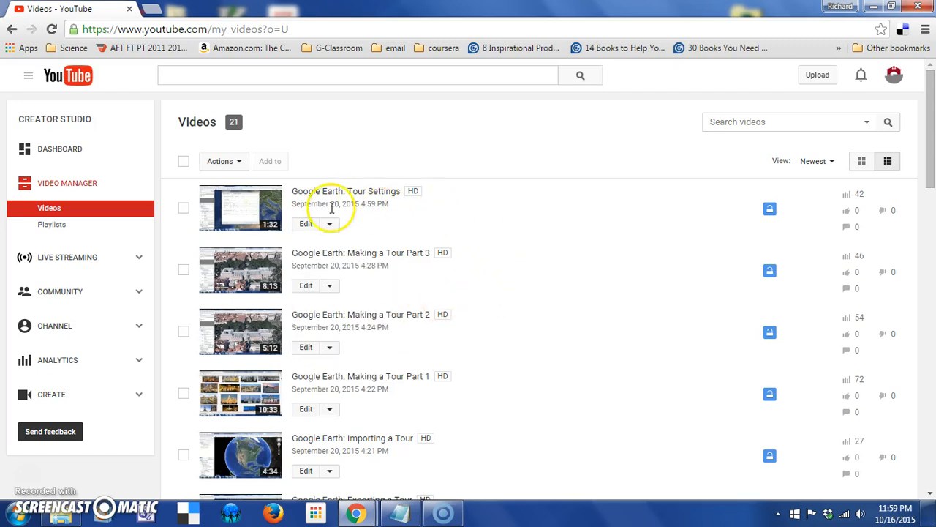
pyautogui.moveTo(251, 231)
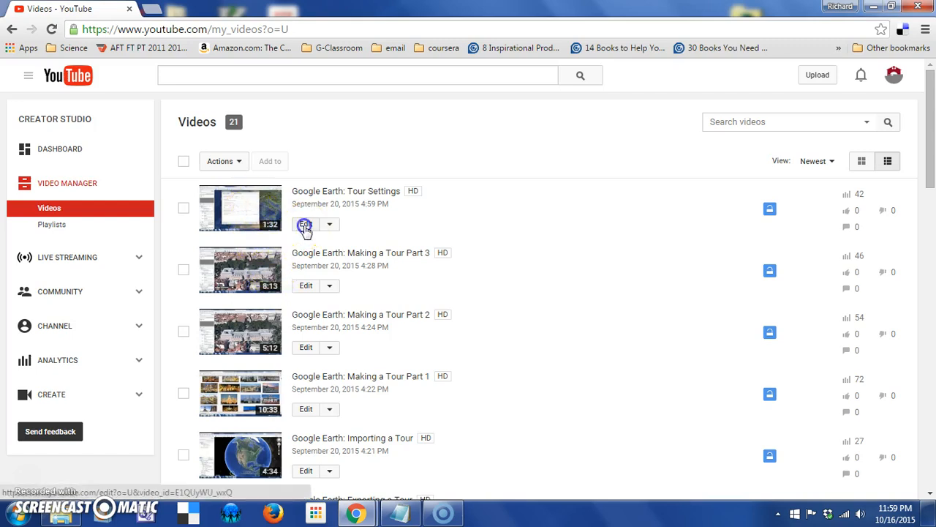
pyautogui.click(306, 225)
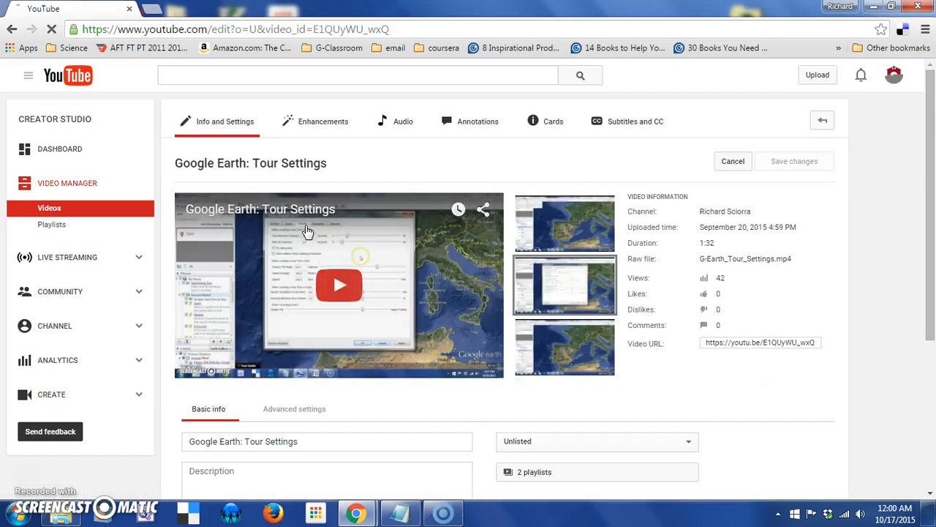
pyautogui.moveTo(379, 273)
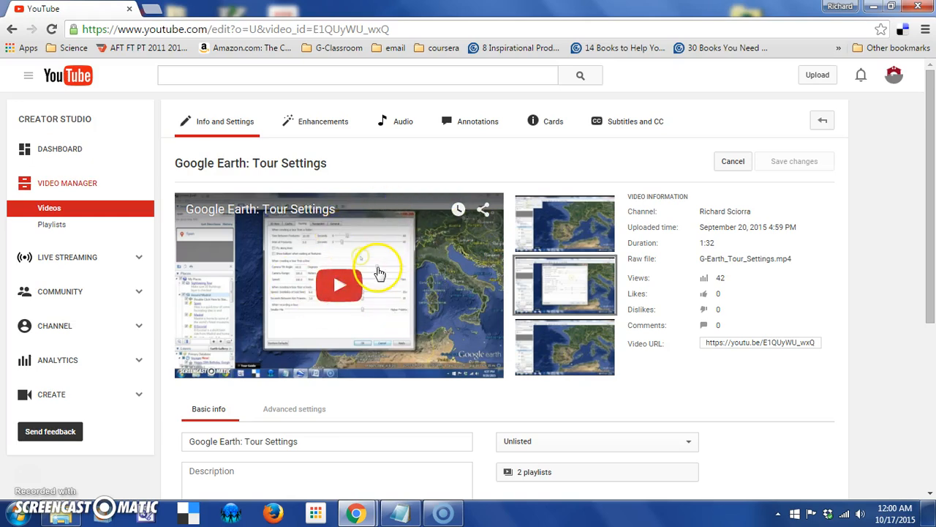
pyautogui.moveTo(742, 260)
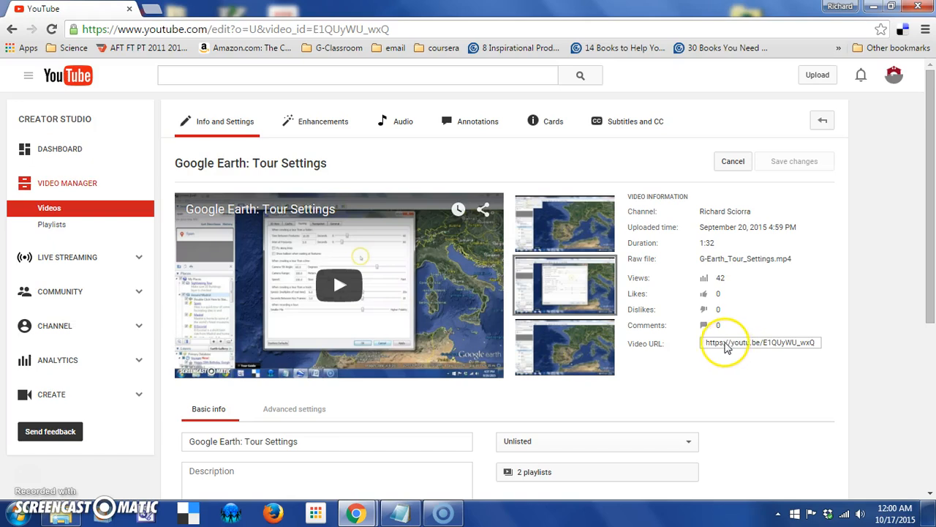
pyautogui.tripleClick(761, 343)
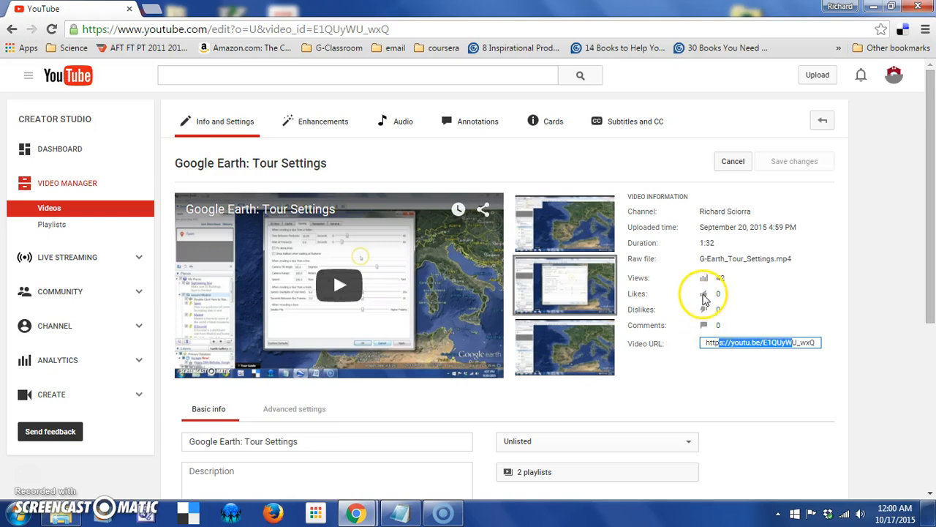
pyautogui.moveTo(728, 278)
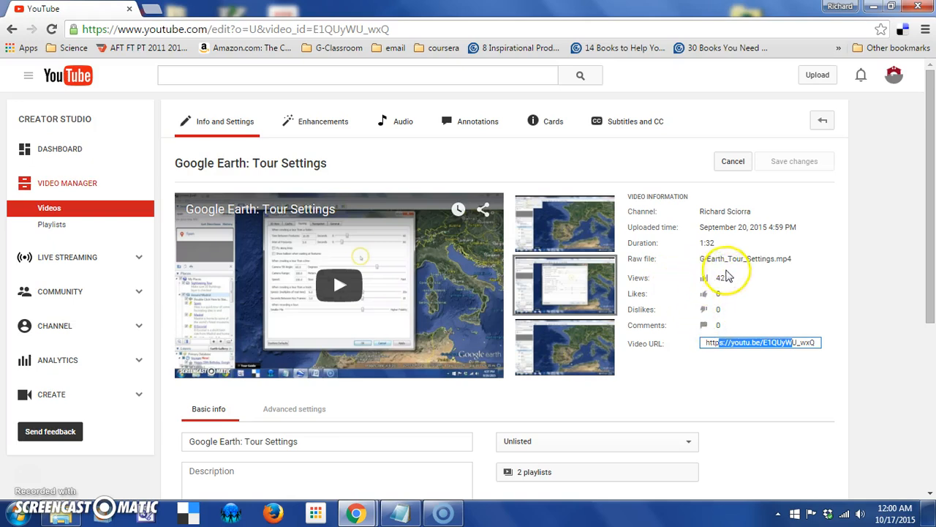
pyautogui.moveTo(702, 280)
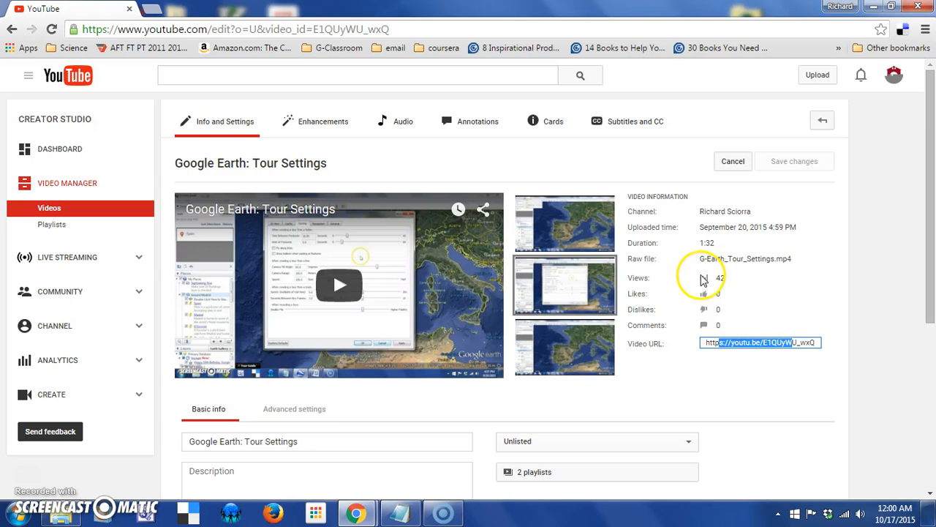
pyautogui.moveTo(929, 264)
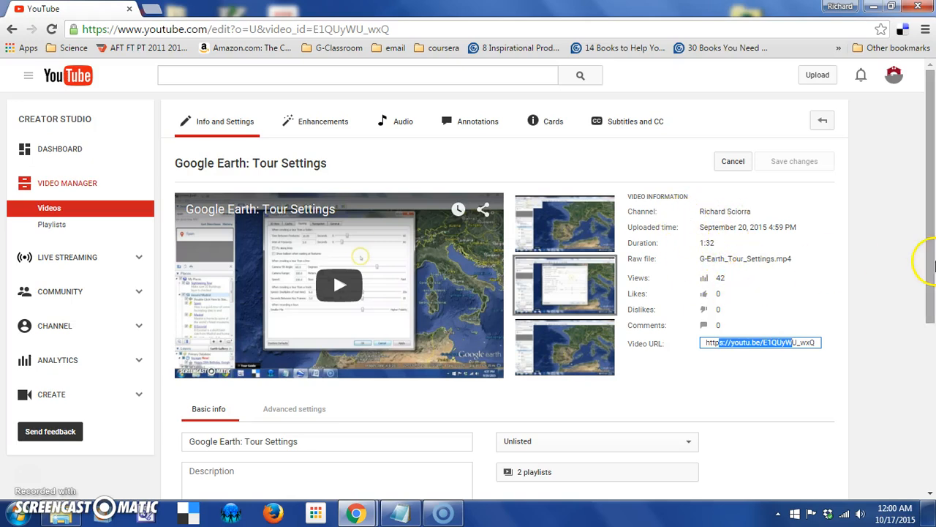
# Type 'A really good video.' into the Tour Settings Basic info description.
pyautogui.scroll(-3)
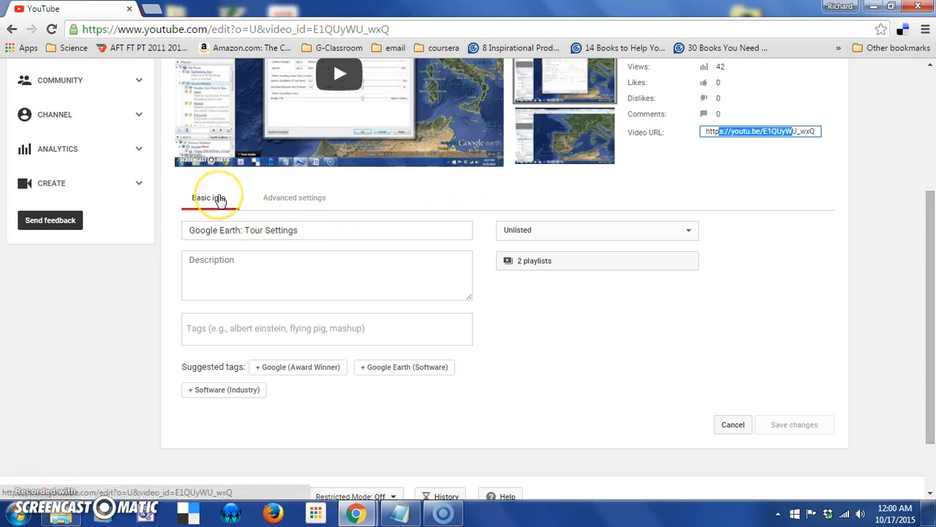
pyautogui.moveTo(249, 223)
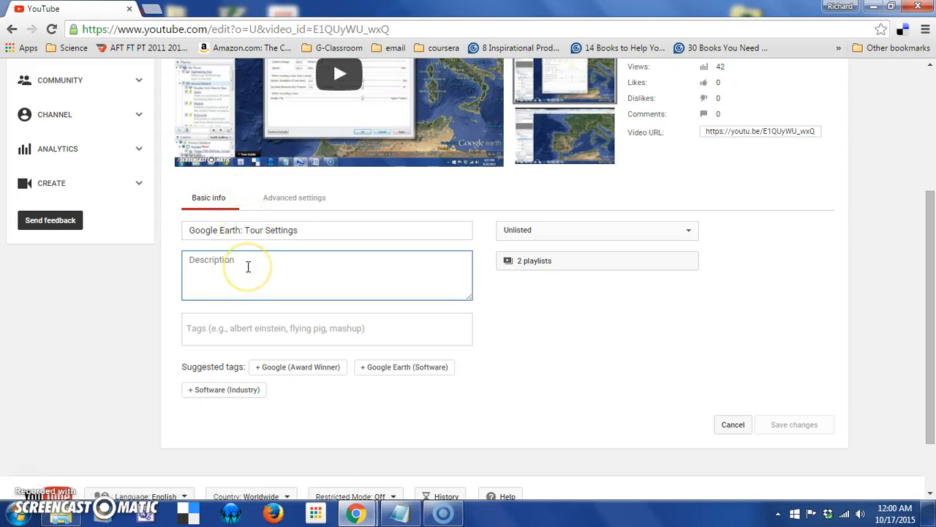
pyautogui.write('A rea')
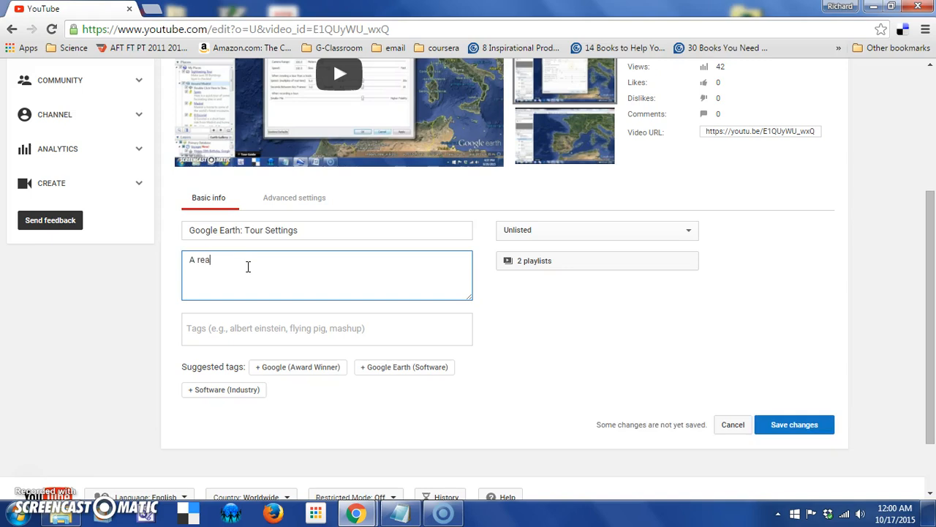
pyautogui.write('lly good video.')
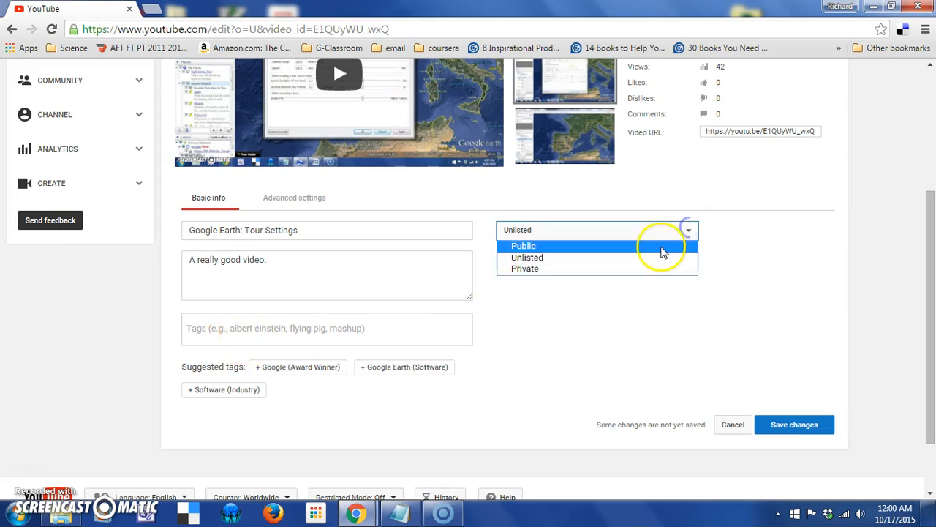
# Make Tour Settings Public and tag it Google Earth (Software), Google and Geography.
pyautogui.click(523, 246)
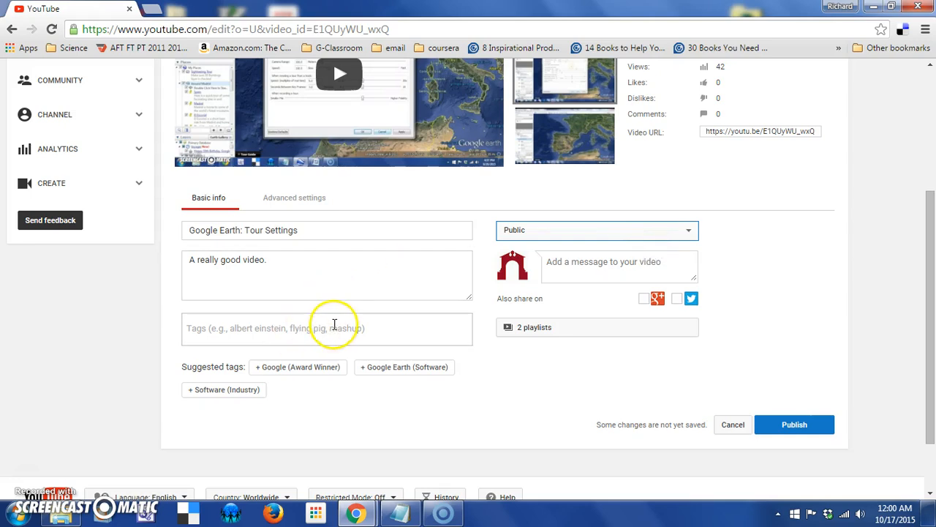
pyautogui.moveTo(261, 339)
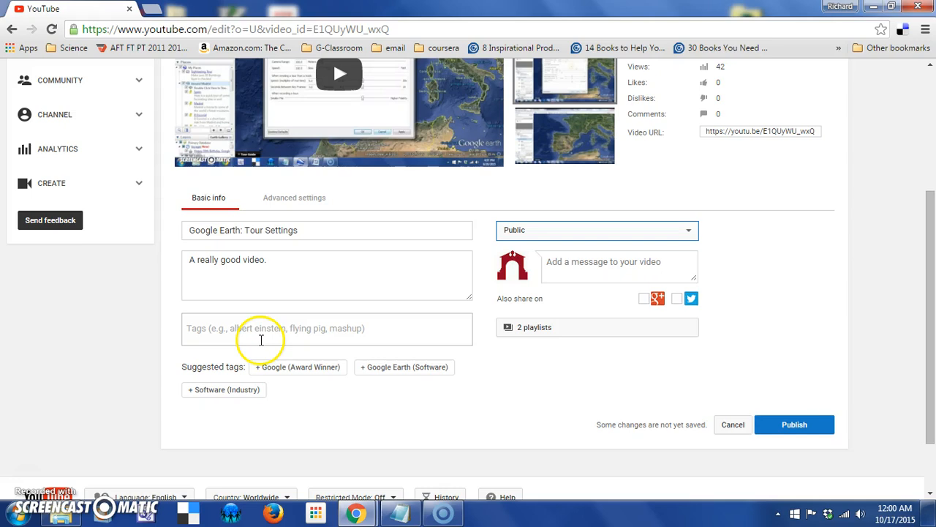
pyautogui.moveTo(384, 370)
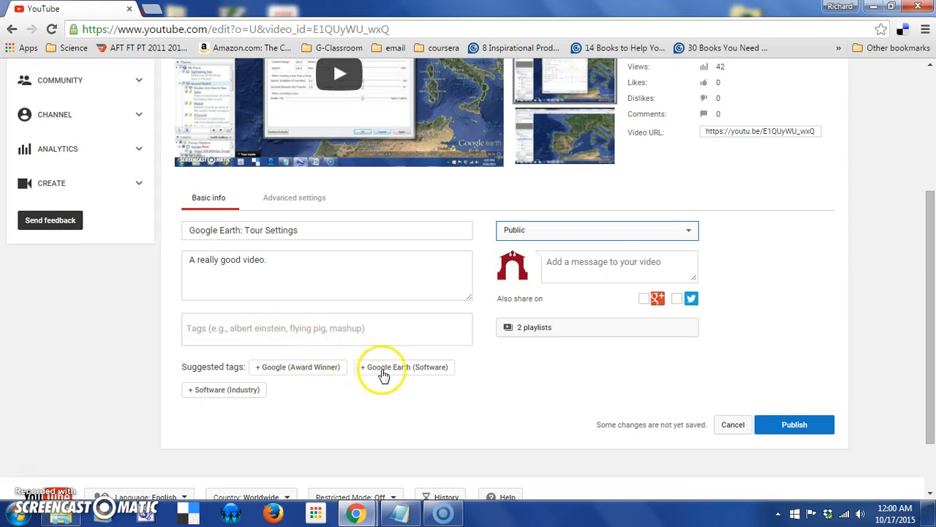
pyautogui.click(405, 367)
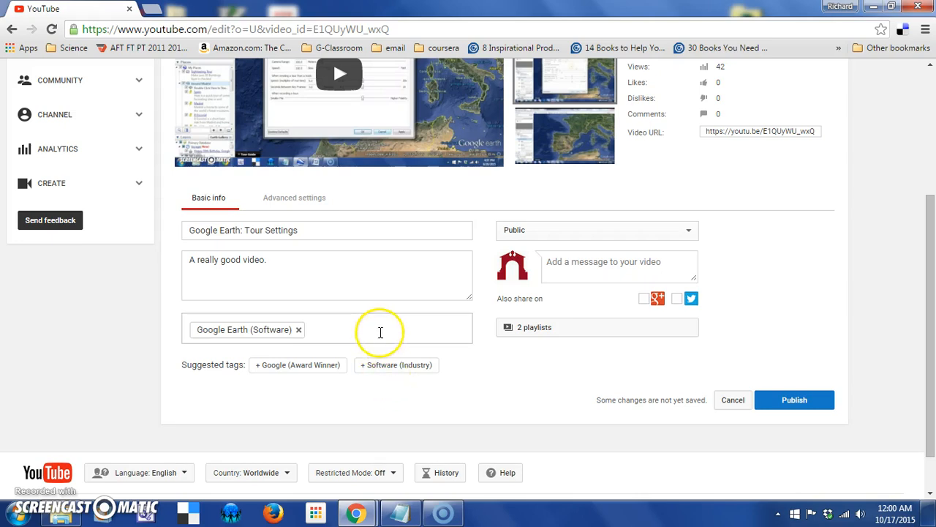
pyautogui.write('Google')
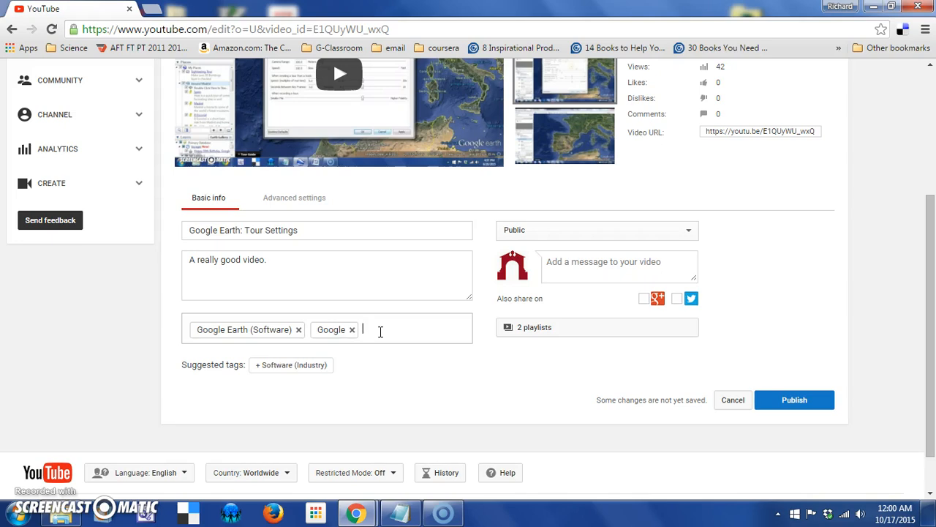
pyautogui.write('Geogra')
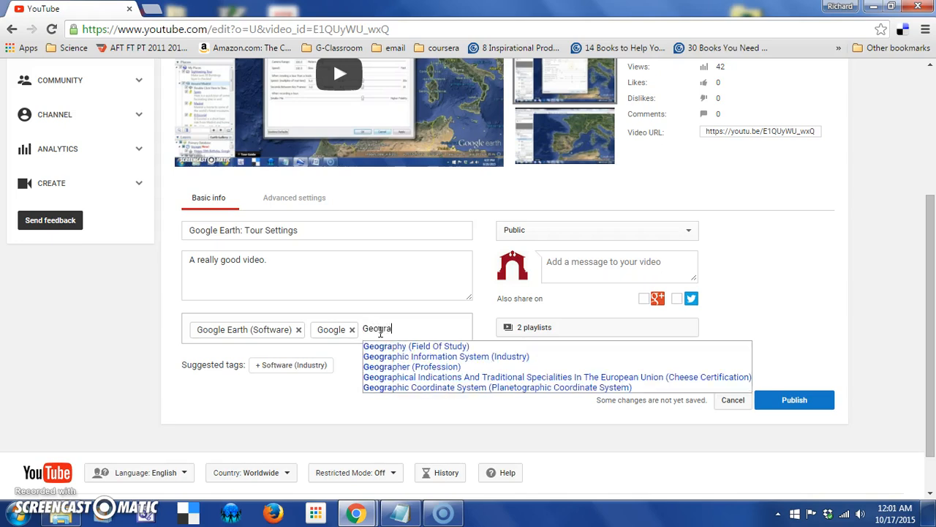
pyautogui.click(416, 345)
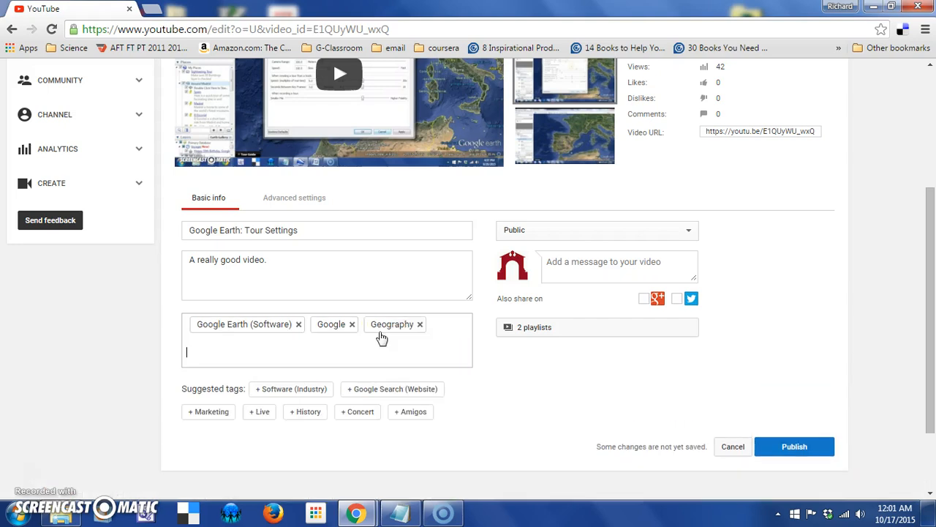
pyautogui.moveTo(269, 77)
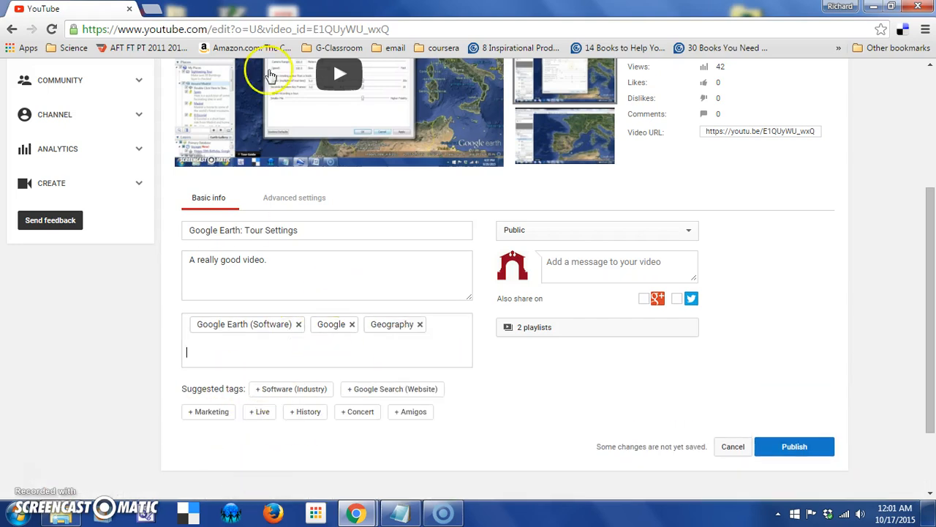
pyautogui.moveTo(338, 306)
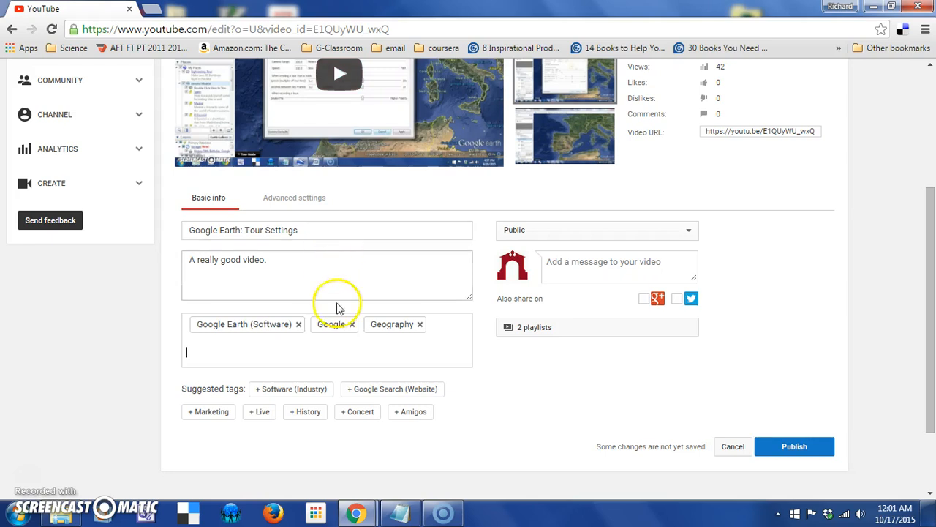
pyautogui.moveTo(563, 250)
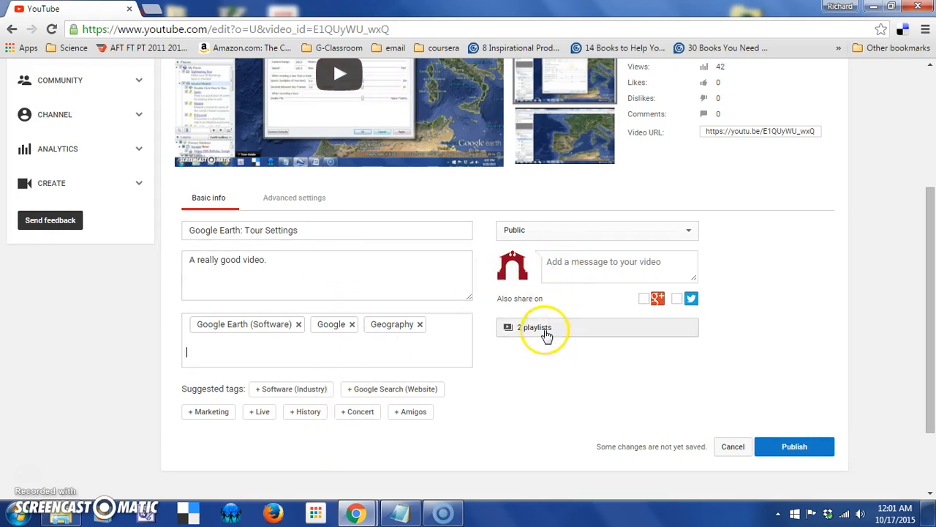
# Keep Tour Settings in the Sample List and Google Earth playlists, then show Advanced settings.
pyautogui.click(534, 327)
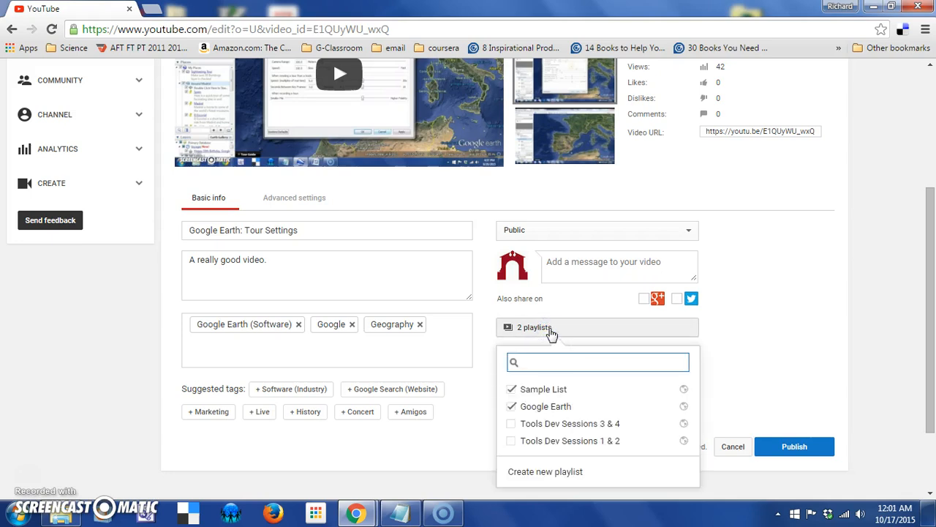
pyautogui.moveTo(530, 428)
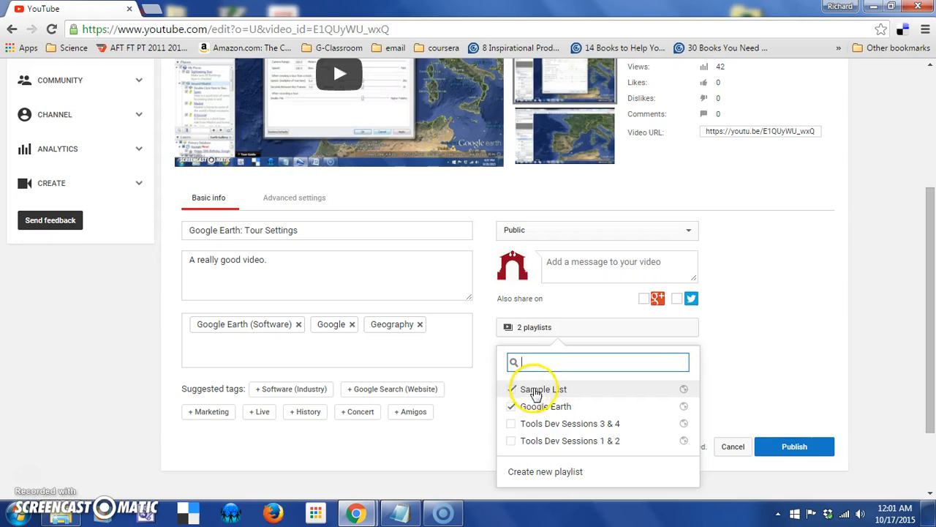
pyautogui.click(511, 423)
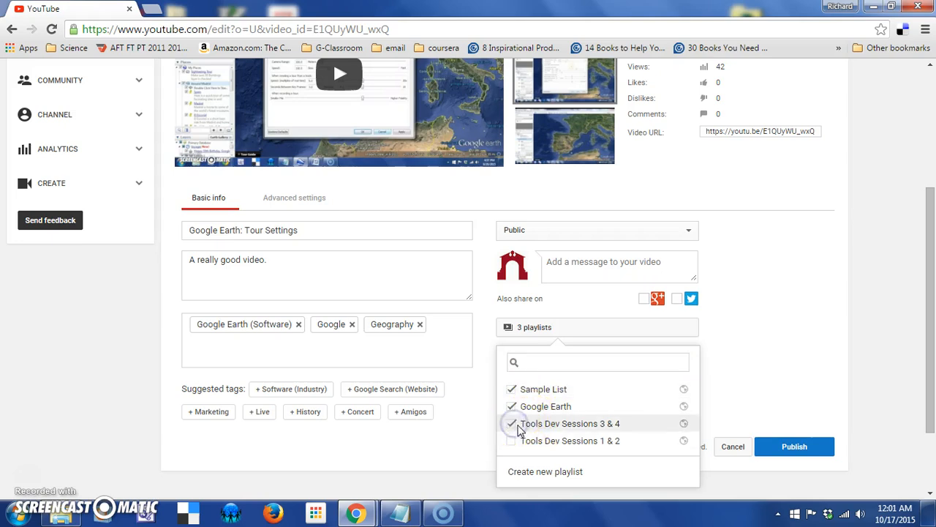
pyautogui.click(512, 406)
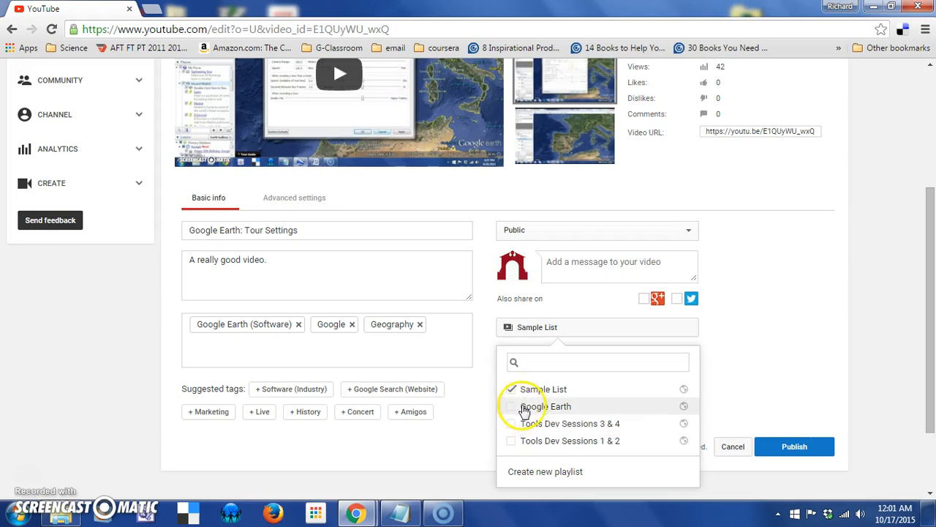
pyautogui.click(512, 406)
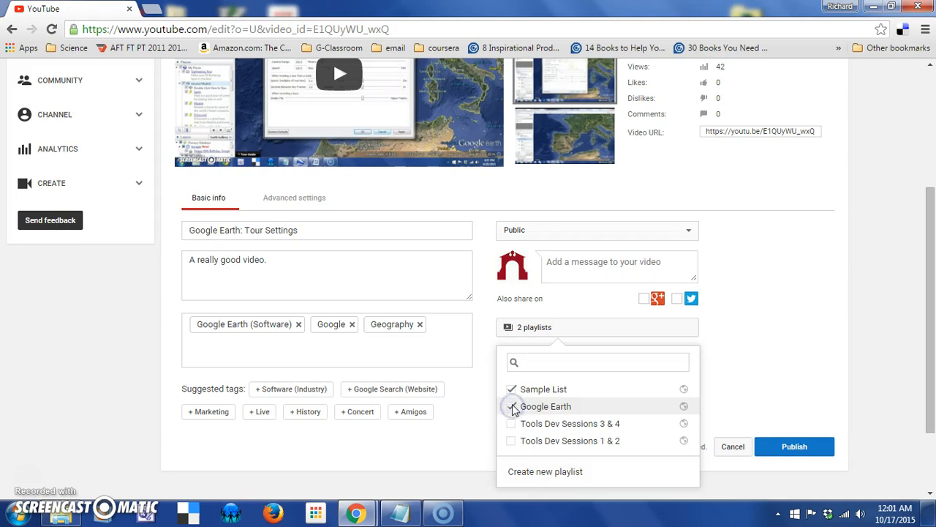
pyautogui.click(511, 406)
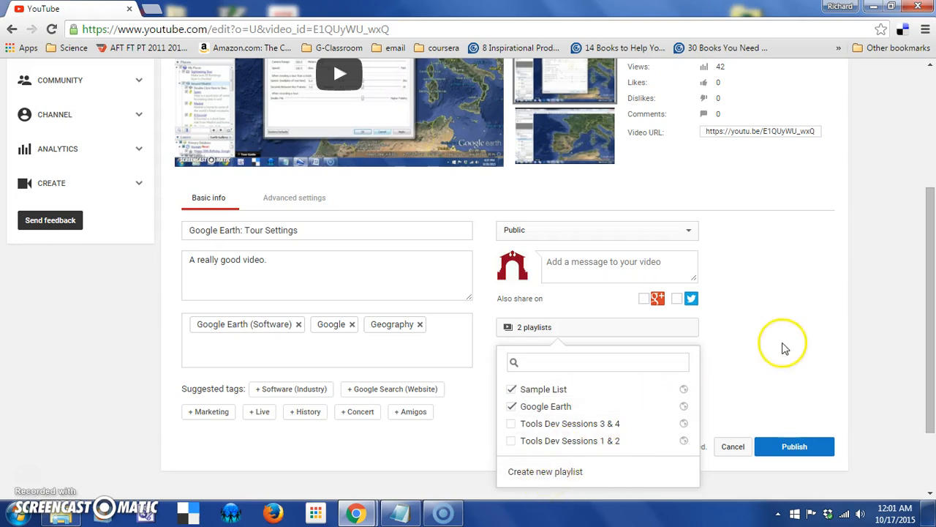
pyautogui.click(783, 345)
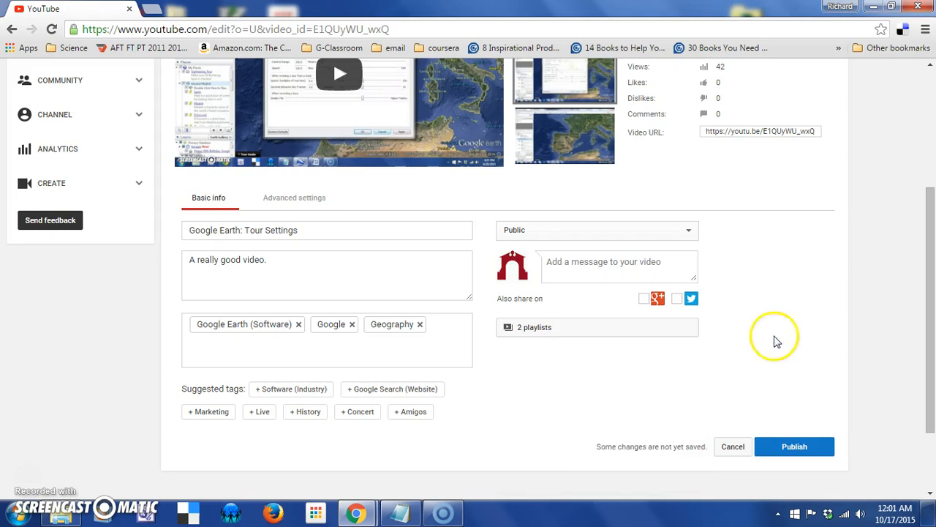
pyautogui.click(294, 197)
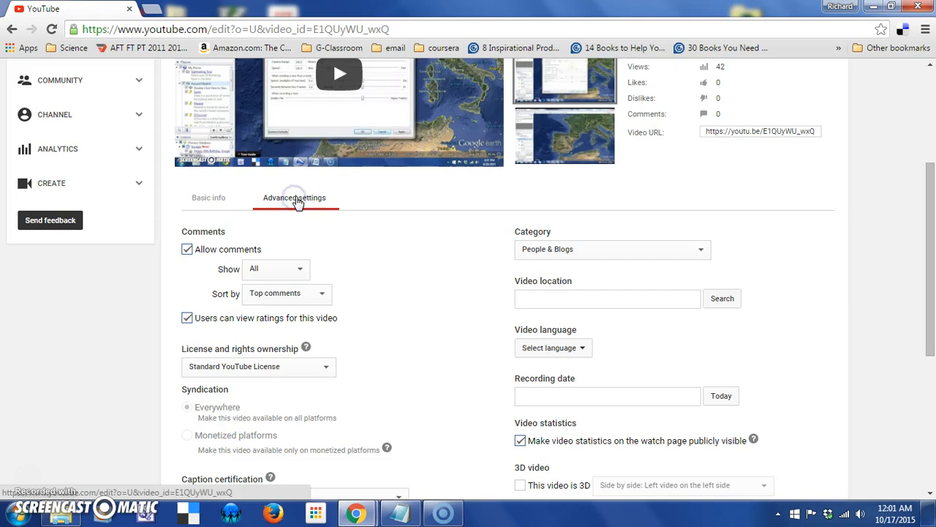
# Allow comments on Tour Settings, showing only Approved ones, sorted by Top comments.
pyautogui.scroll(-3)
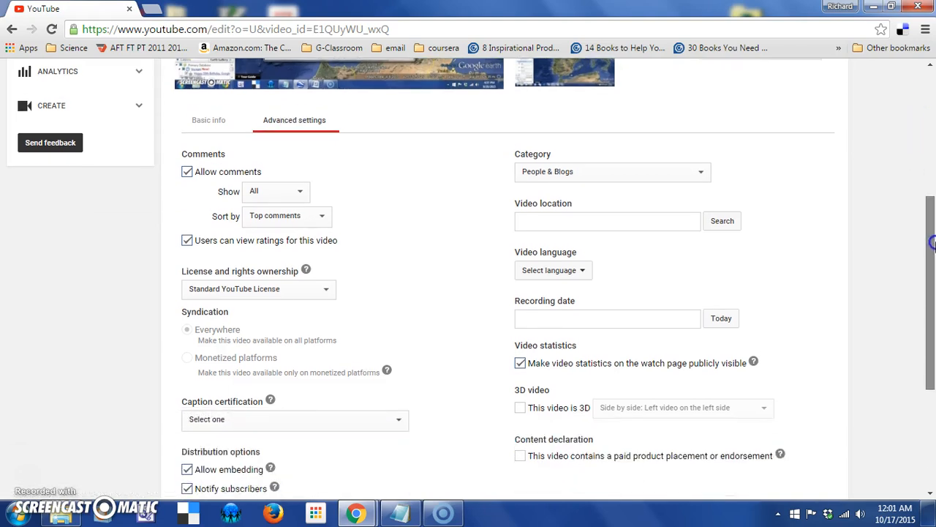
pyautogui.scroll(-3)
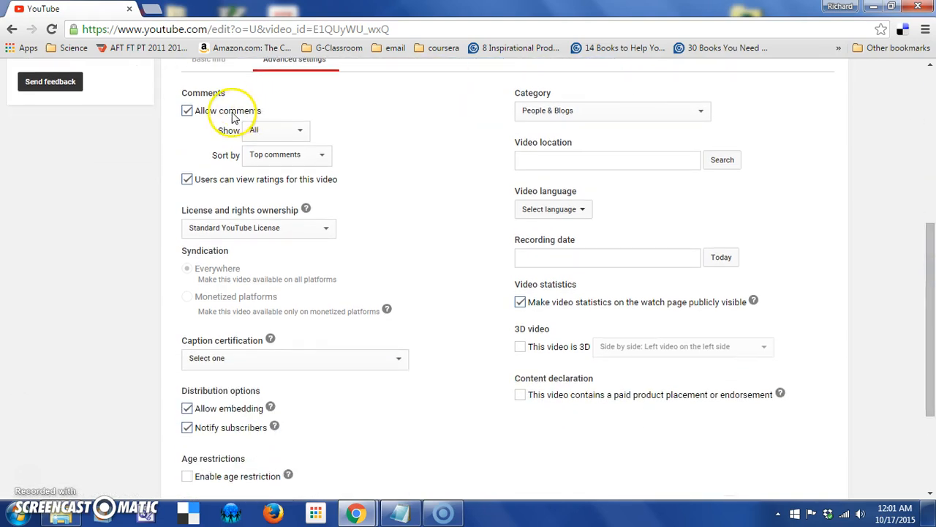
pyautogui.click(188, 110)
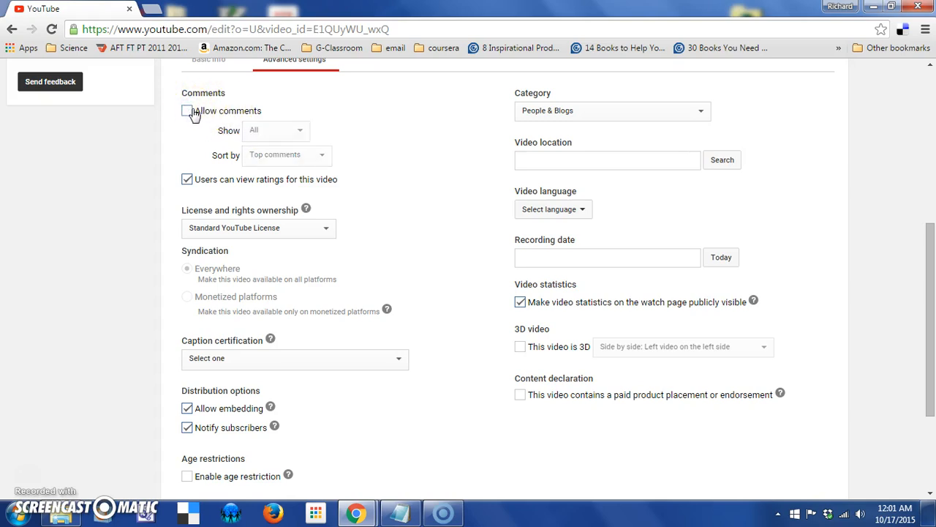
pyautogui.click(187, 110)
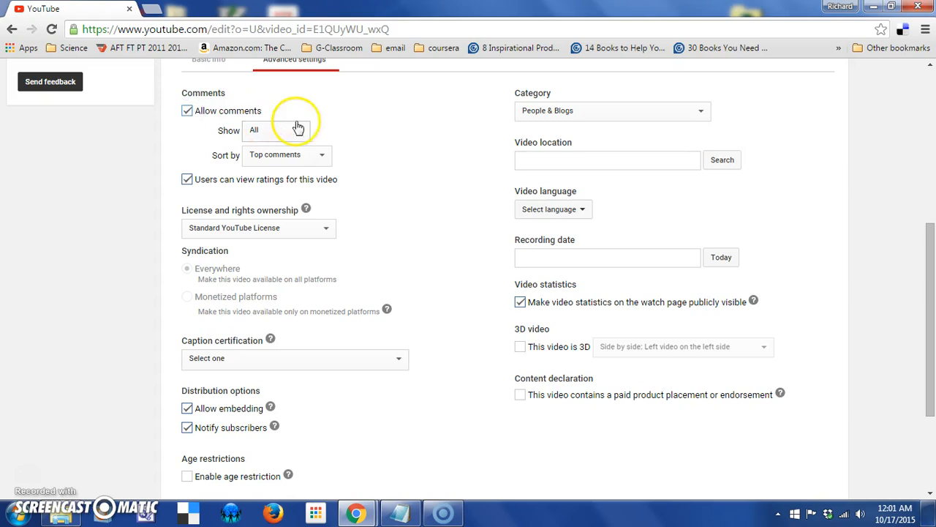
pyautogui.click(276, 130)
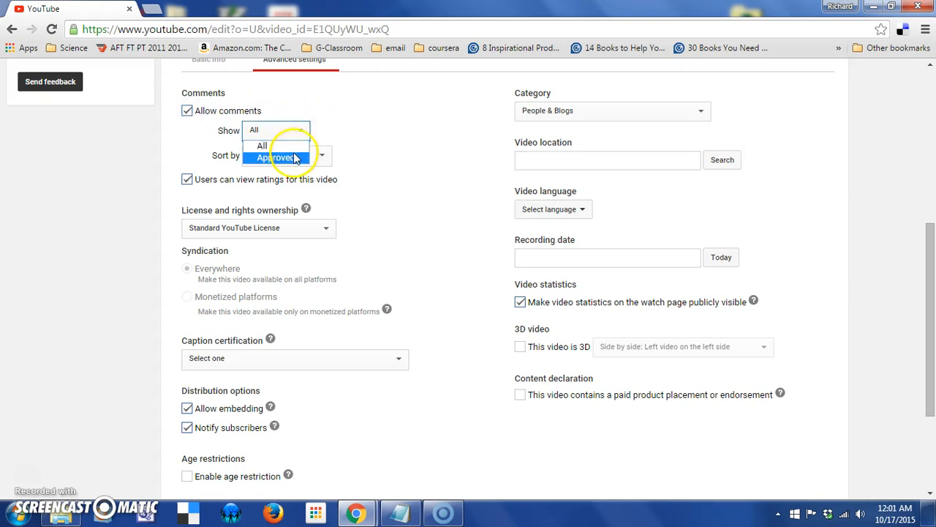
pyautogui.click(277, 158)
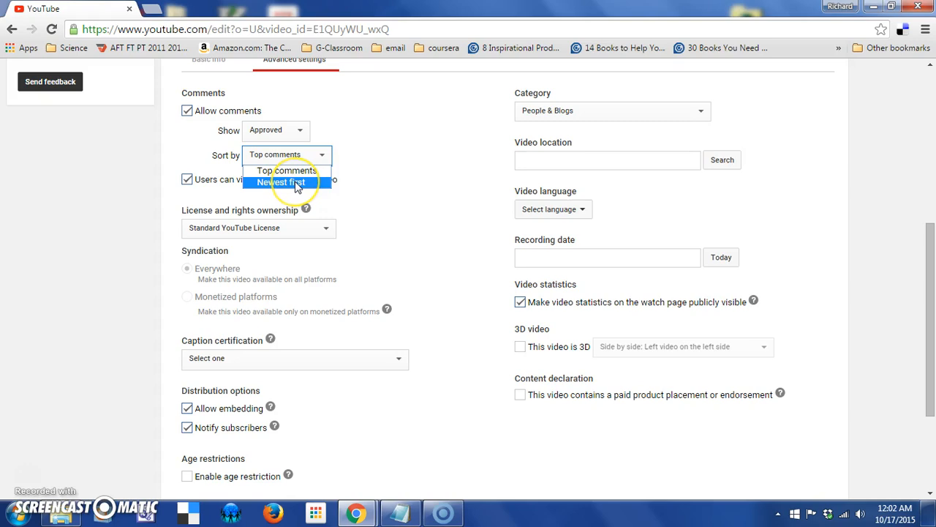
pyautogui.moveTo(293, 182)
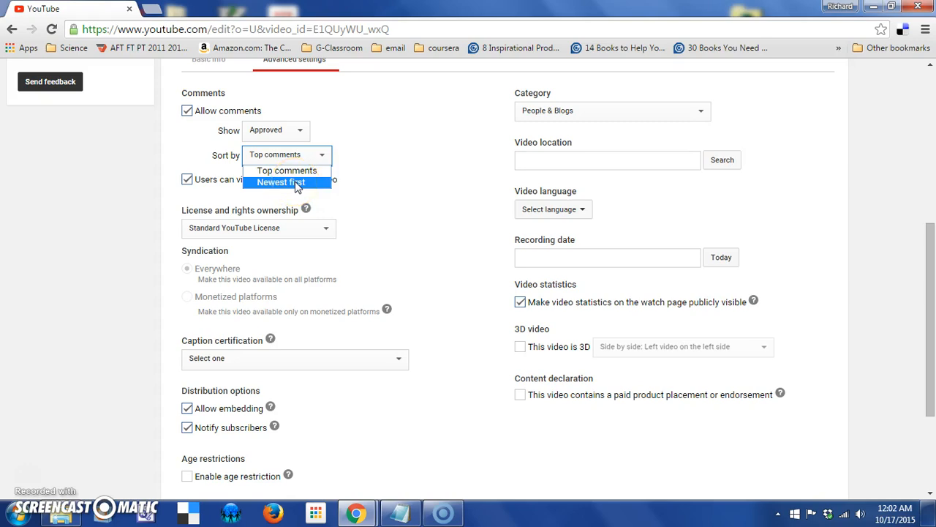
pyautogui.moveTo(286, 170)
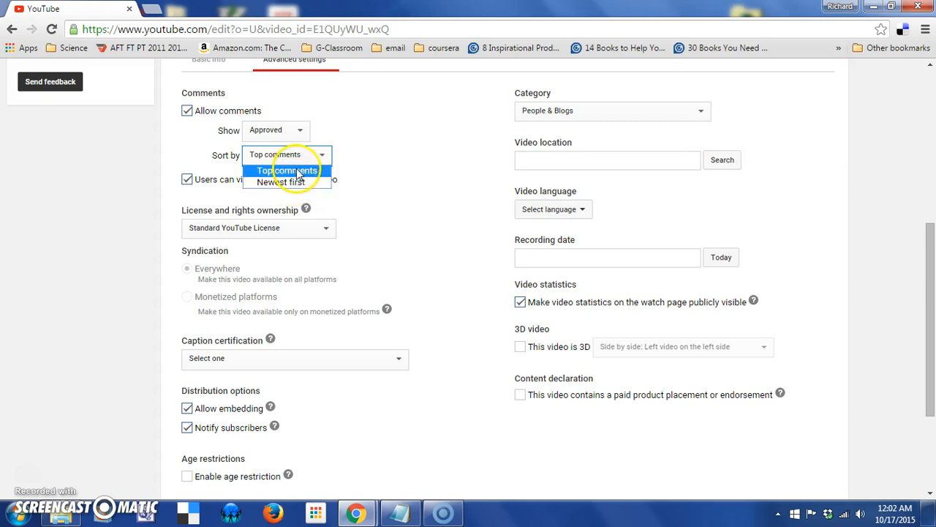
pyautogui.click(286, 170)
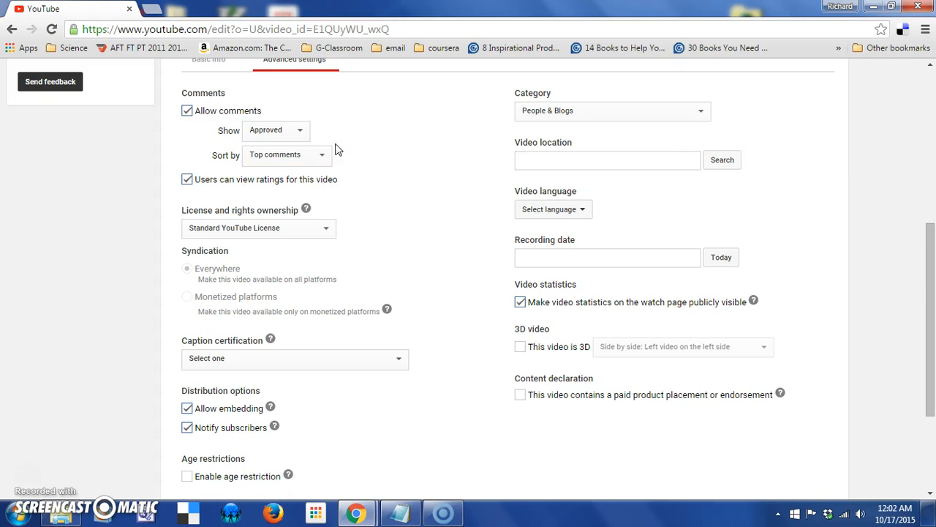
pyautogui.moveTo(207, 192)
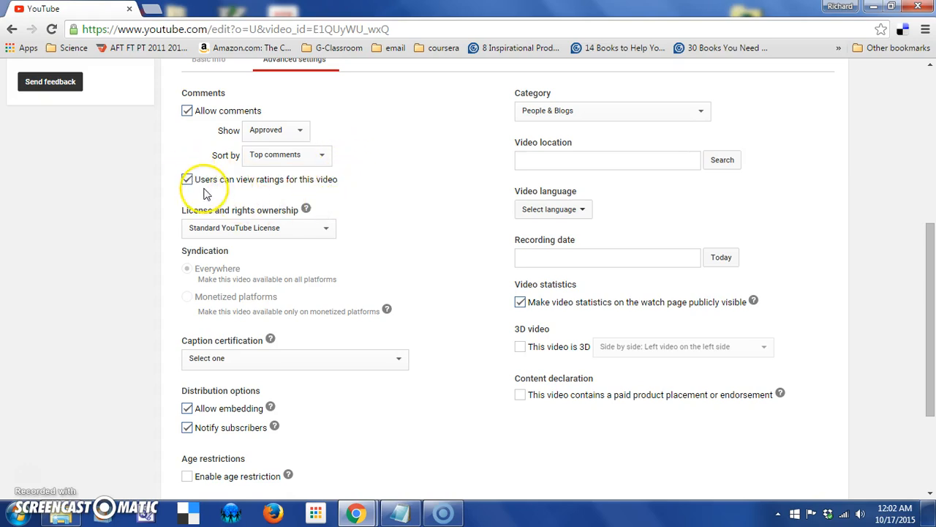
pyautogui.moveTo(316, 192)
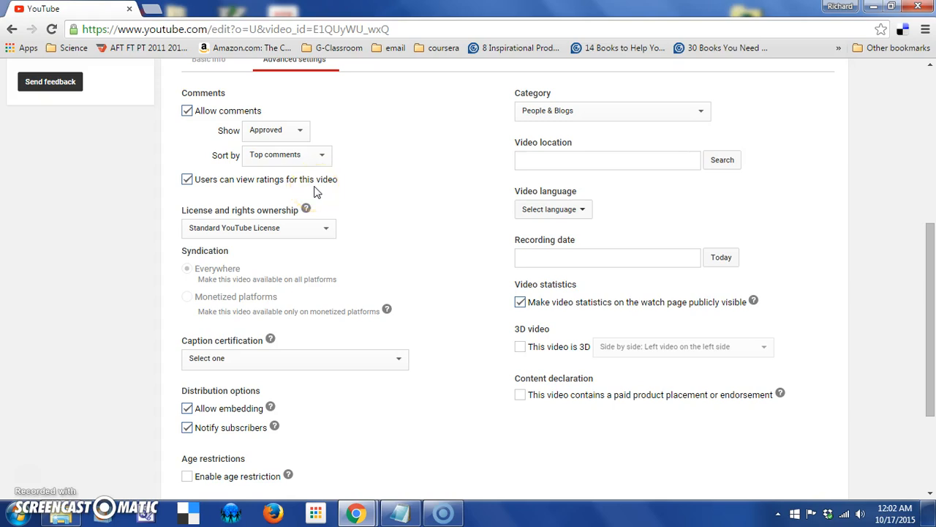
pyautogui.moveTo(308, 247)
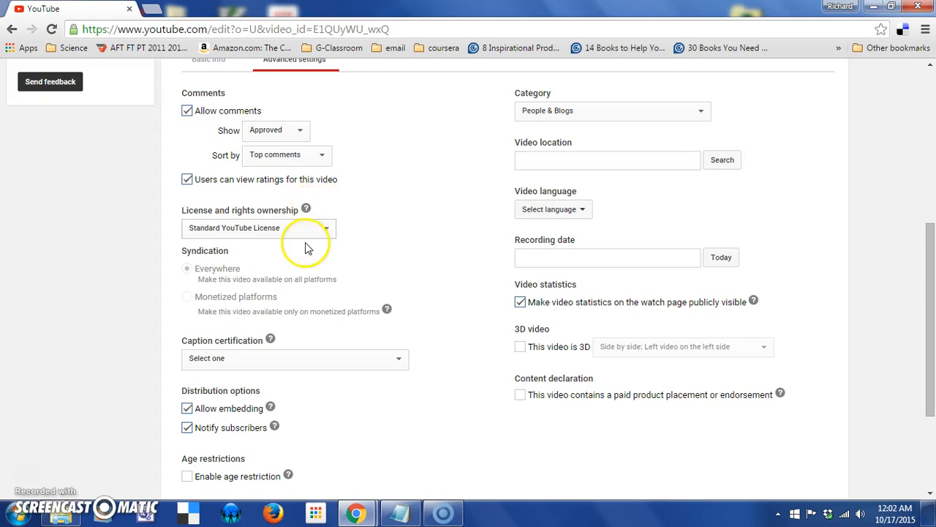
pyautogui.moveTo(271, 228)
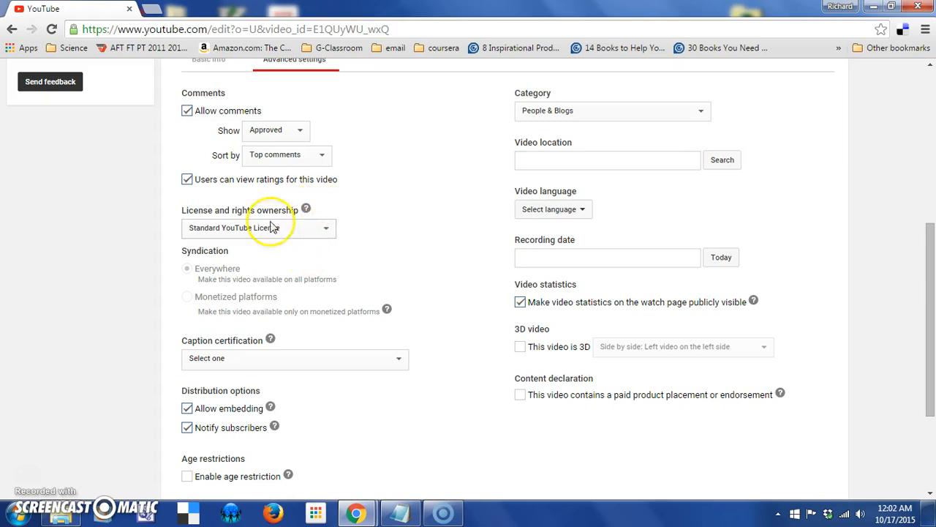
pyautogui.moveTo(256, 238)
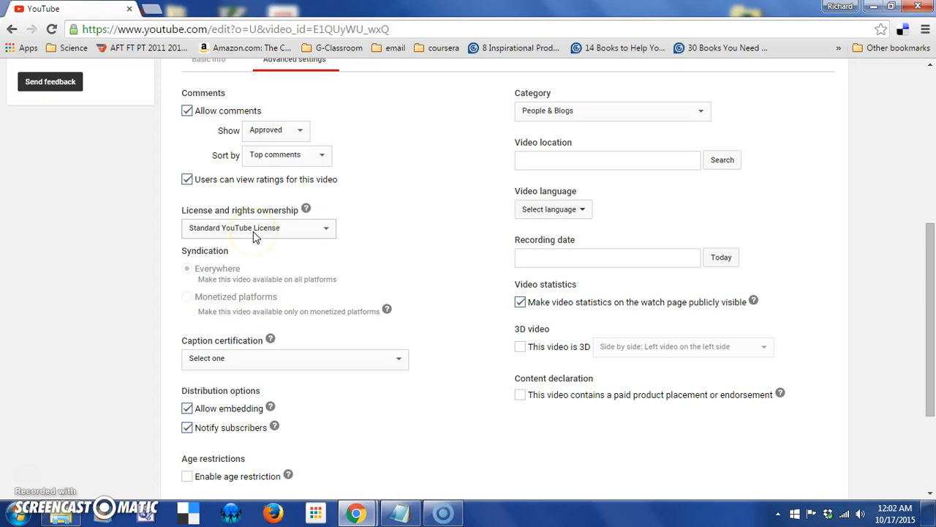
pyautogui.moveTo(307, 231)
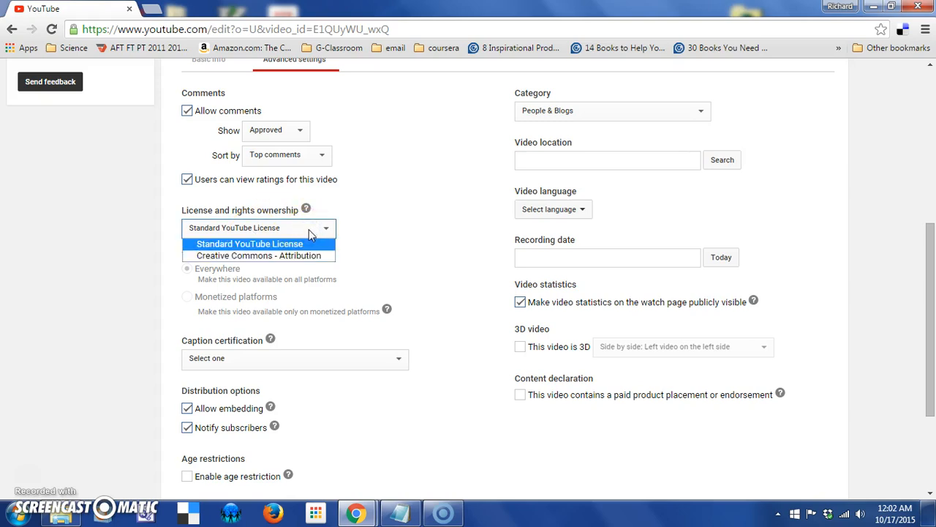
pyautogui.click(249, 244)
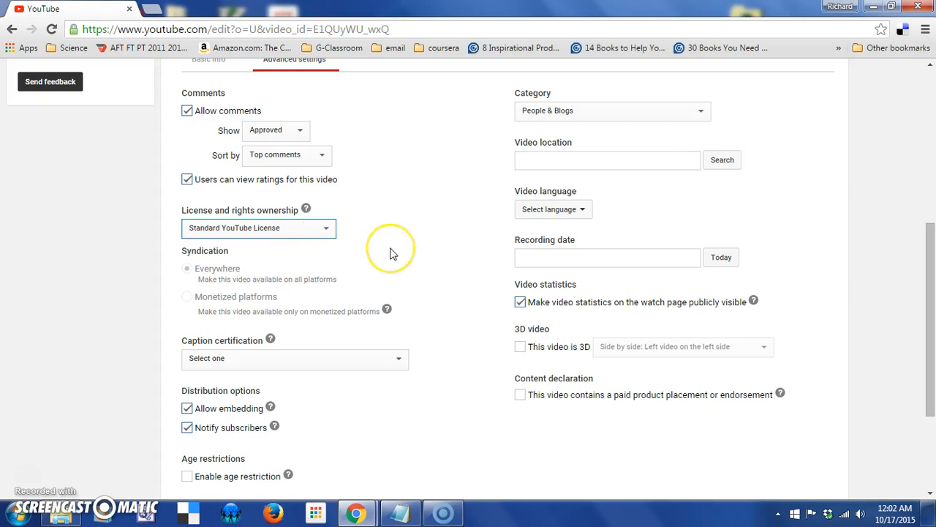
pyautogui.moveTo(393, 253)
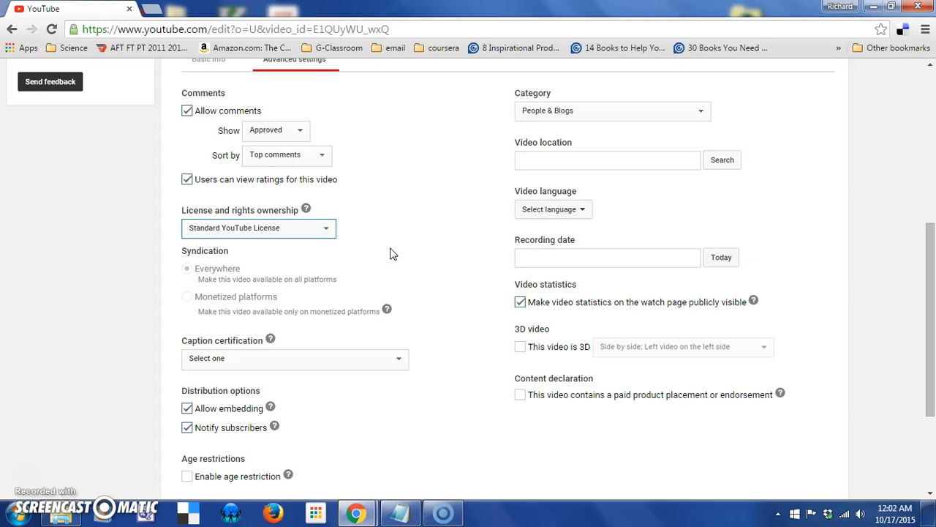
pyautogui.scroll(-3)
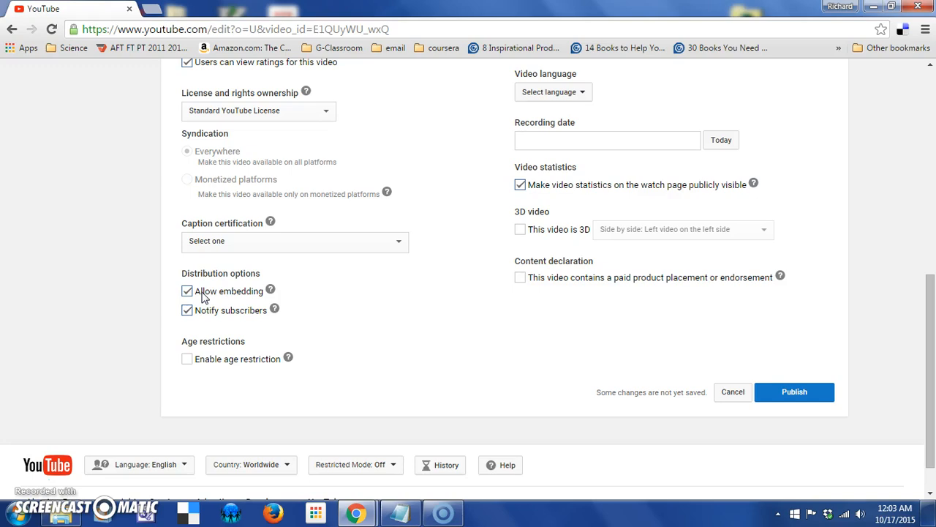
pyautogui.moveTo(230, 324)
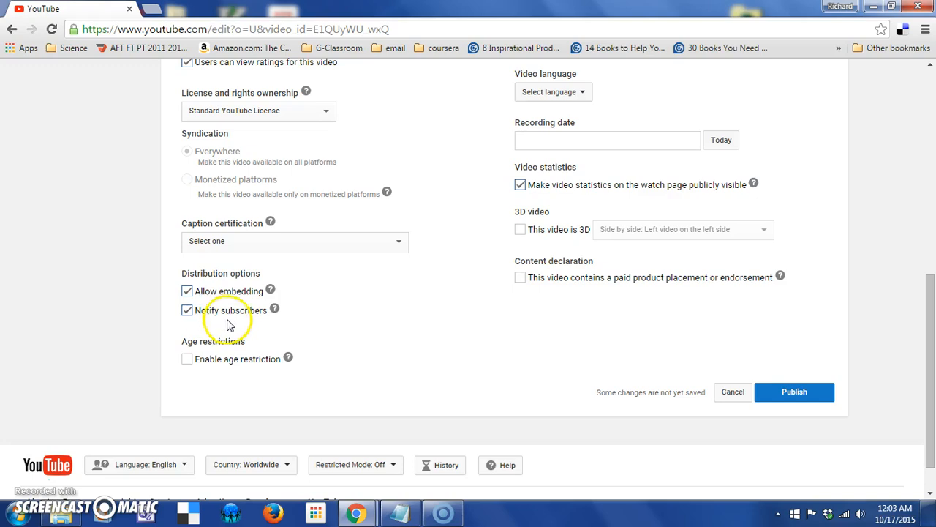
pyautogui.click(274, 308)
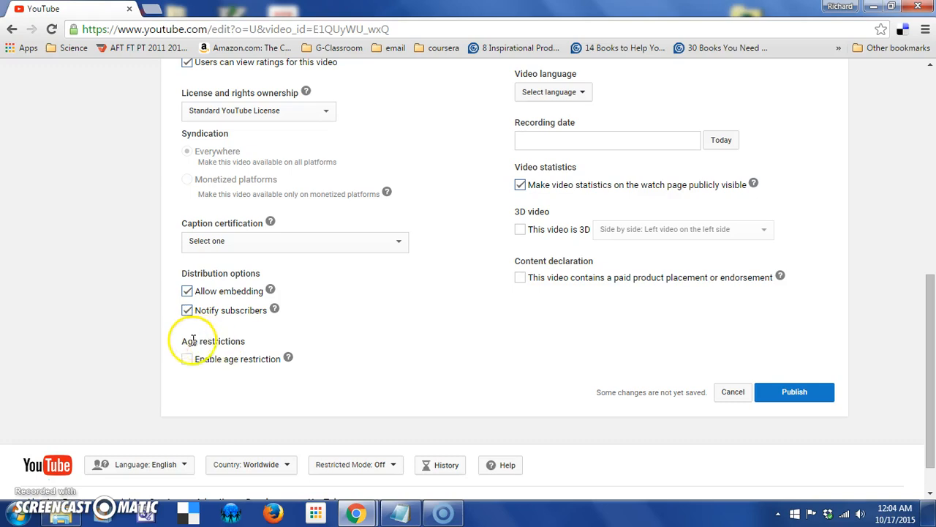
pyautogui.moveTo(245, 379)
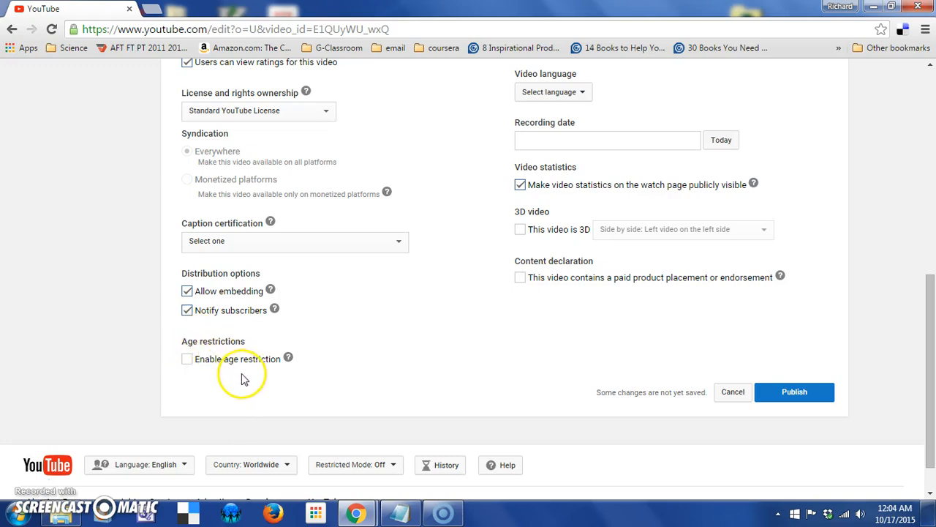
pyautogui.moveTo(242, 381)
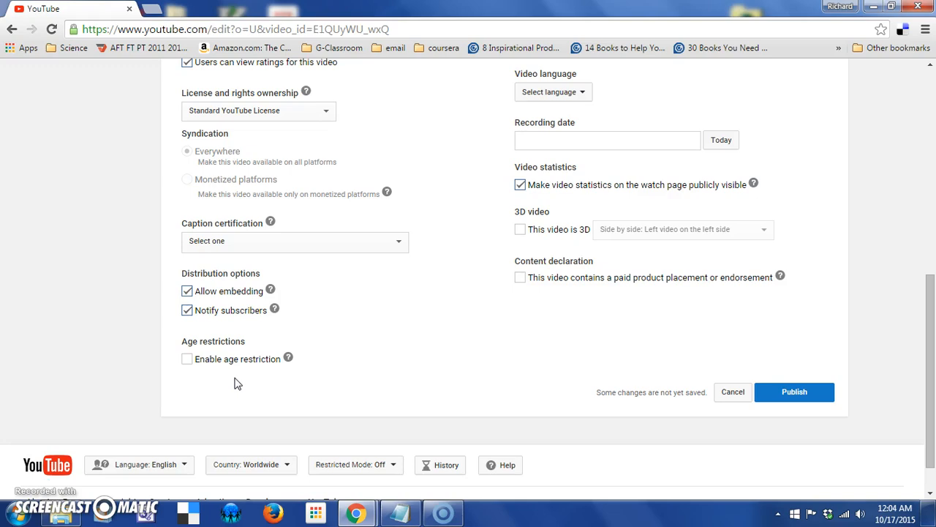
pyautogui.moveTo(853, 351)
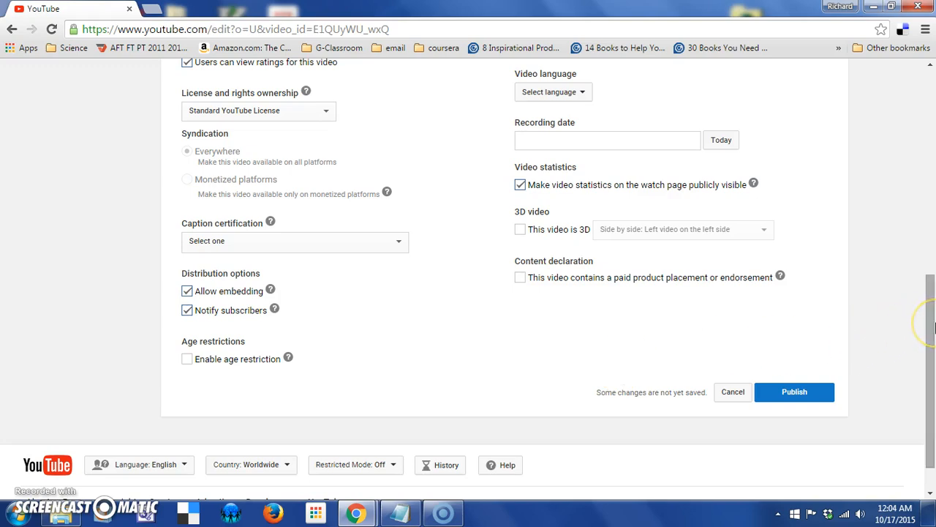
# Change the Tour Settings category from People & Blogs to Education.
pyautogui.scroll(3)
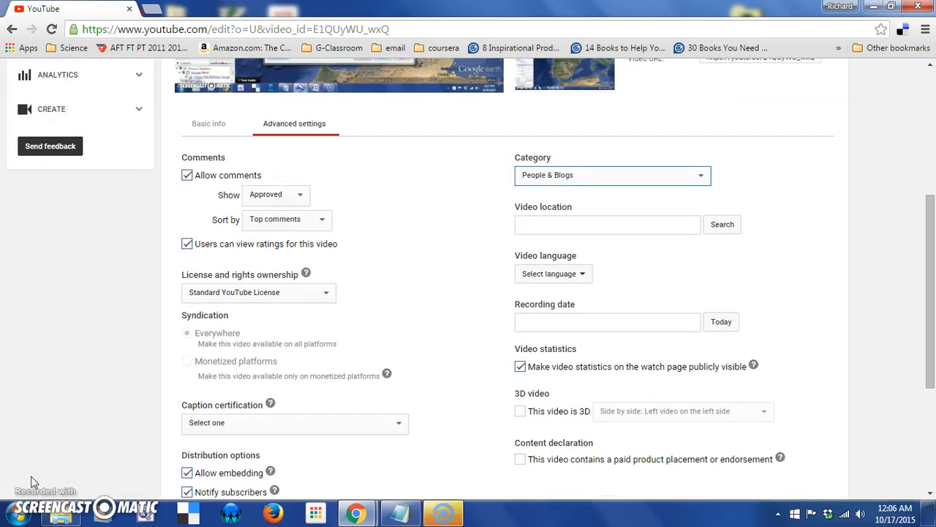
pyautogui.moveTo(697, 196)
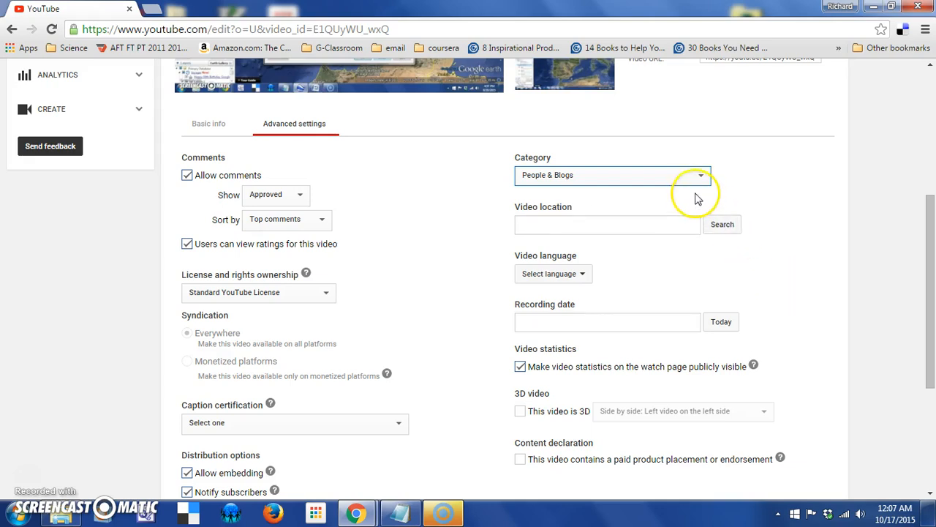
pyautogui.moveTo(555, 160)
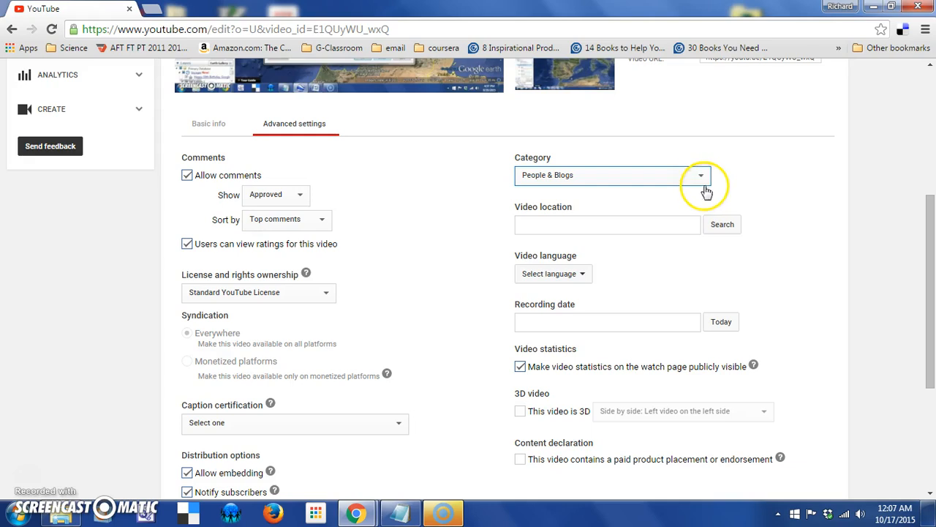
pyautogui.click(700, 174)
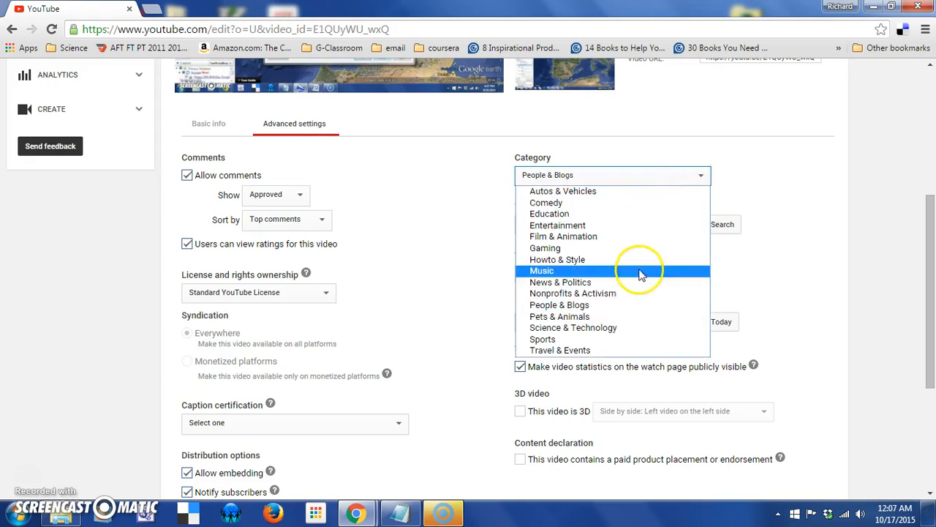
pyautogui.moveTo(618, 260)
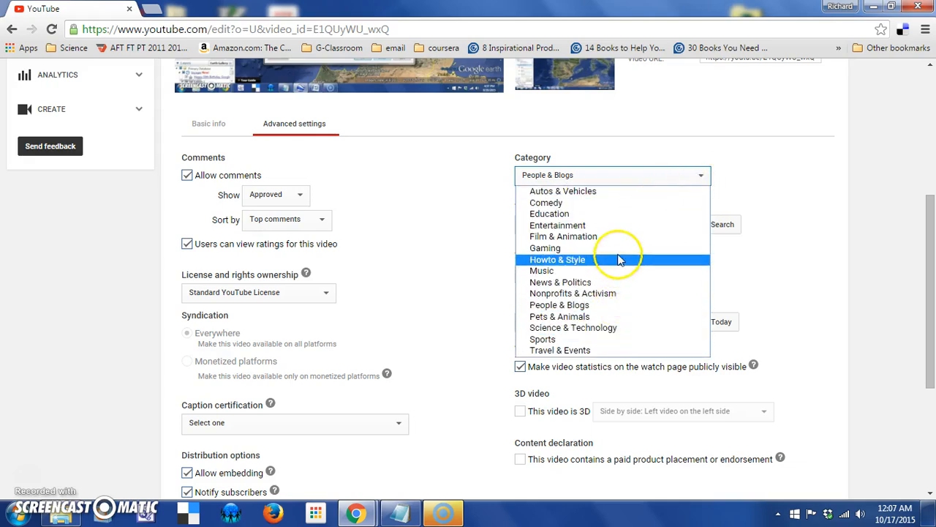
pyautogui.moveTo(605, 237)
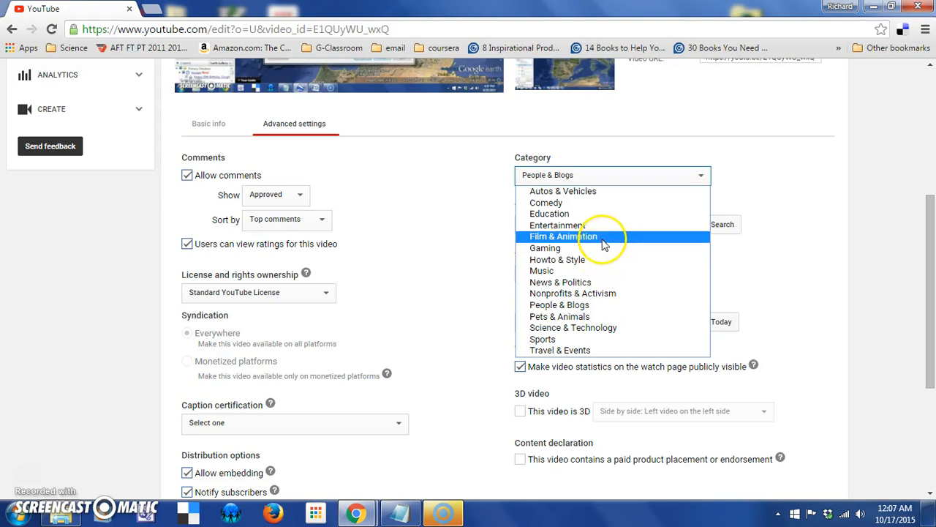
pyautogui.moveTo(602, 202)
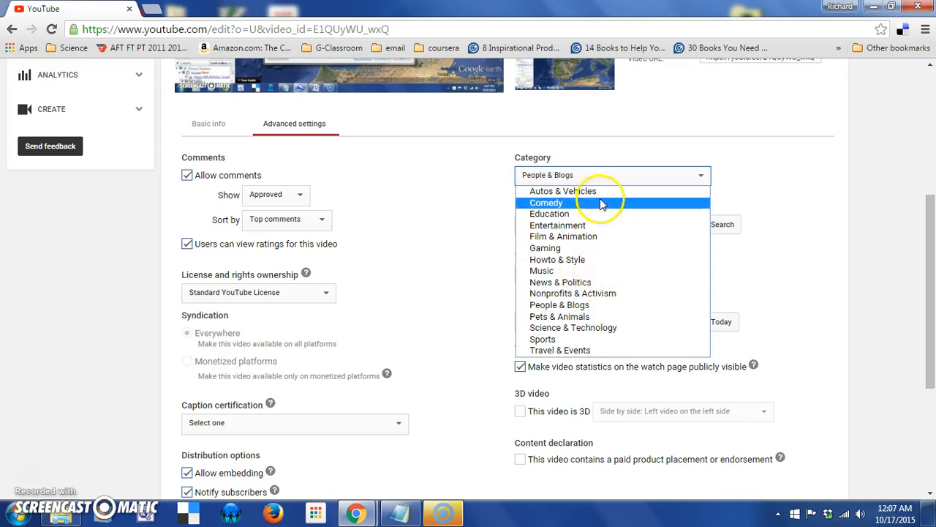
pyautogui.moveTo(585, 213)
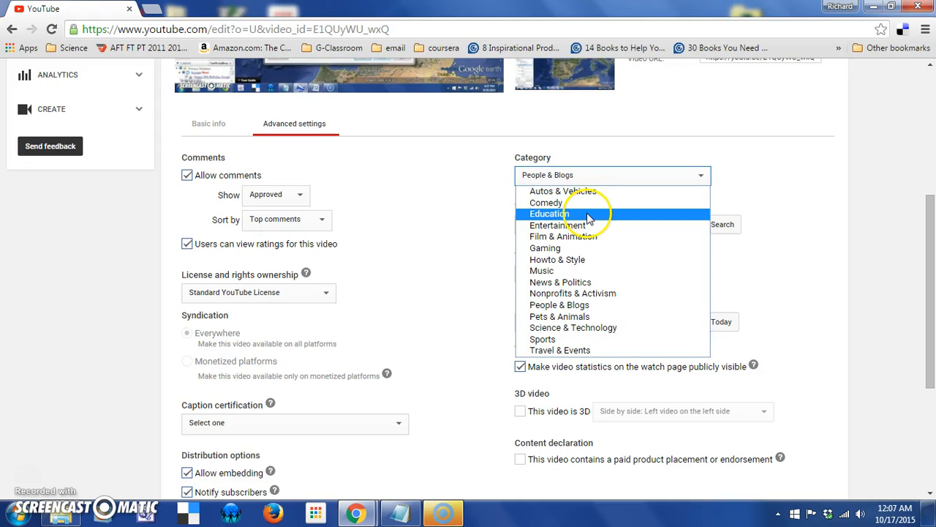
pyautogui.click(549, 213)
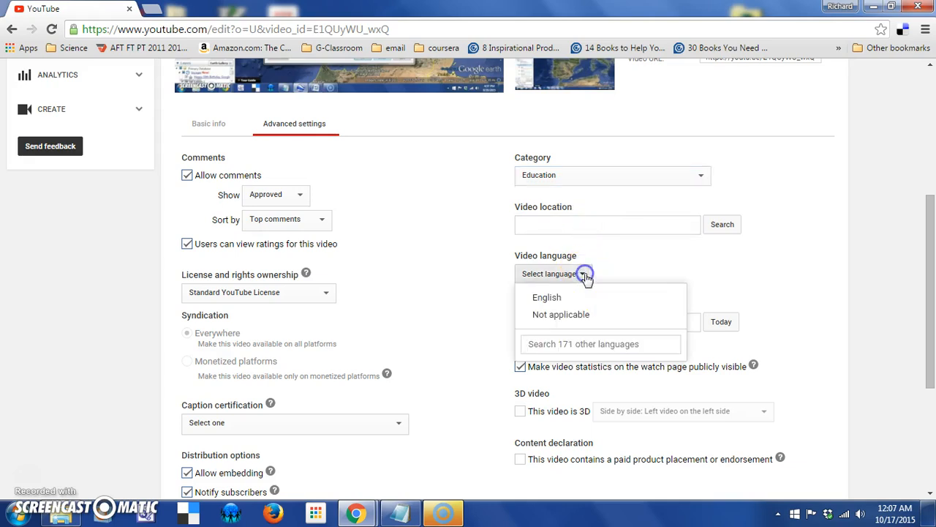
# Set Tour Settings' video language to English and its recording date to October 14, 2015.
pyautogui.click(546, 297)
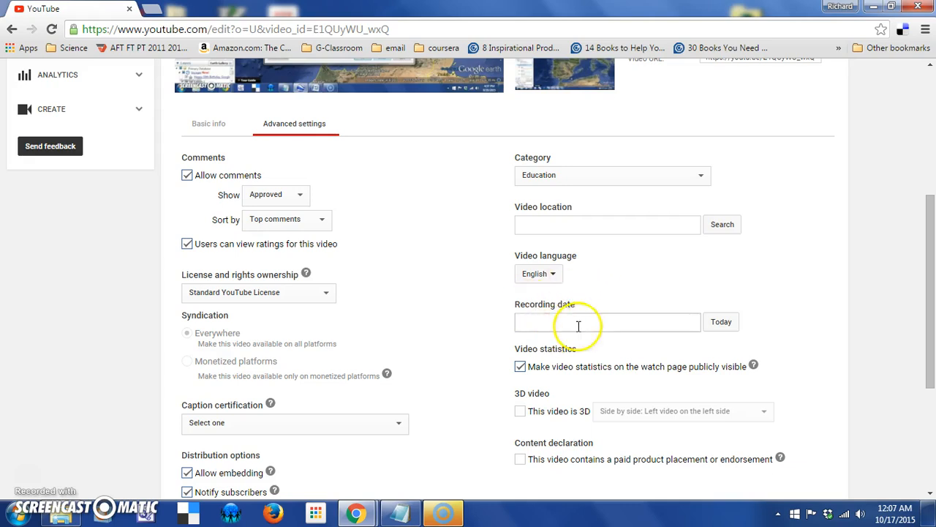
pyautogui.moveTo(668, 321)
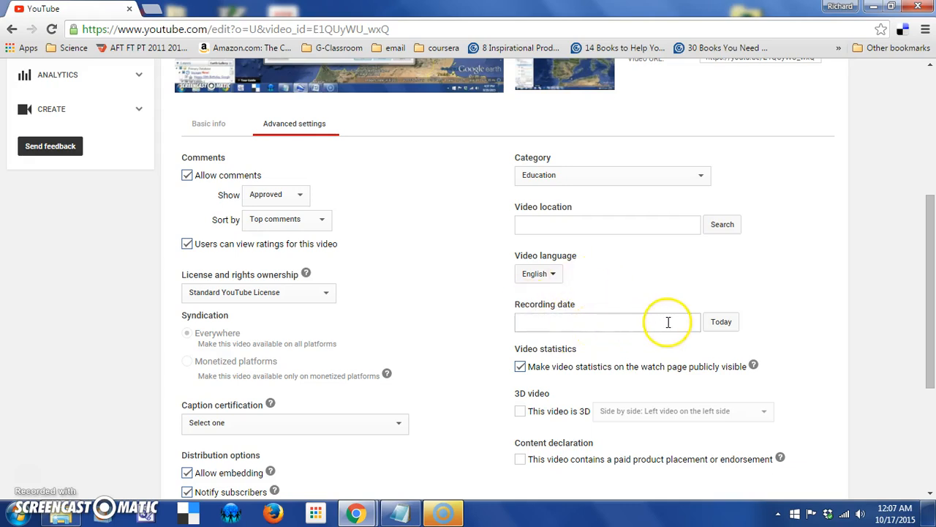
pyautogui.click(721, 322)
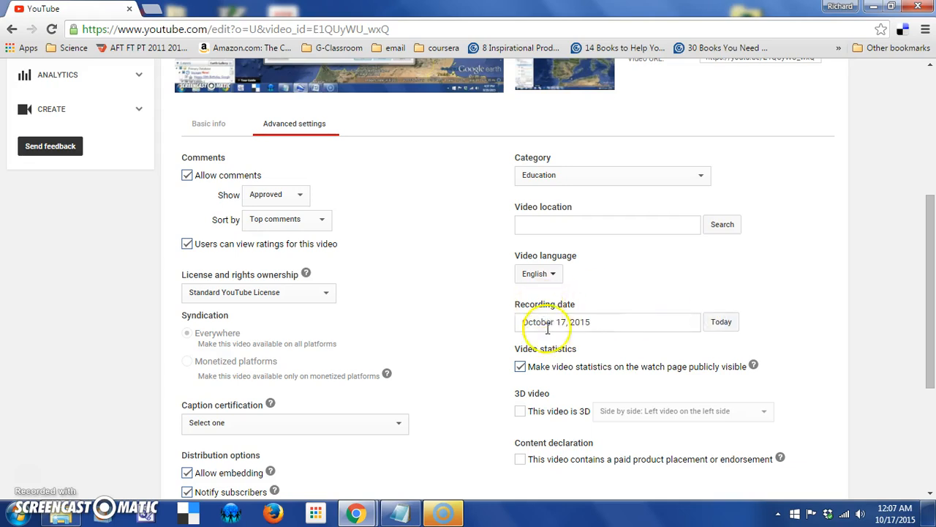
pyautogui.click(607, 322)
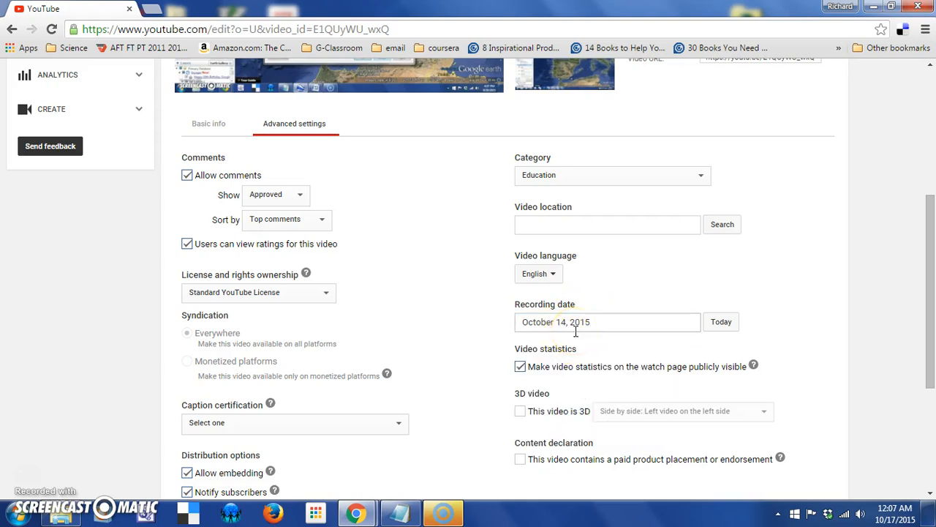
pyautogui.moveTo(569, 375)
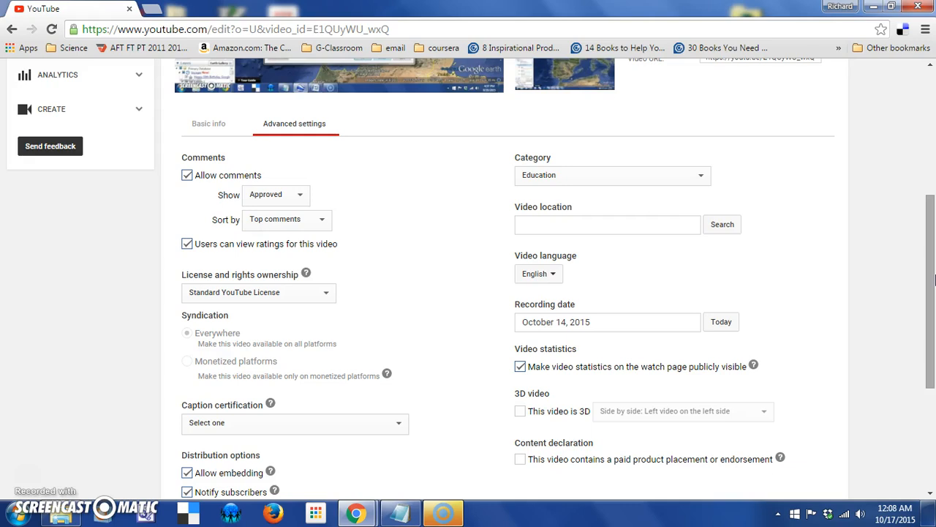
pyautogui.scroll(-3)
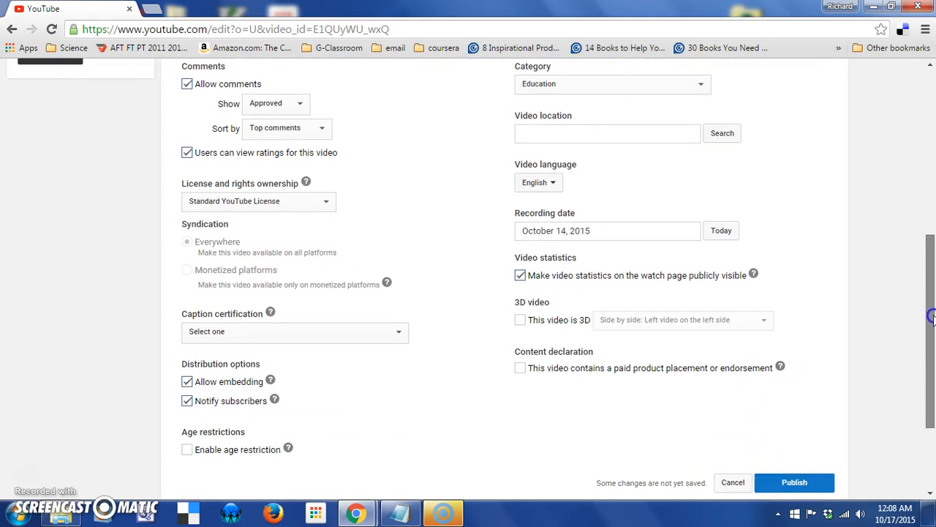
pyautogui.scroll(-3)
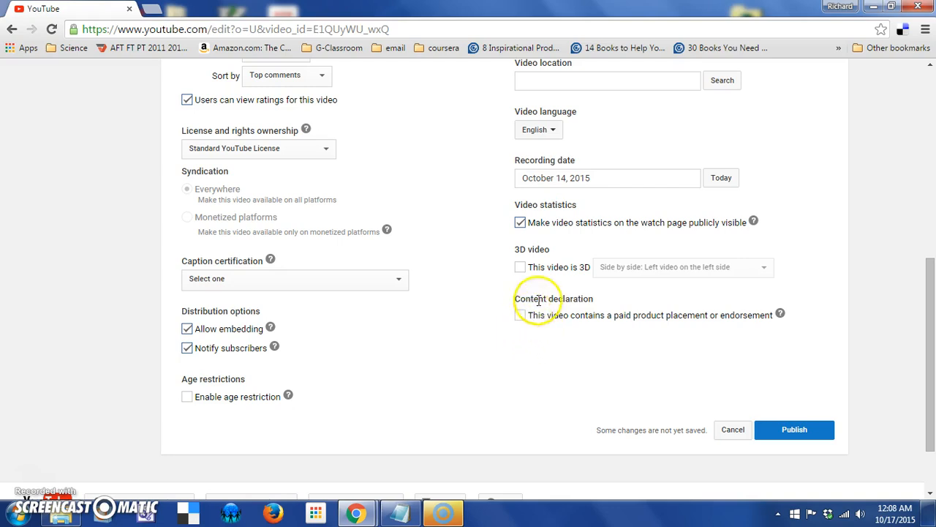
pyautogui.moveTo(545, 326)
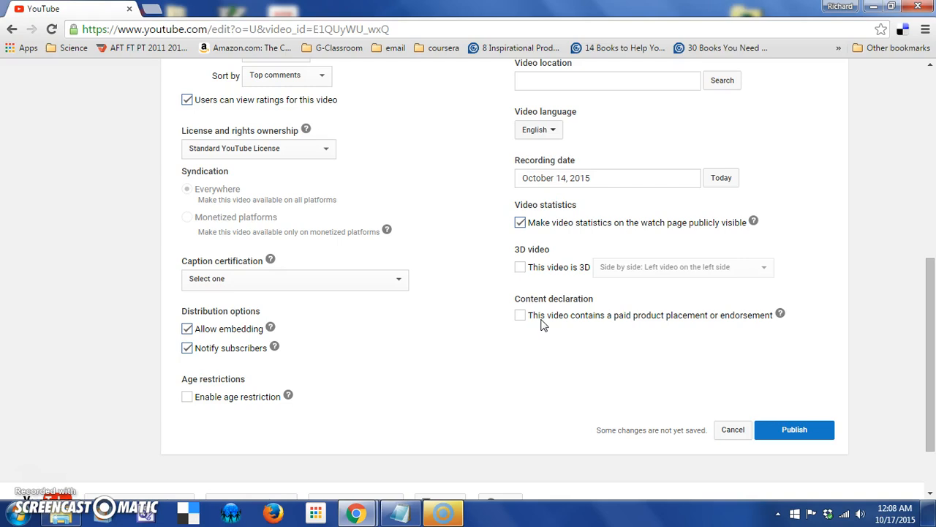
pyautogui.moveTo(930, 355)
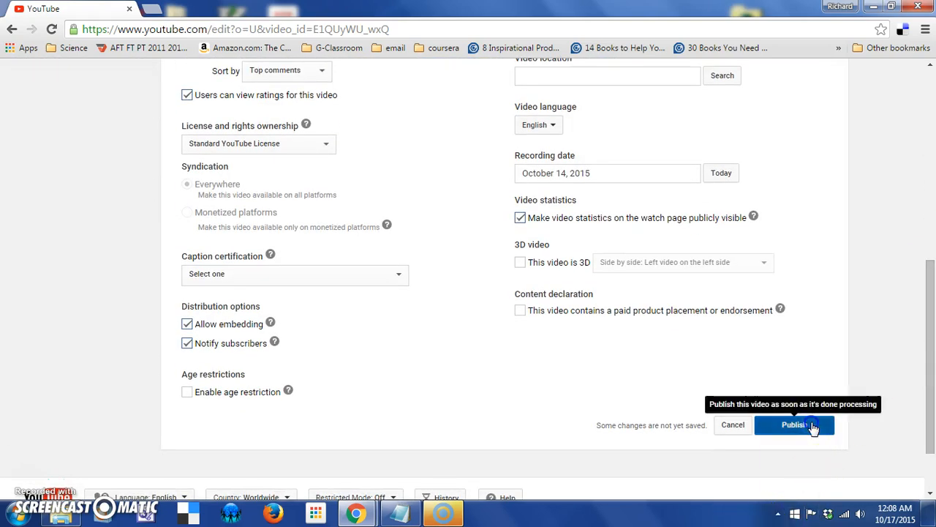
# Publish Tour Settings with the configured settings and return to the top of the edit page.
pyautogui.click(794, 425)
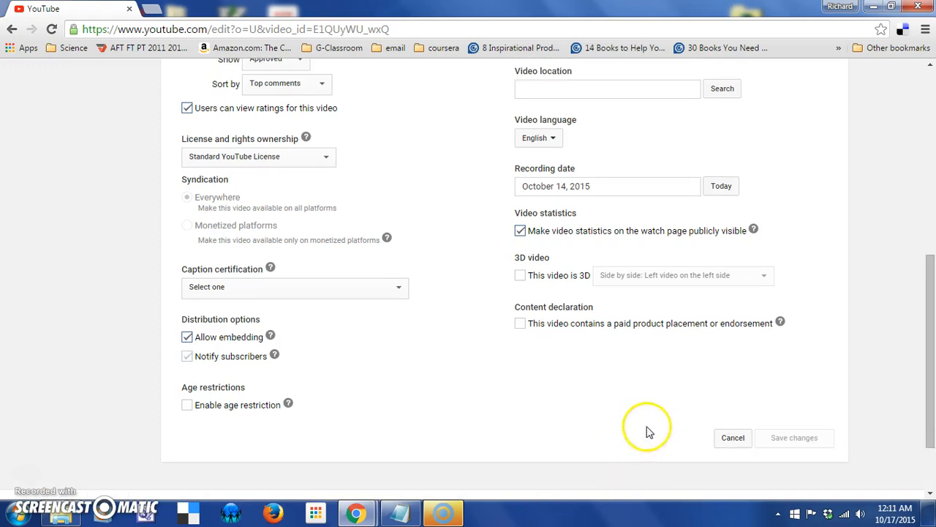
pyautogui.scroll(3)
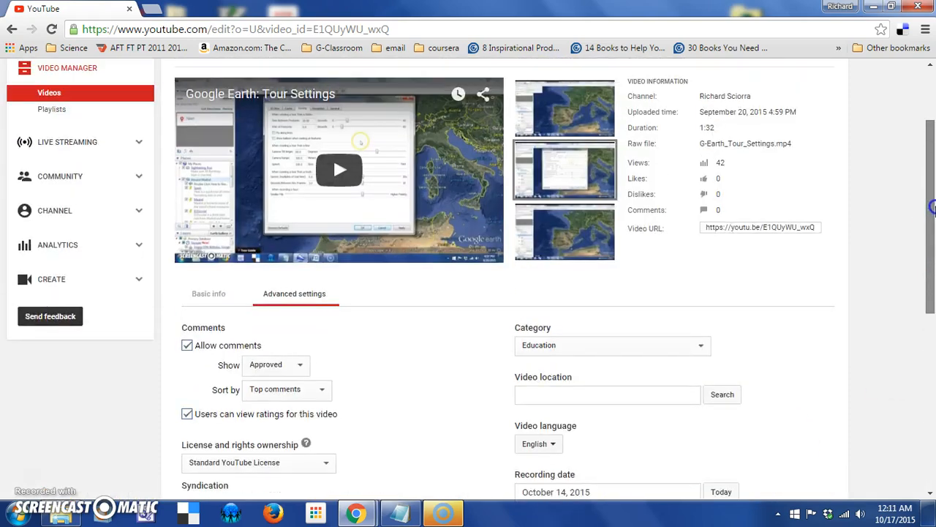
pyautogui.scroll(3)
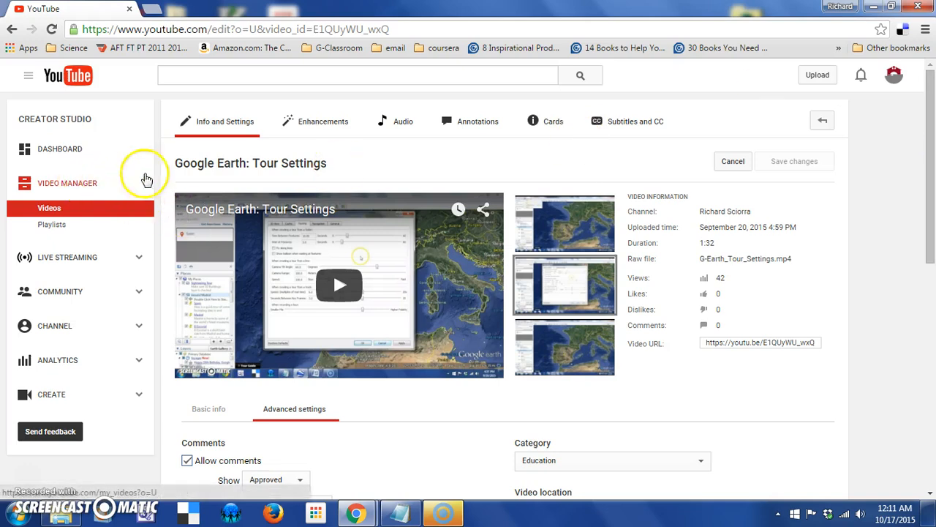
pyautogui.moveTo(822, 120)
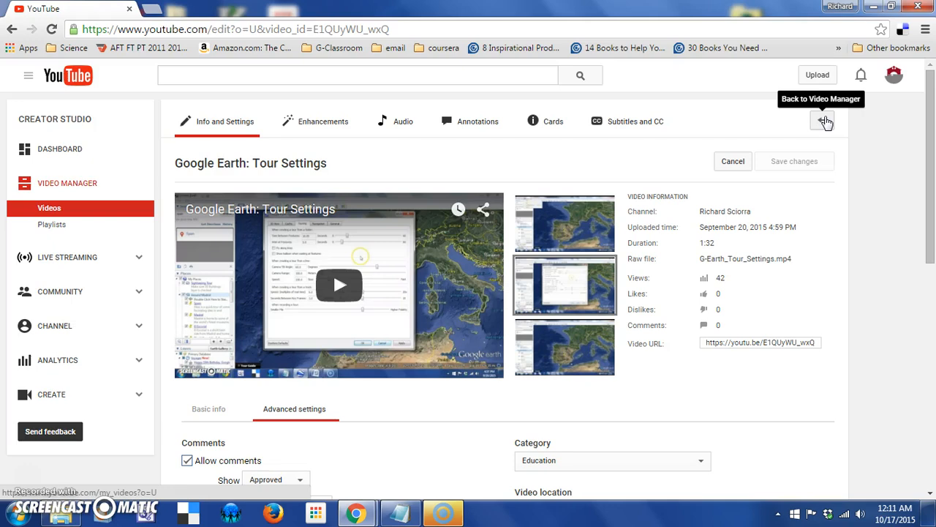
# Go back to the Video Manager list, where Tour Settings now shows as public.
pyautogui.click(824, 121)
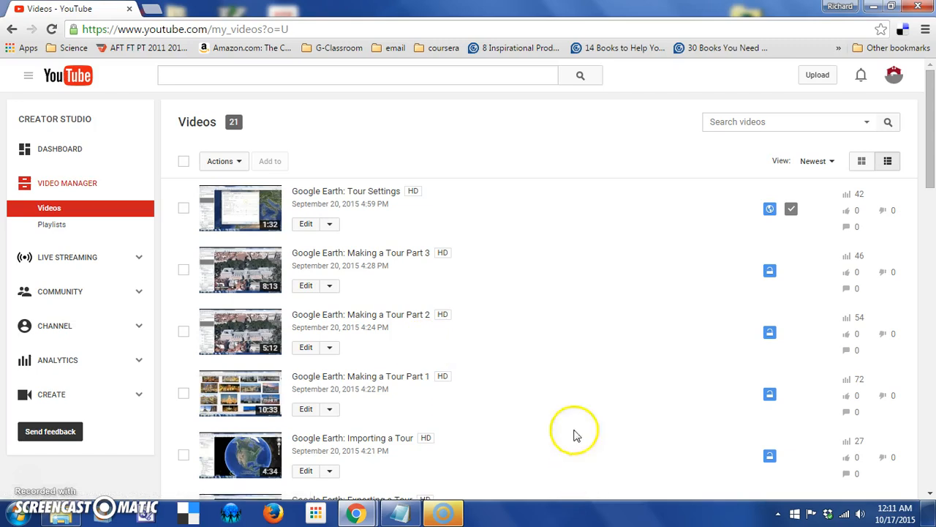
pyautogui.moveTo(419, 405)
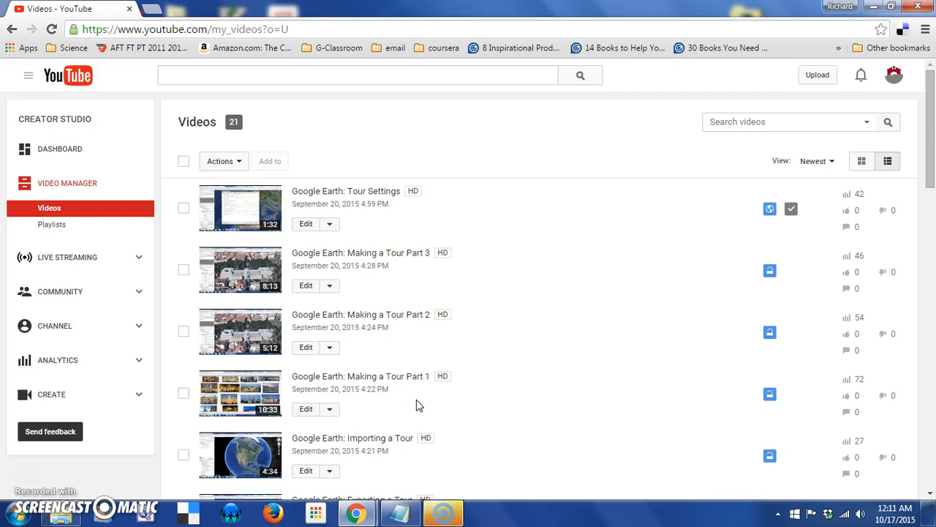
pyautogui.moveTo(846, 193)
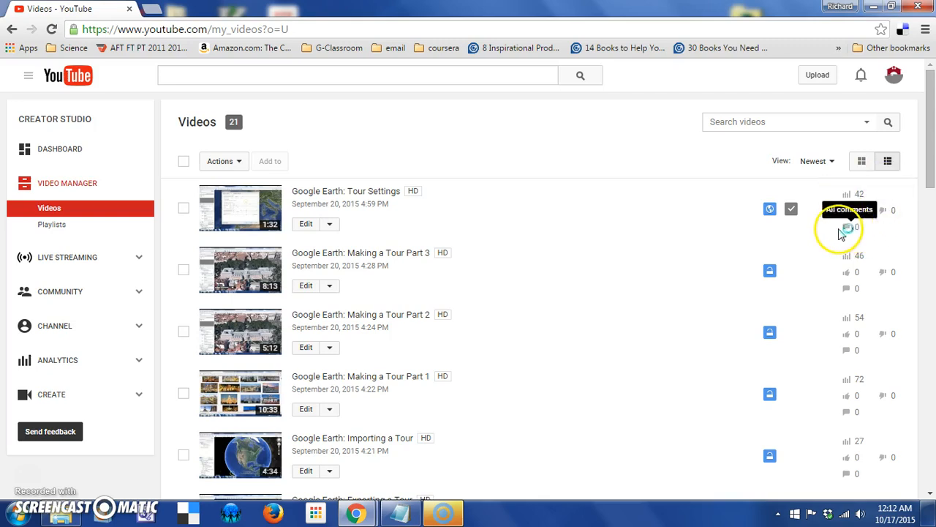
pyautogui.moveTo(847, 196)
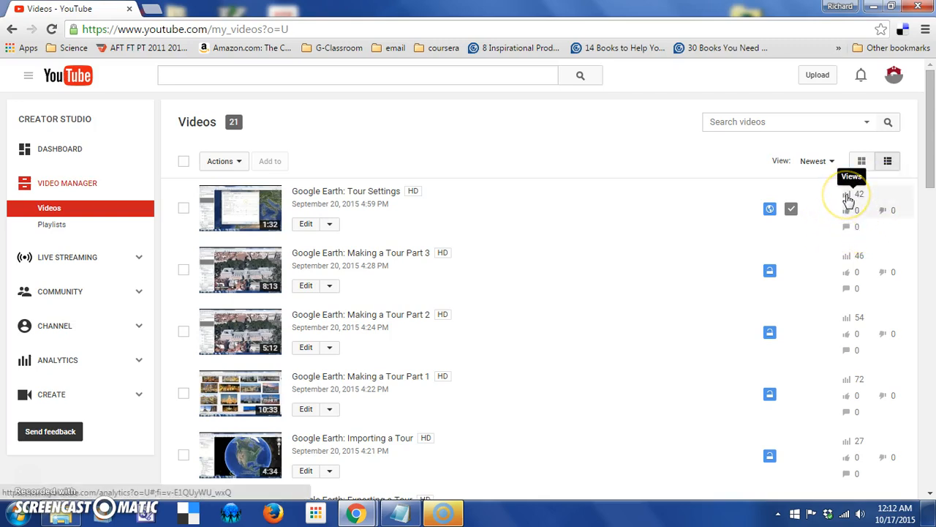
# Open Tour Settings' view analytics and review its 42 views and 47 minutes watched.
pyautogui.click(846, 195)
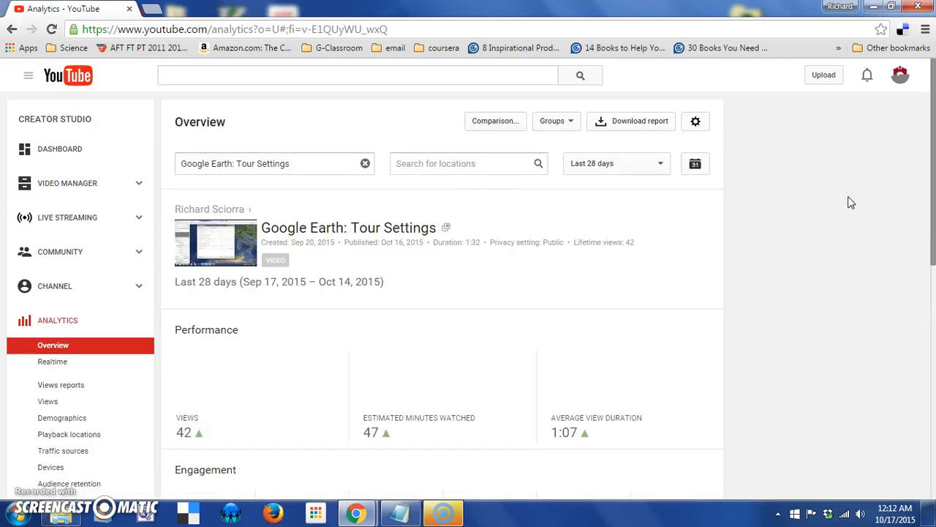
pyautogui.scroll(-3)
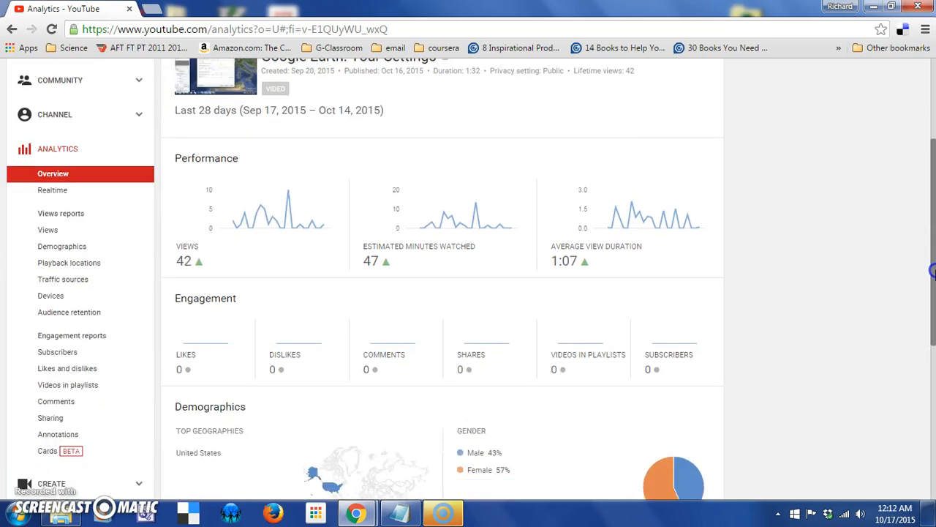
pyautogui.scroll(-3)
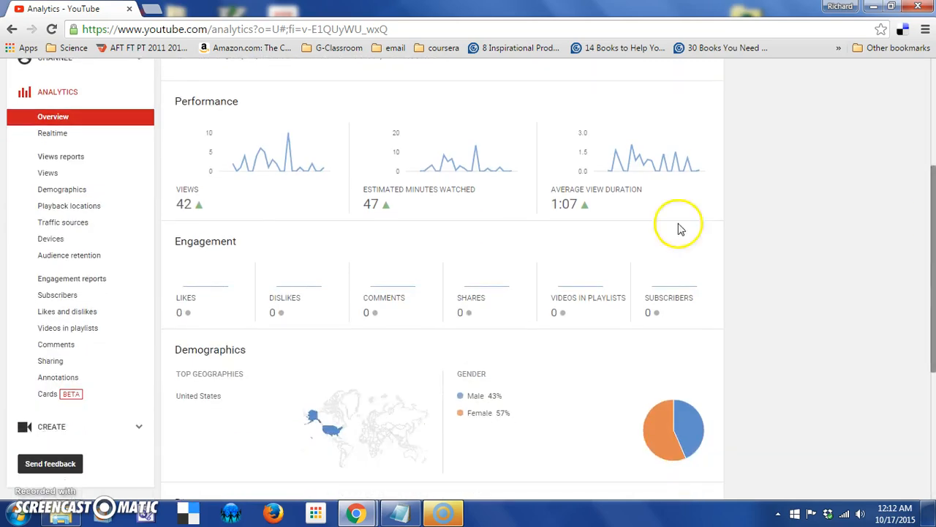
pyautogui.moveTo(416, 204)
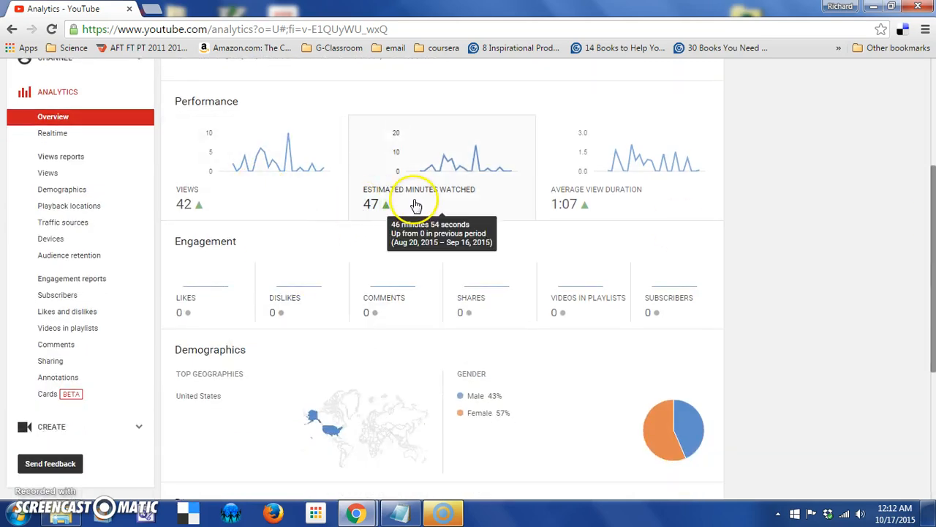
pyautogui.moveTo(607, 201)
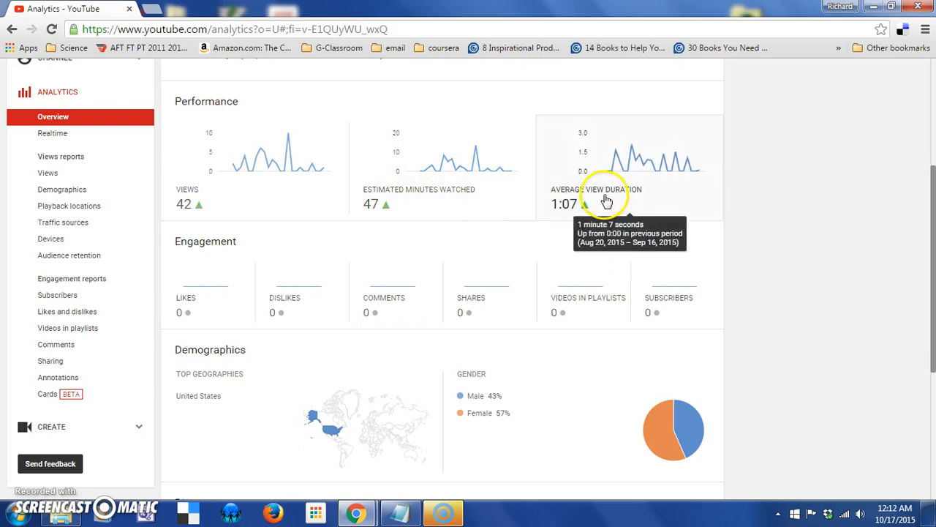
pyautogui.scroll(-3)
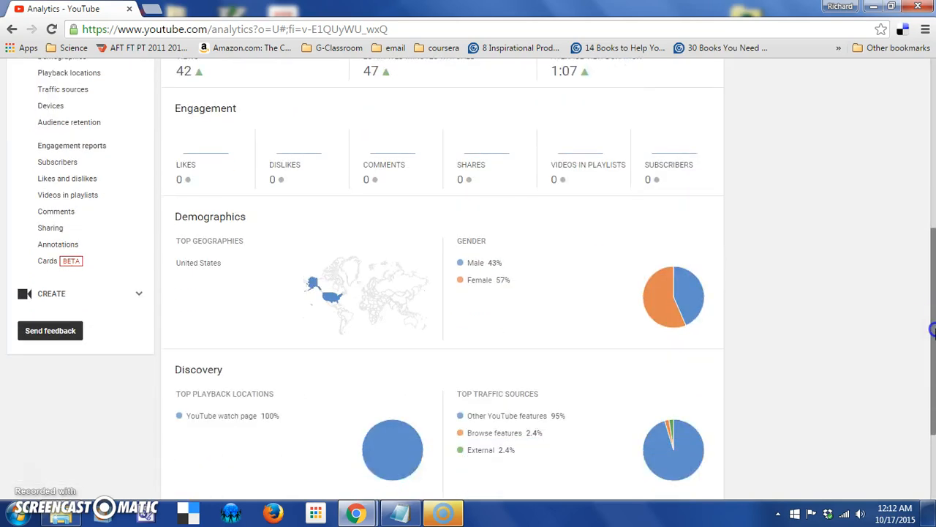
pyautogui.scroll(-3)
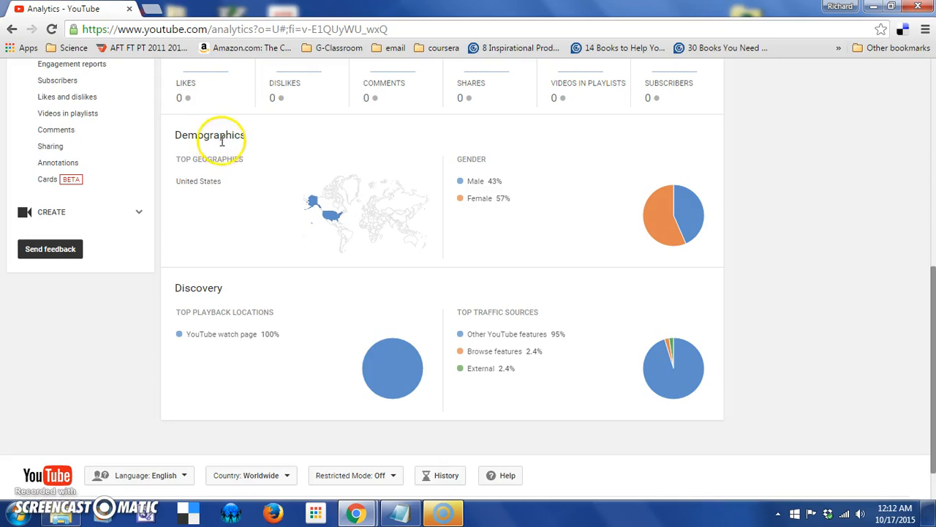
pyautogui.moveTo(927, 336)
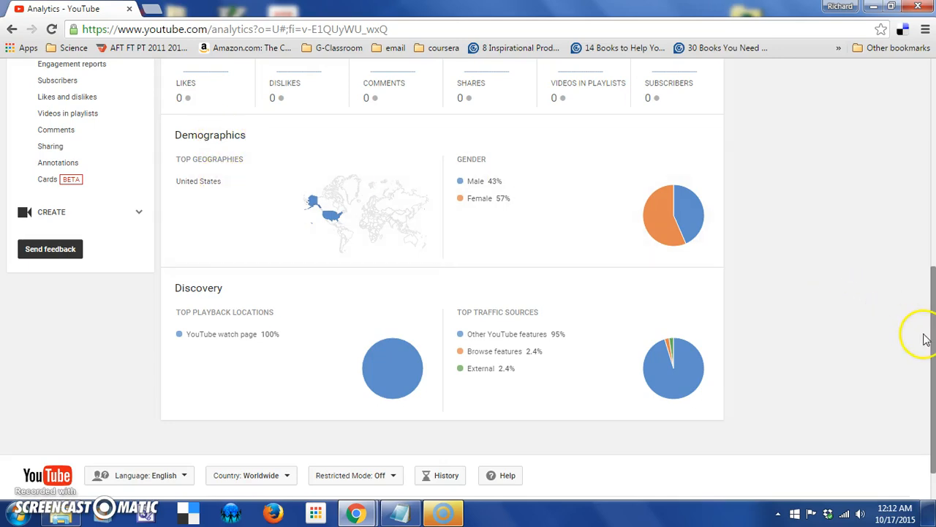
pyautogui.scroll(3)
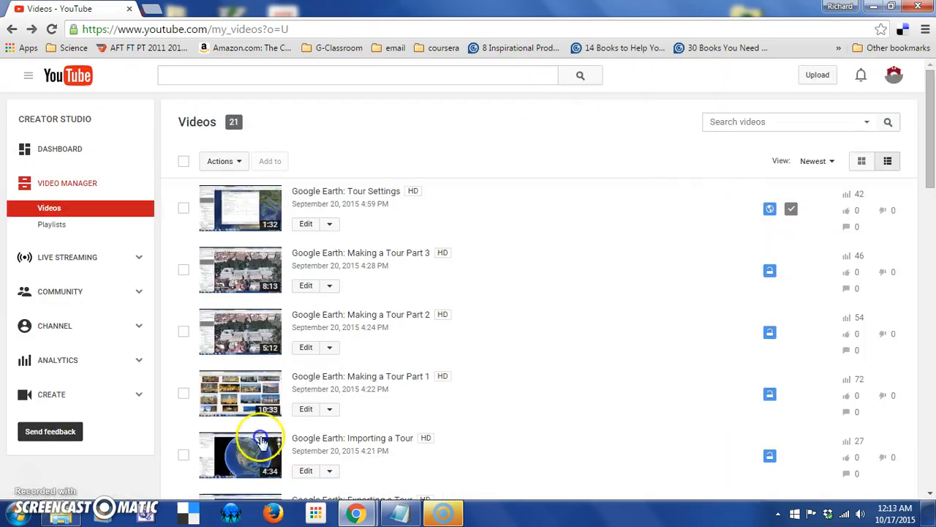
pyautogui.moveTo(851, 218)
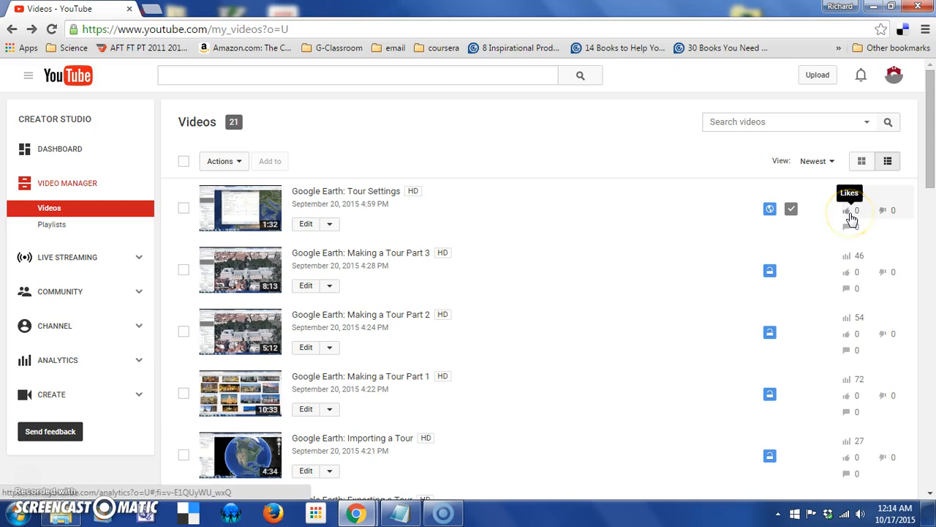
pyautogui.moveTo(883, 218)
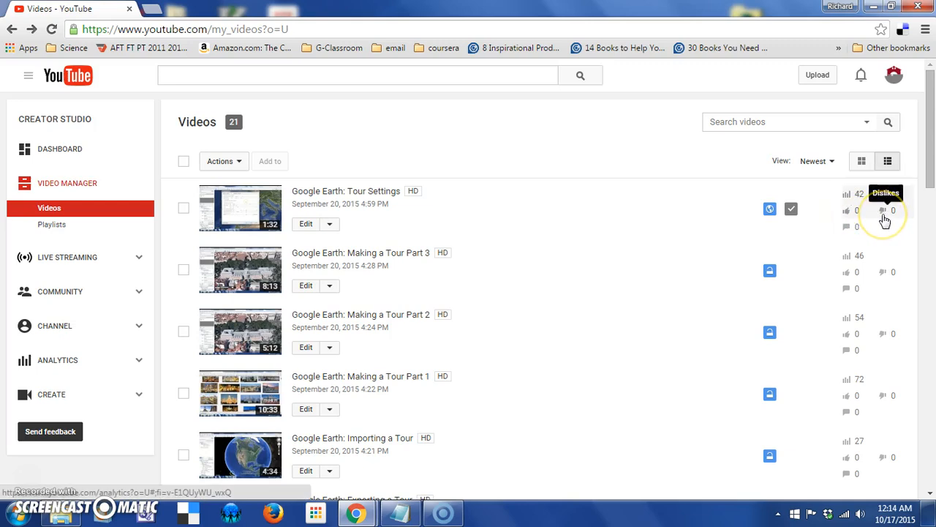
pyautogui.moveTo(886, 221)
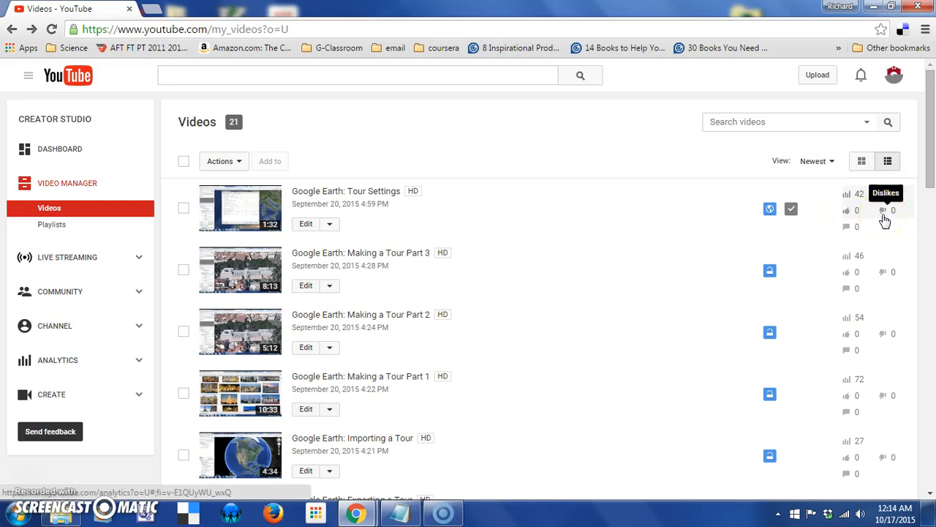
pyautogui.moveTo(847, 226)
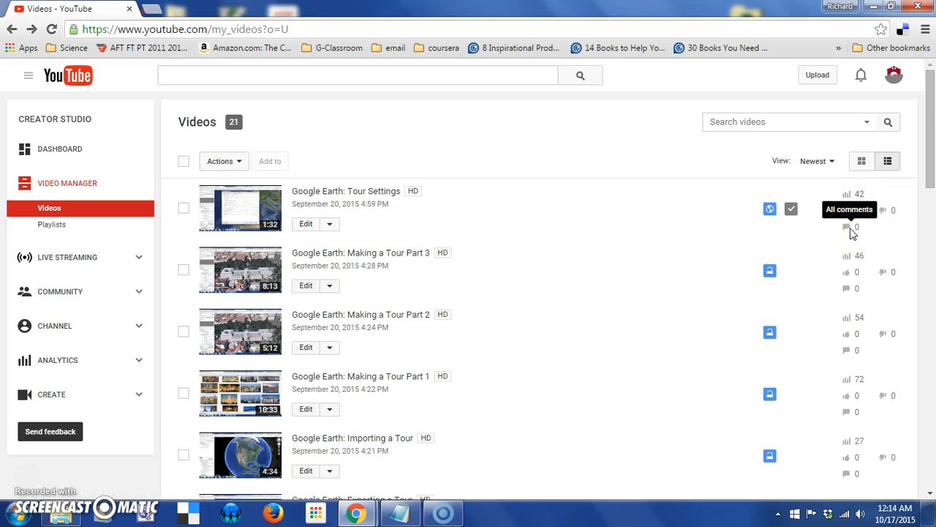
pyautogui.moveTo(863, 234)
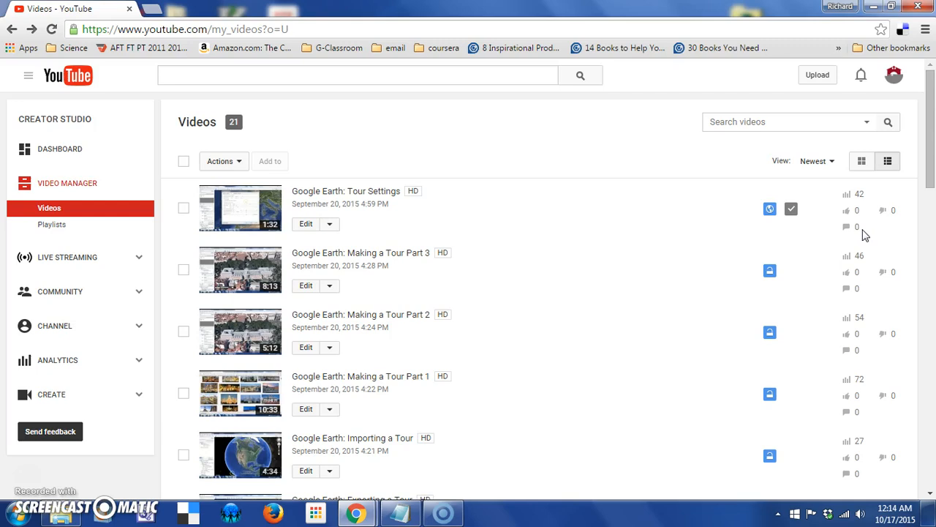